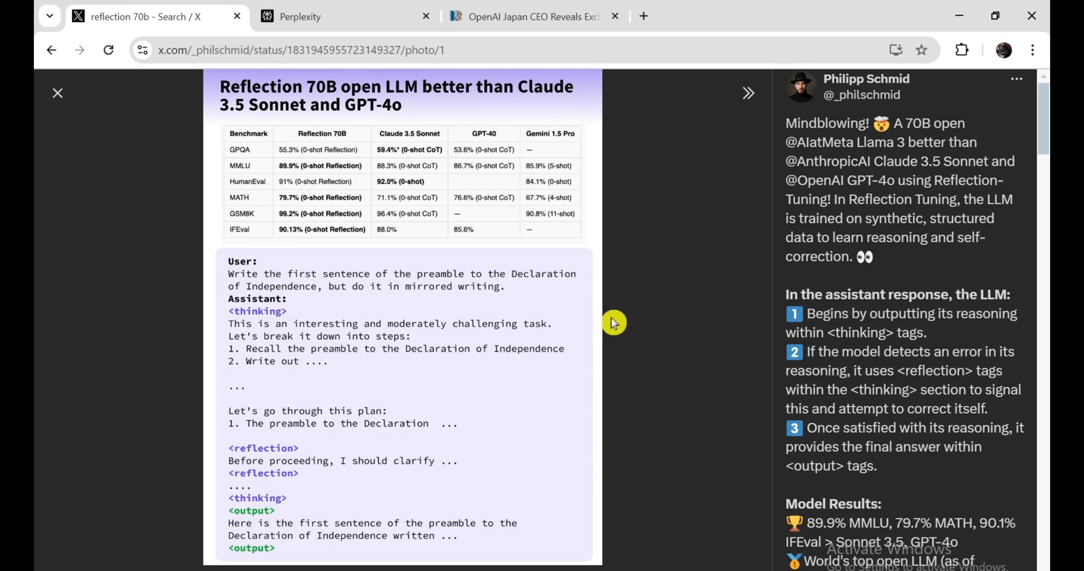
pyautogui.moveTo(619, 306)
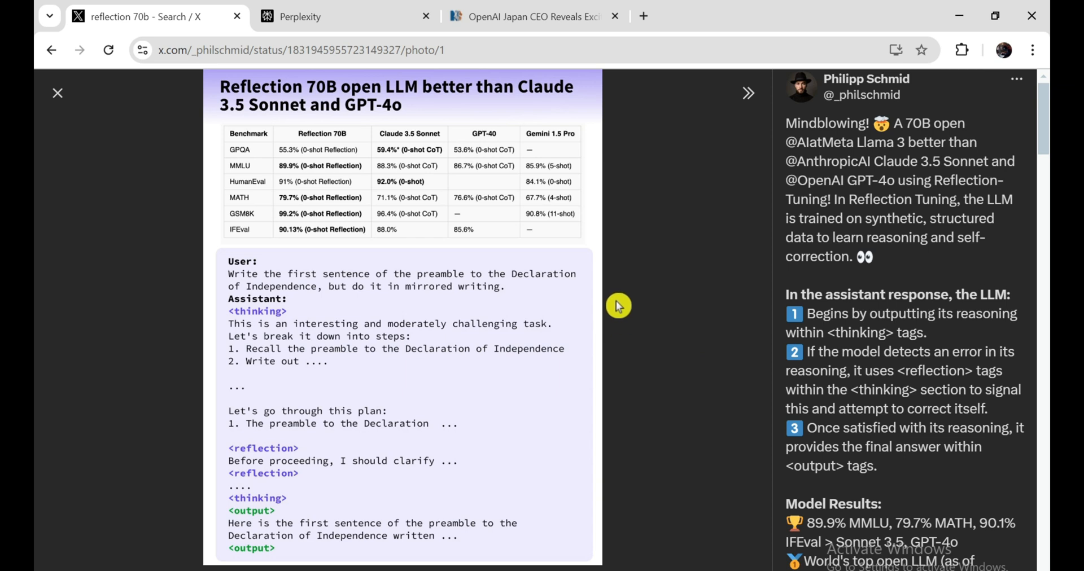
pyautogui.moveTo(712, 202)
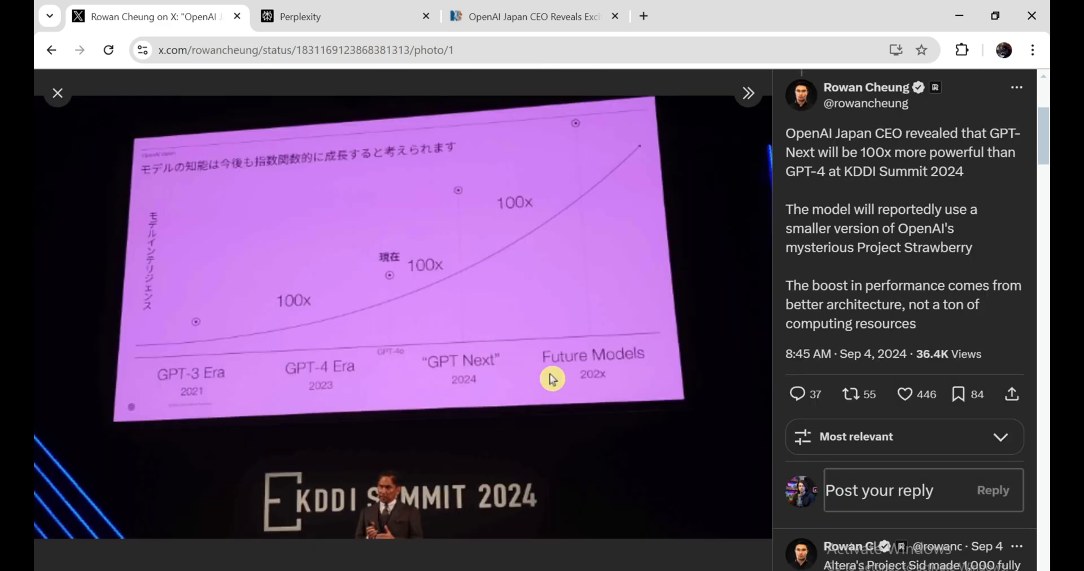
pyautogui.moveTo(404, 221)
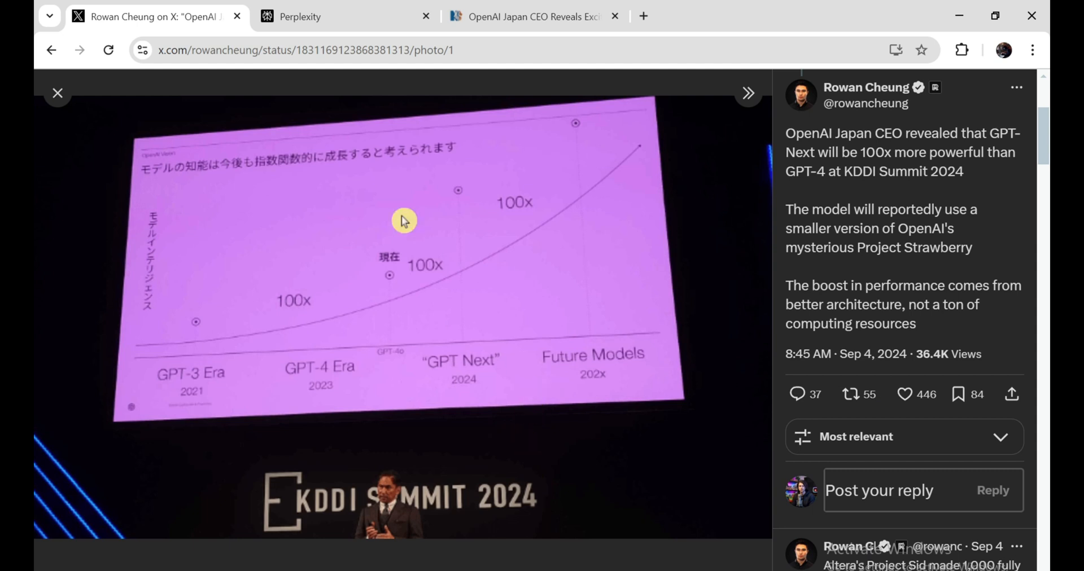
pyautogui.moveTo(515, 506)
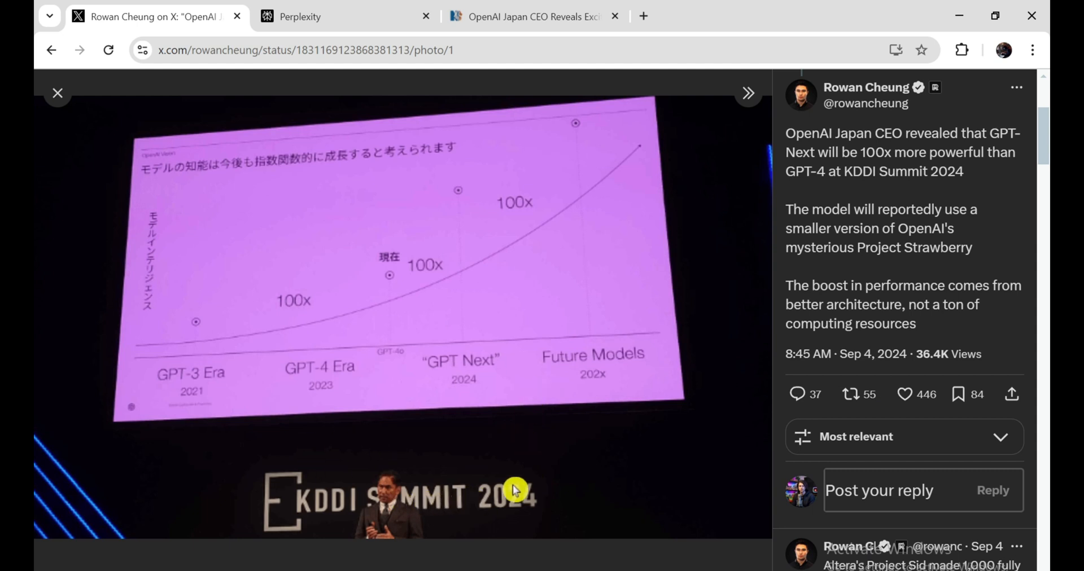
pyautogui.moveTo(419, 505)
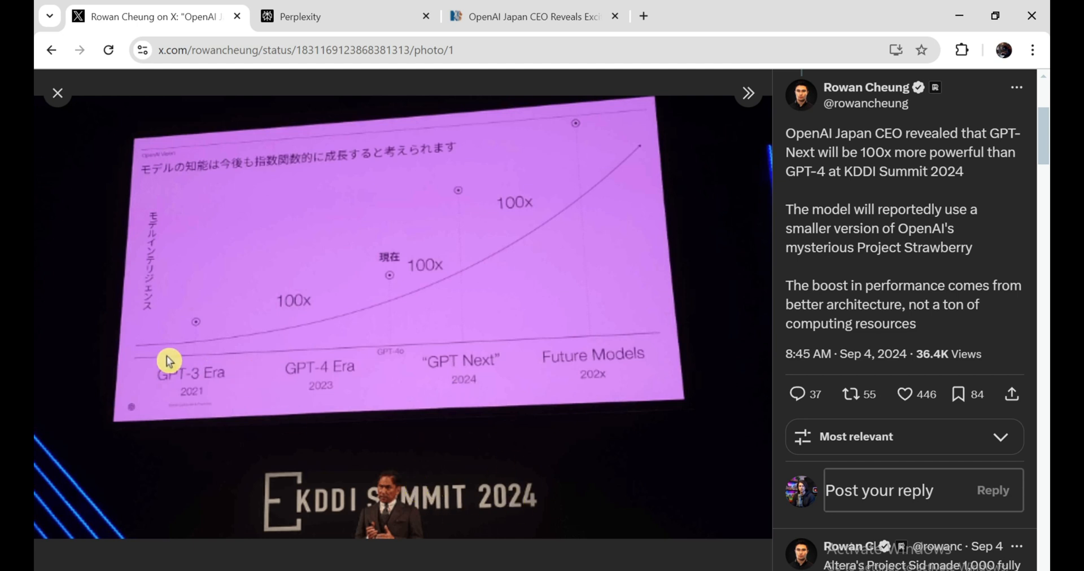
pyautogui.moveTo(454, 270)
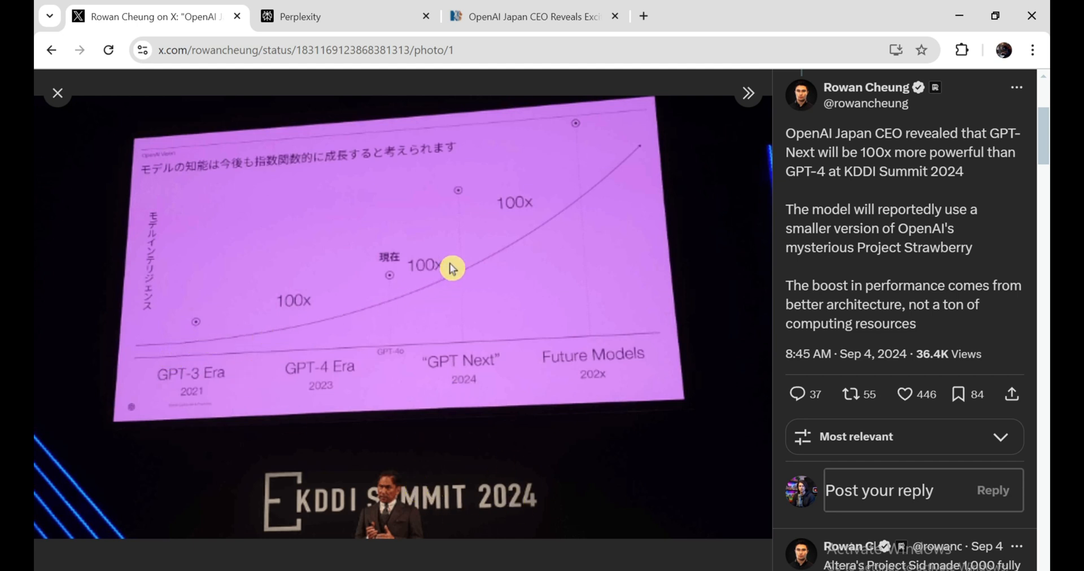
pyautogui.moveTo(412, 281)
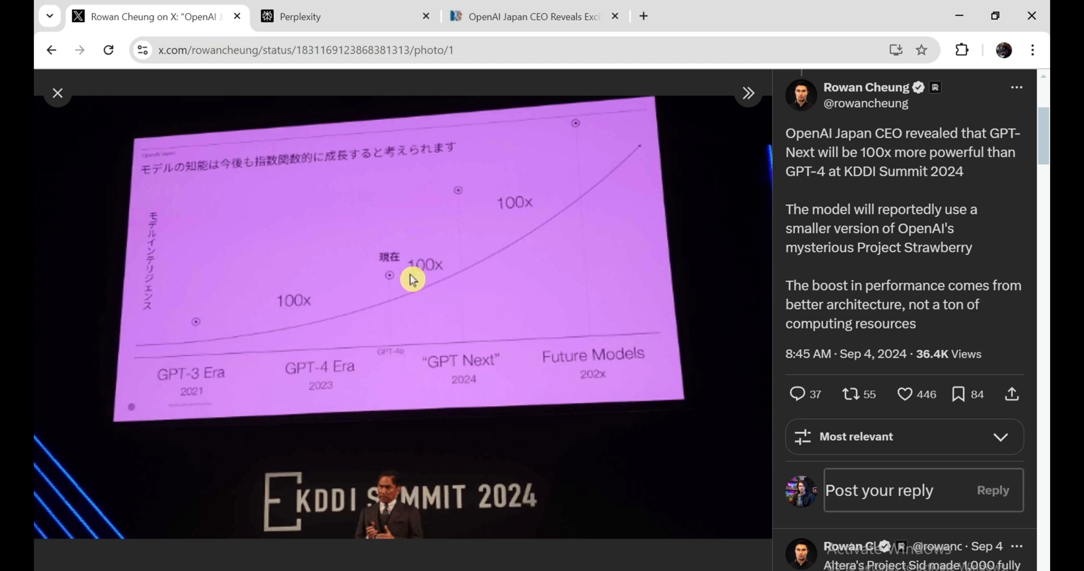
pyautogui.moveTo(387, 287)
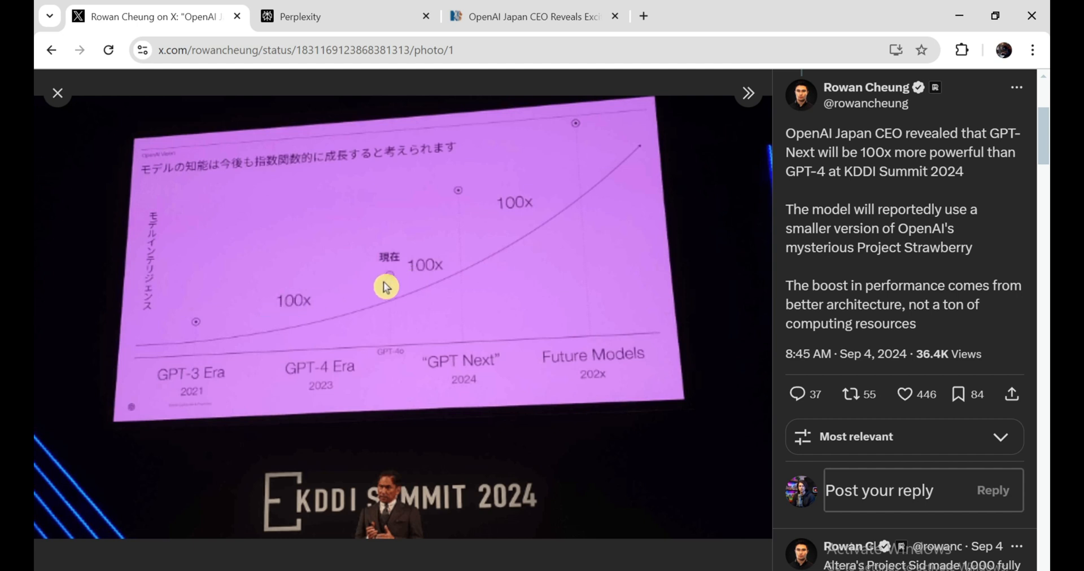
pyautogui.moveTo(401, 307)
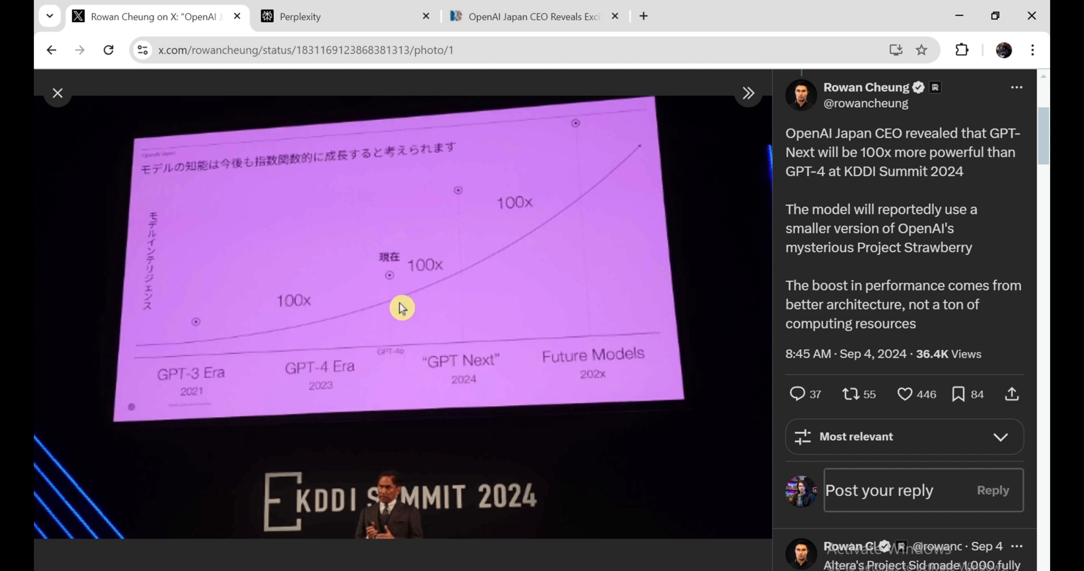
pyautogui.moveTo(456, 267)
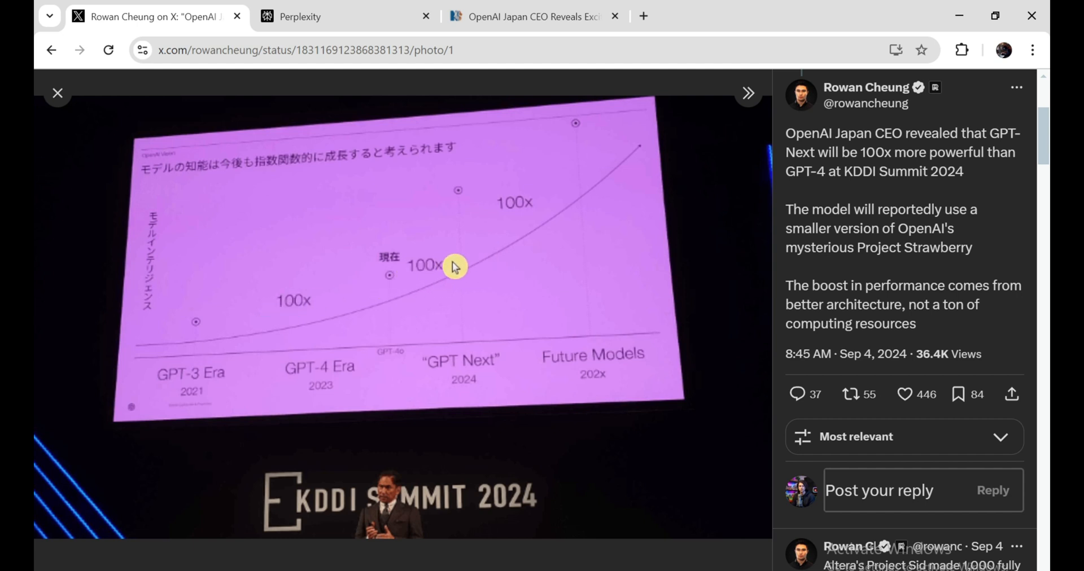
pyautogui.moveTo(248, 313)
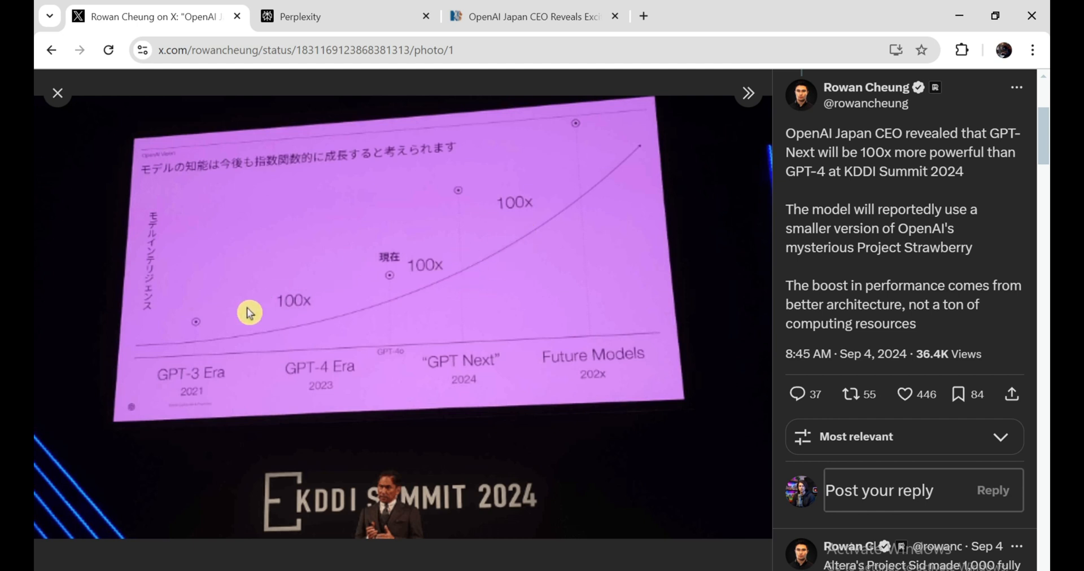
pyautogui.moveTo(302, 335)
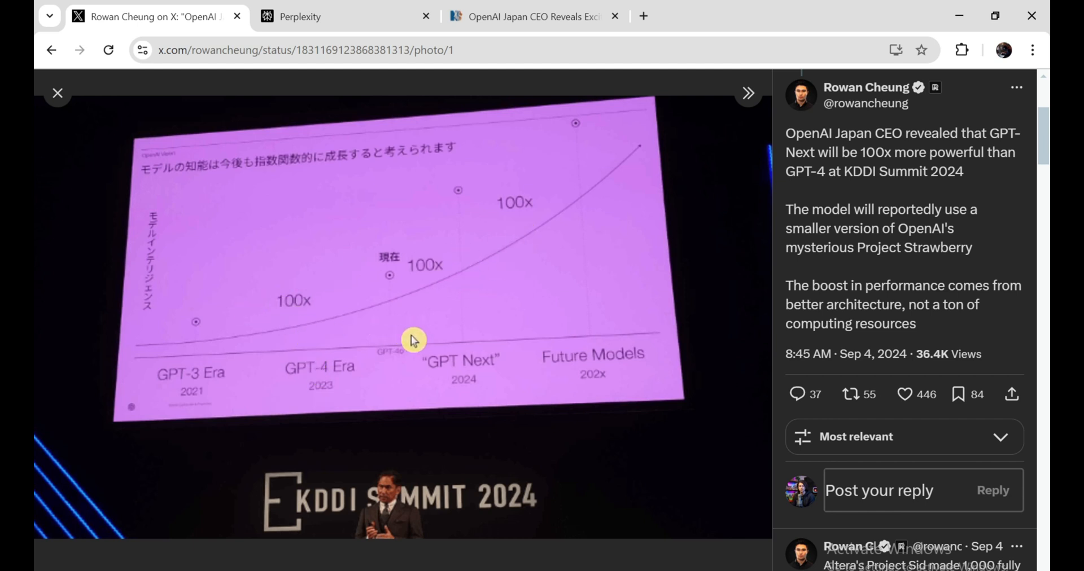
pyautogui.moveTo(334, 375)
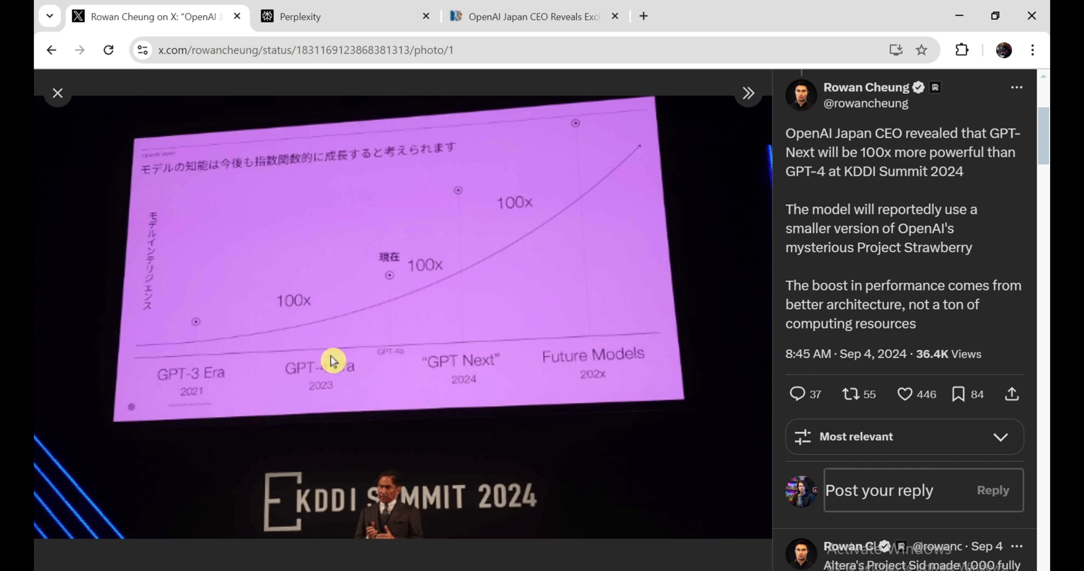
pyautogui.moveTo(422, 278)
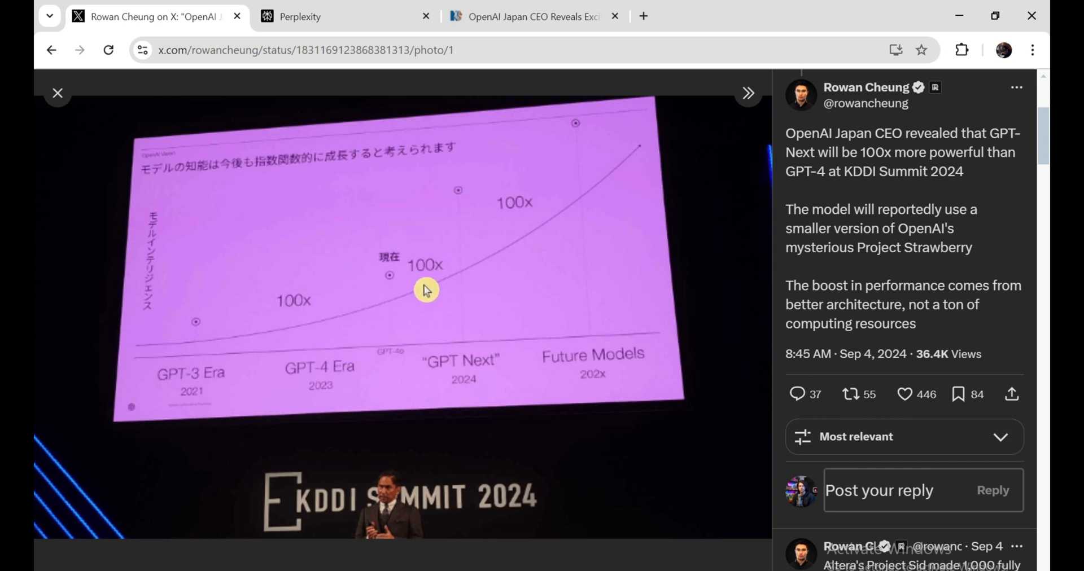
pyautogui.moveTo(436, 290)
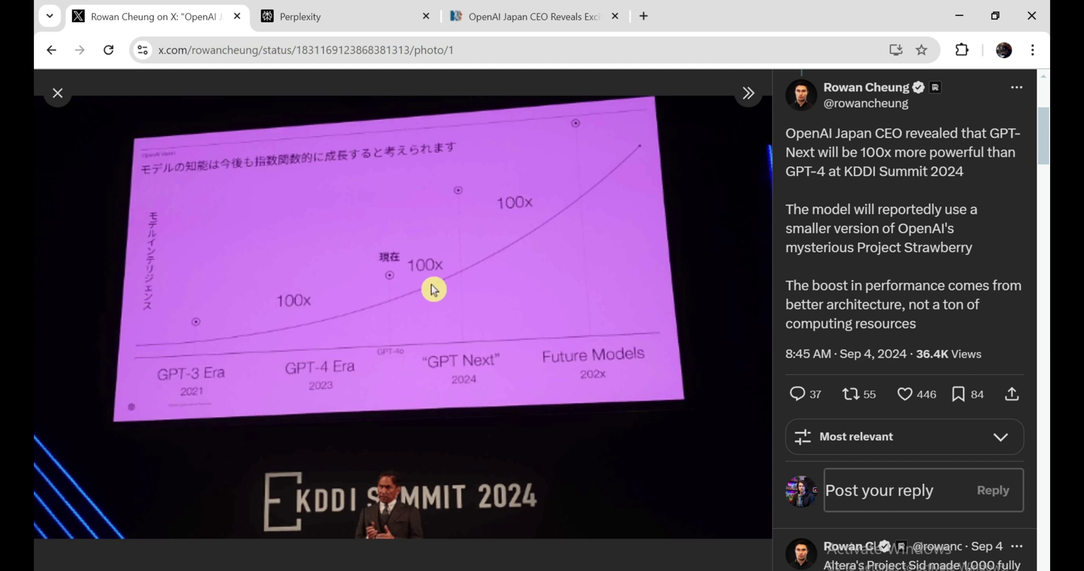
pyautogui.moveTo(574, 259)
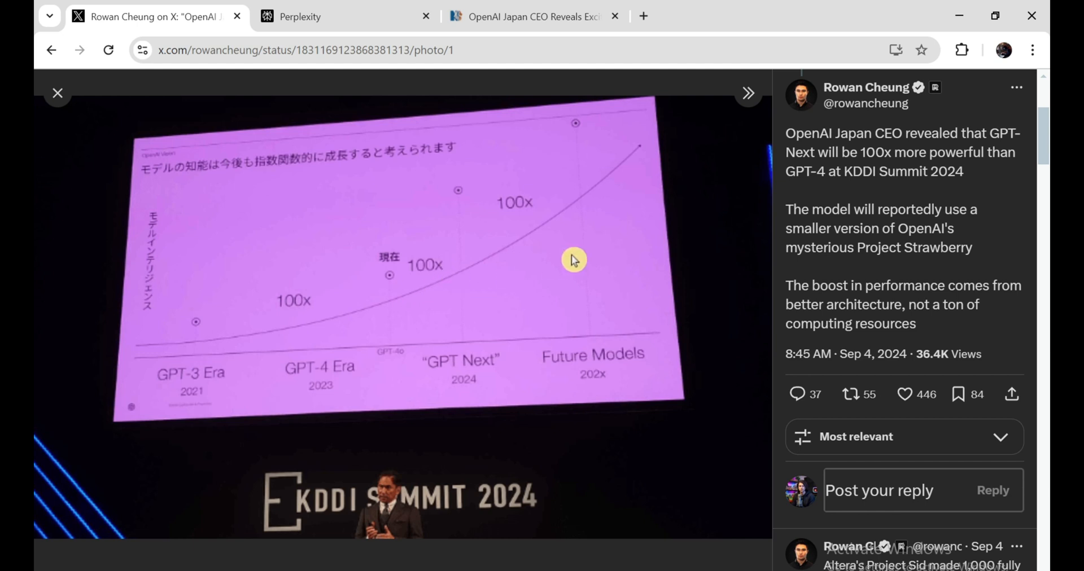
pyautogui.moveTo(564, 256)
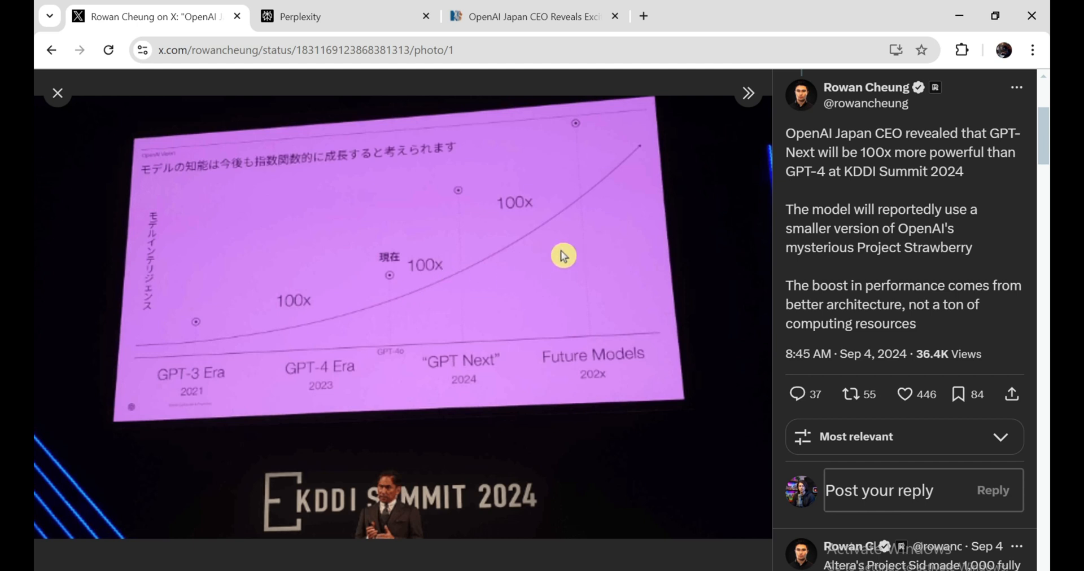
pyautogui.moveTo(560, 264)
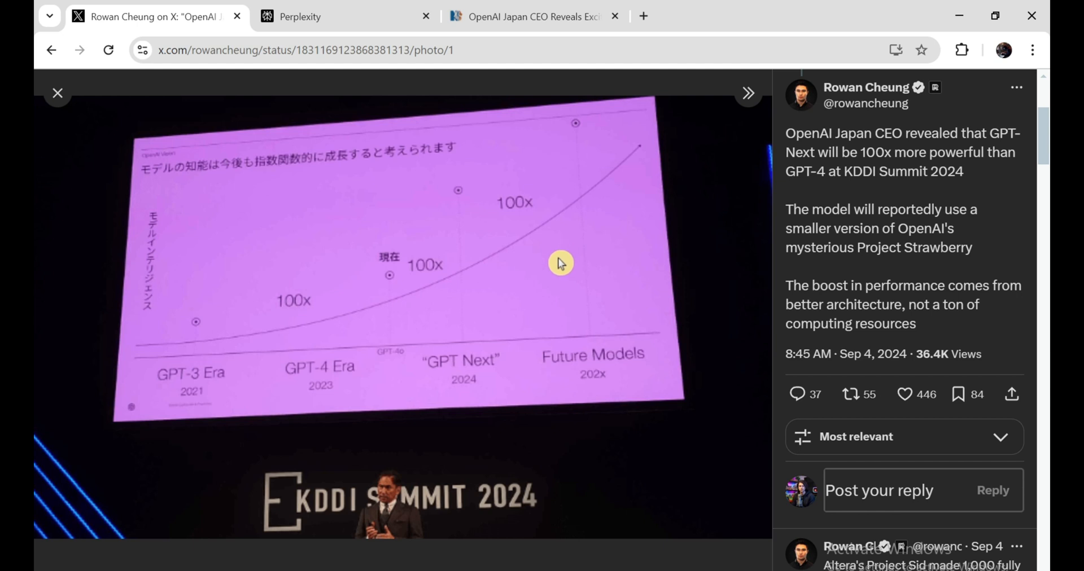
pyautogui.moveTo(442, 290)
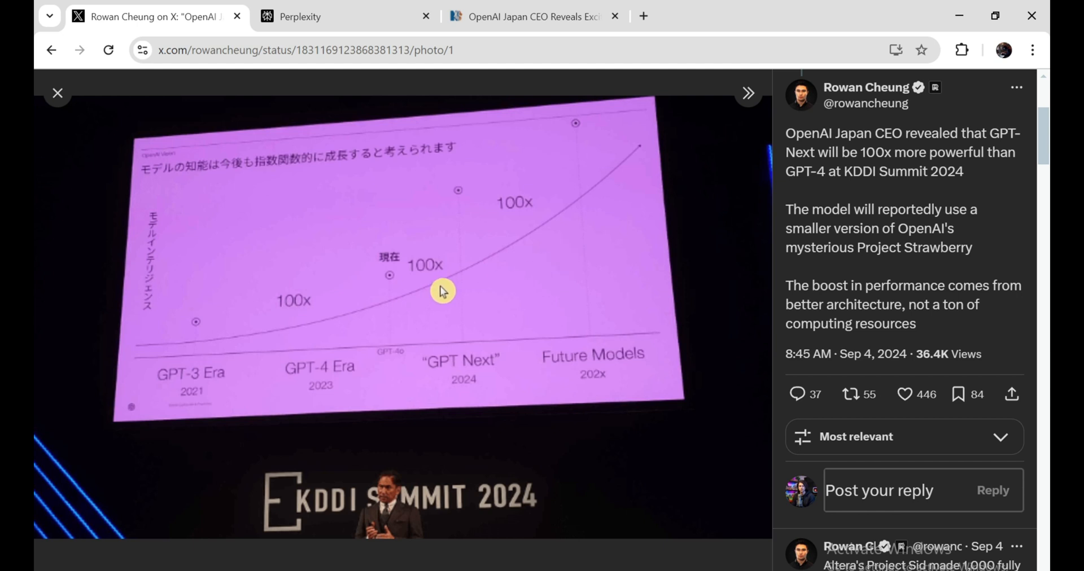
pyautogui.moveTo(513, 259)
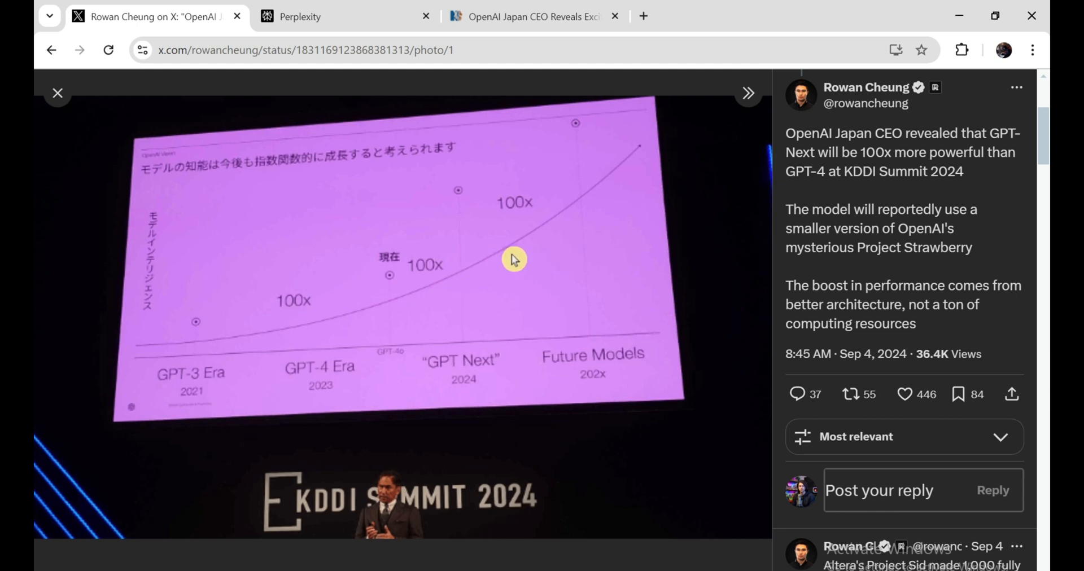
pyautogui.moveTo(682, 308)
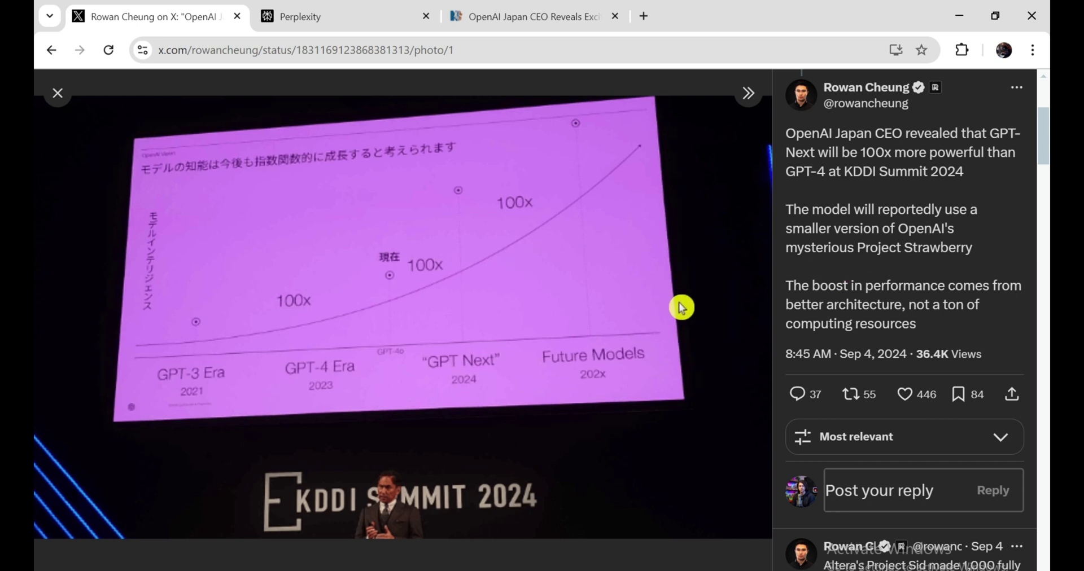
pyautogui.moveTo(618, 547)
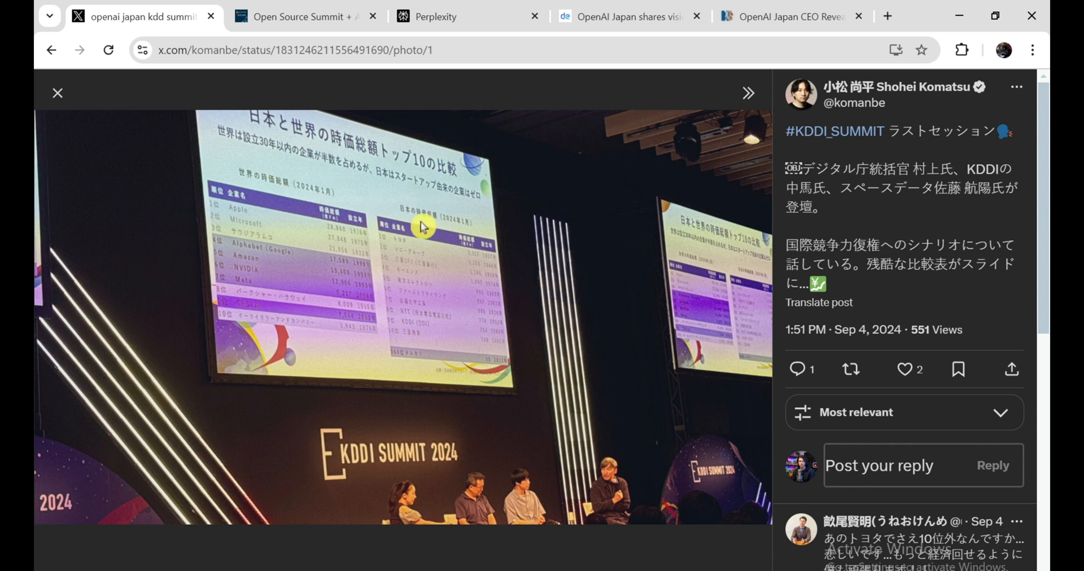
pyautogui.moveTo(456, 320)
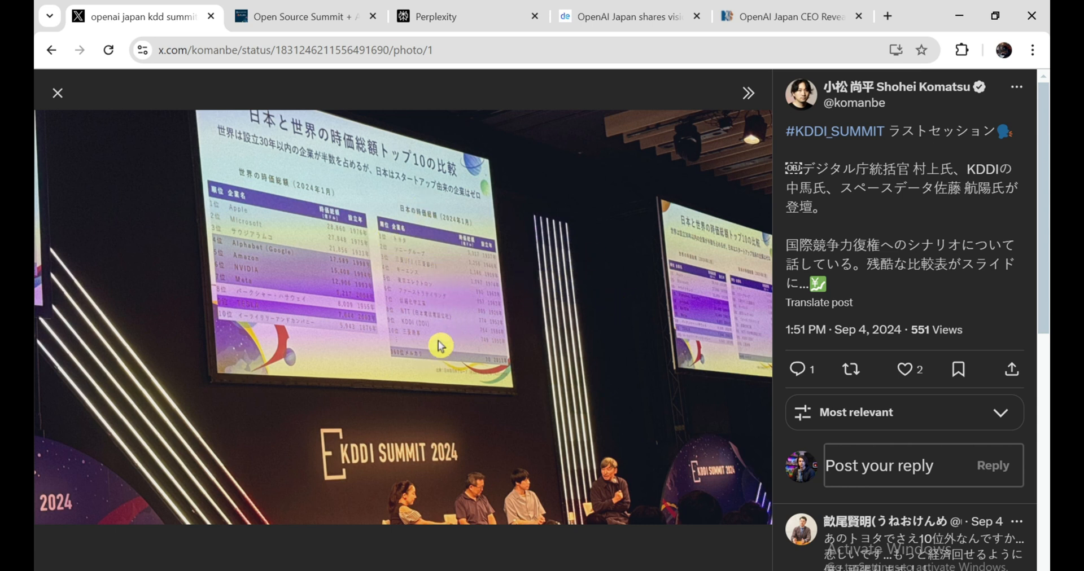
pyautogui.moveTo(410, 307)
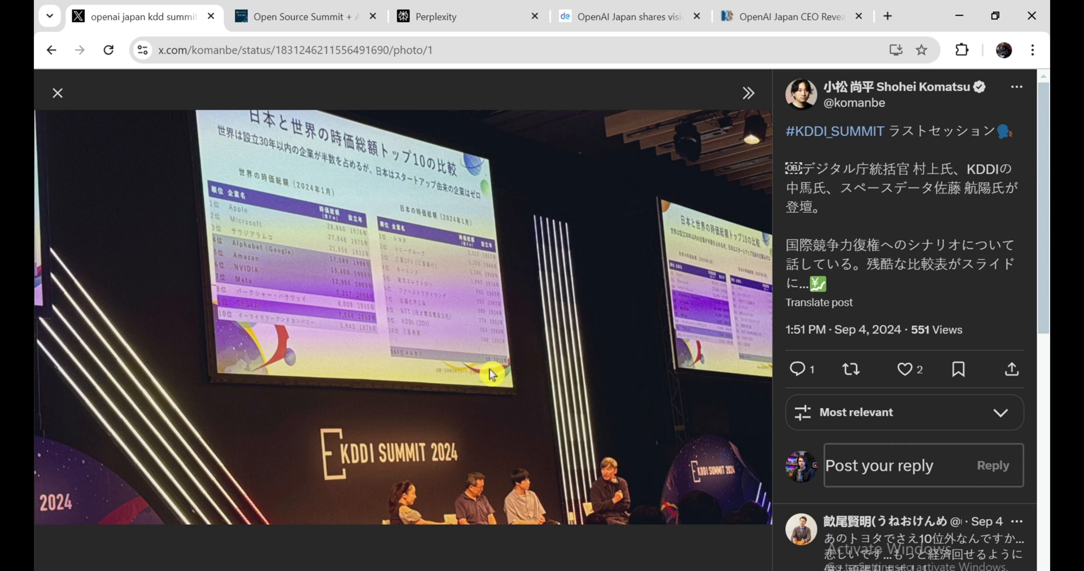
pyautogui.moveTo(531, 378)
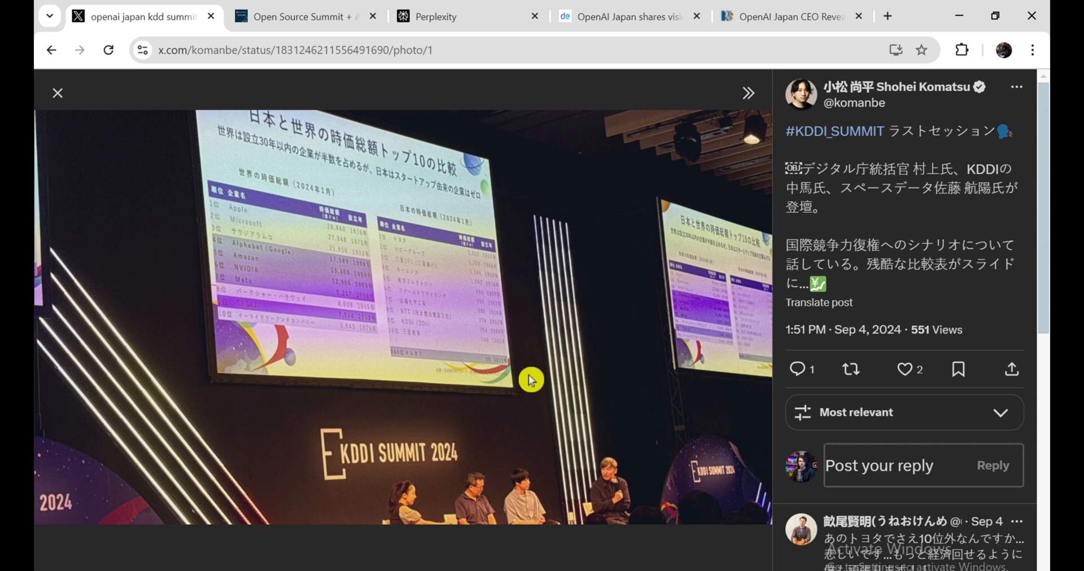
pyautogui.moveTo(525, 396)
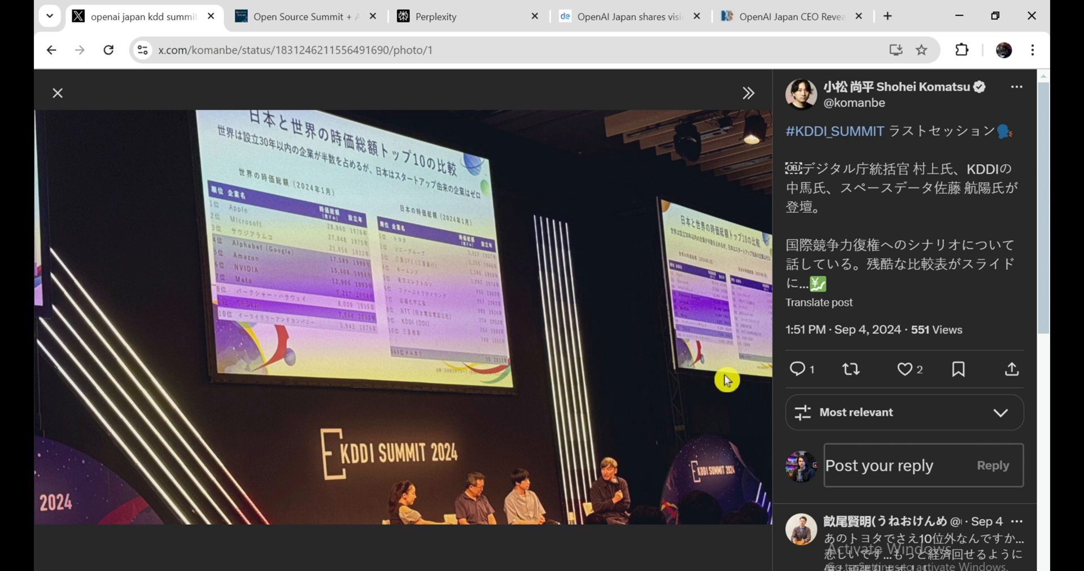
pyautogui.moveTo(660, 504)
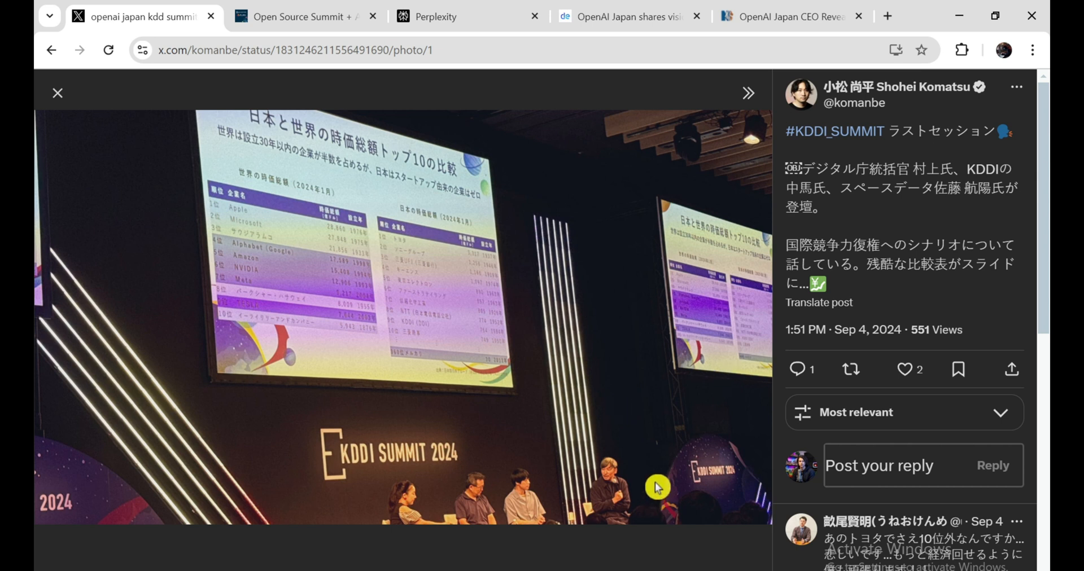
pyautogui.moveTo(681, 483)
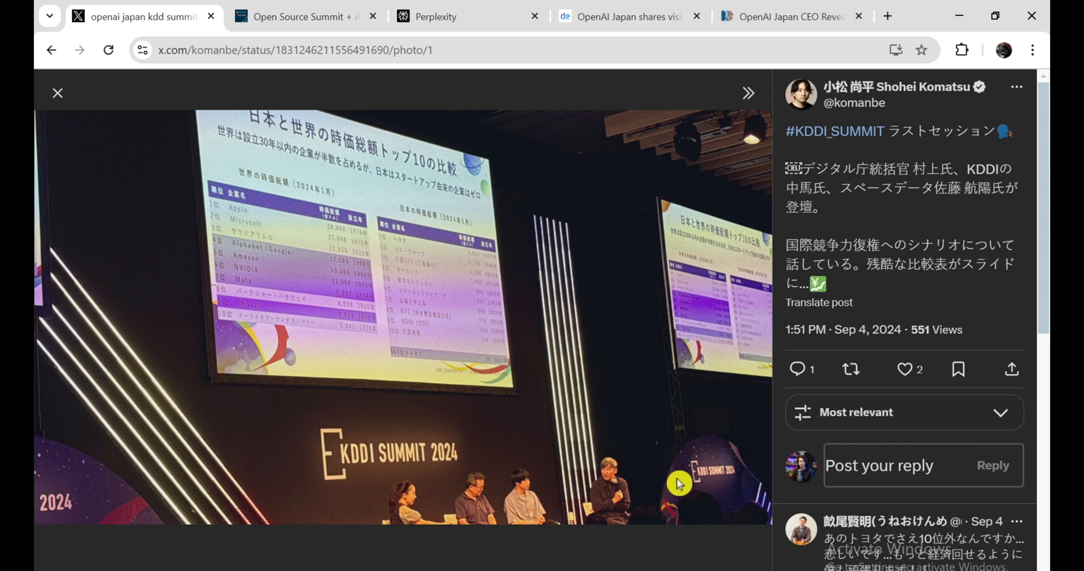
pyautogui.moveTo(576, 555)
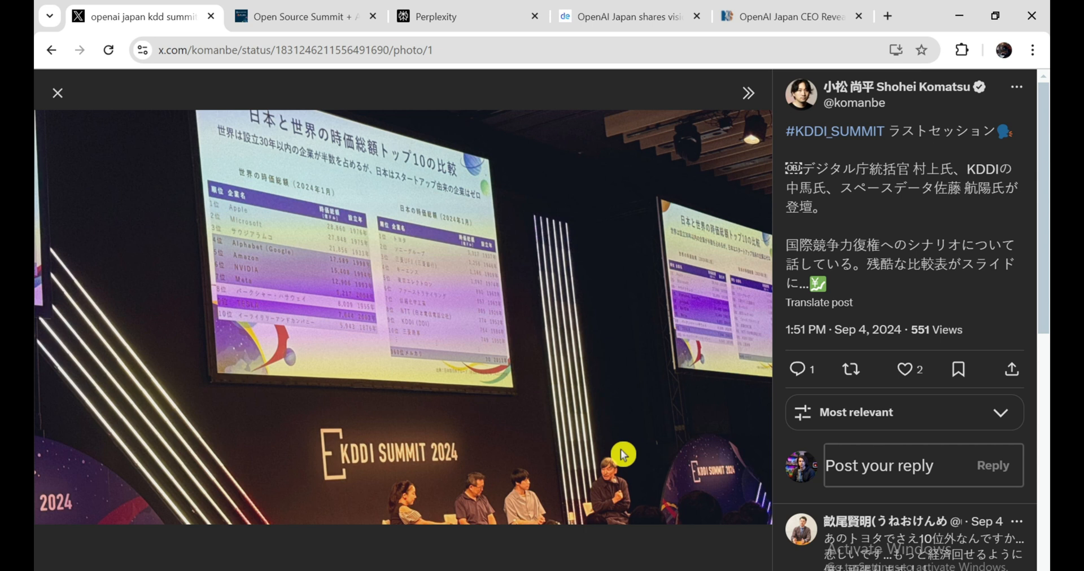
pyautogui.moveTo(697, 452)
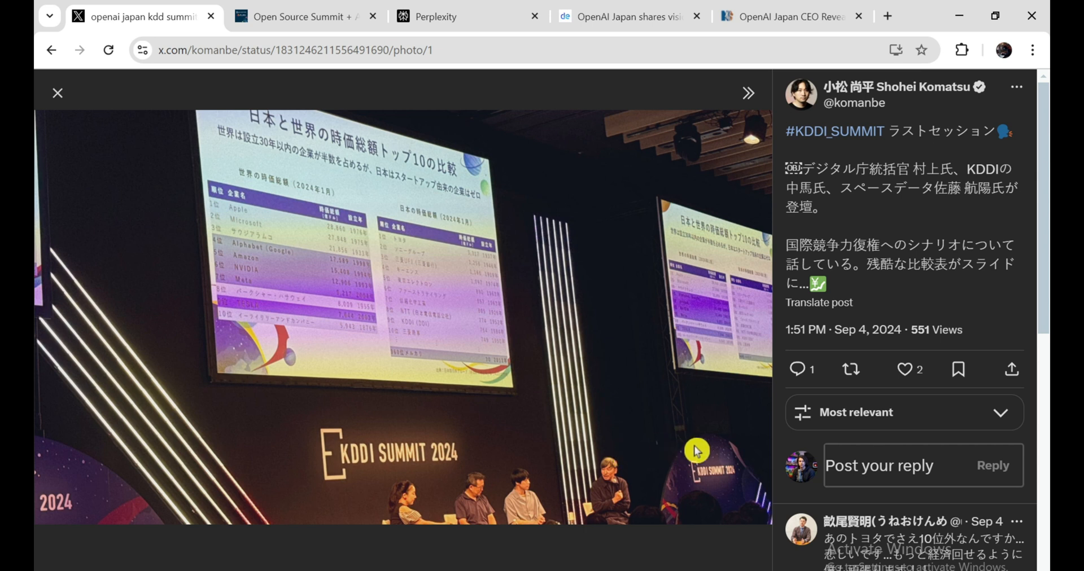
pyautogui.moveTo(402, 290)
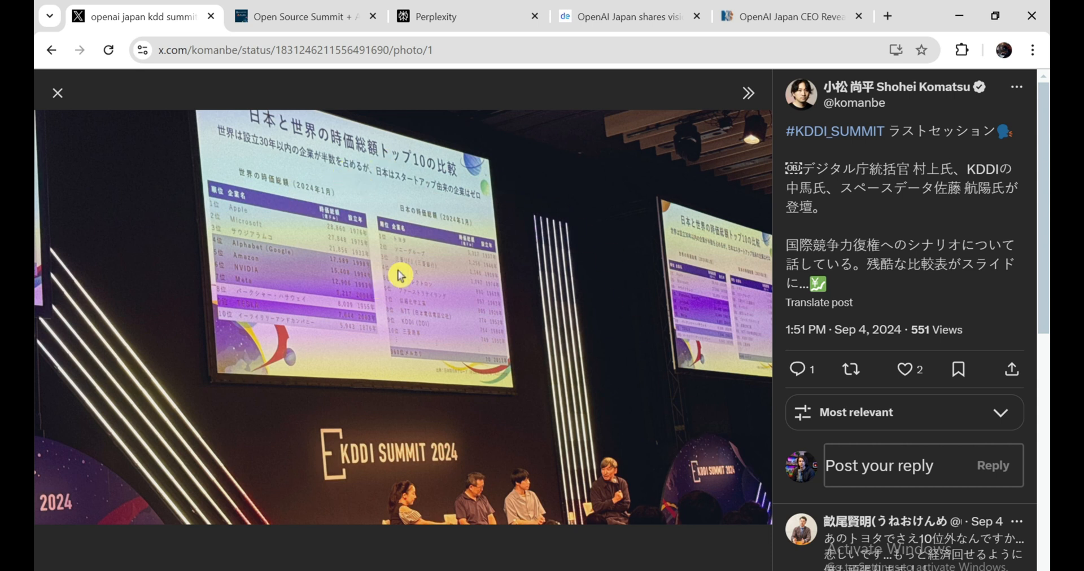
pyautogui.moveTo(142, 119)
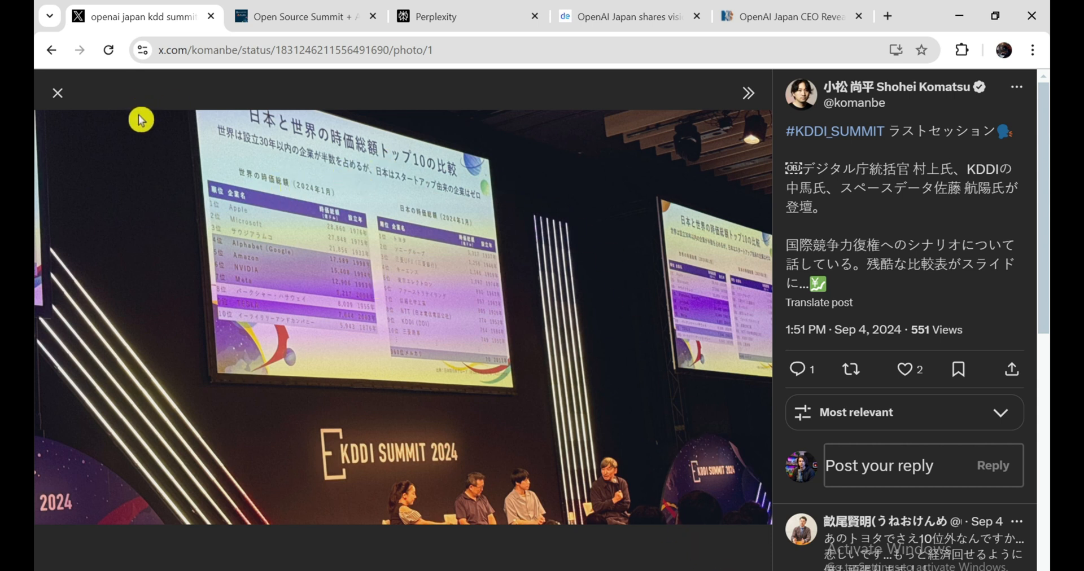
pyautogui.moveTo(164, 125)
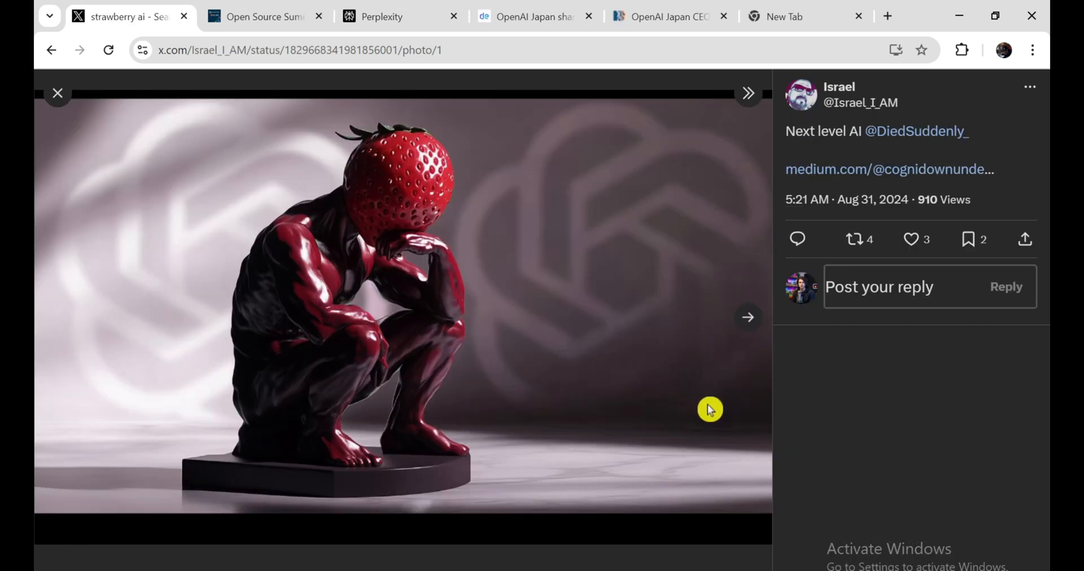
pyautogui.moveTo(739, 394)
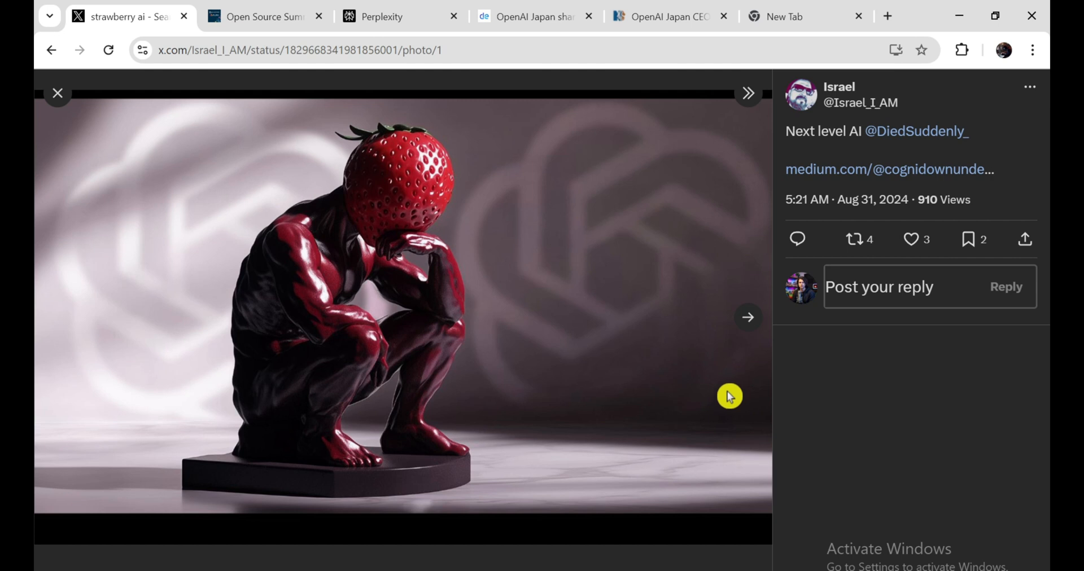
pyautogui.moveTo(493, 394)
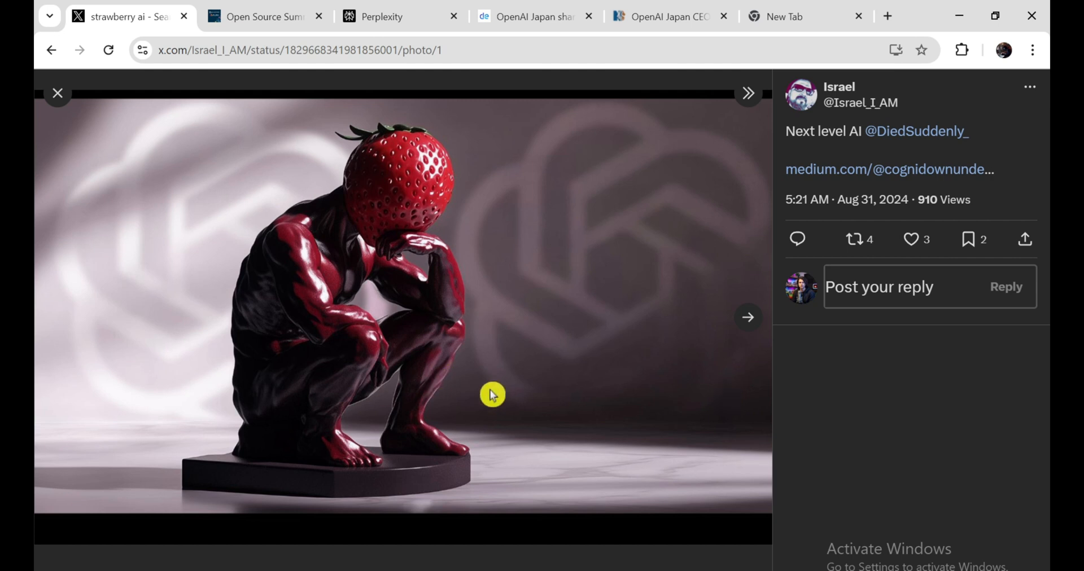
pyautogui.moveTo(524, 395)
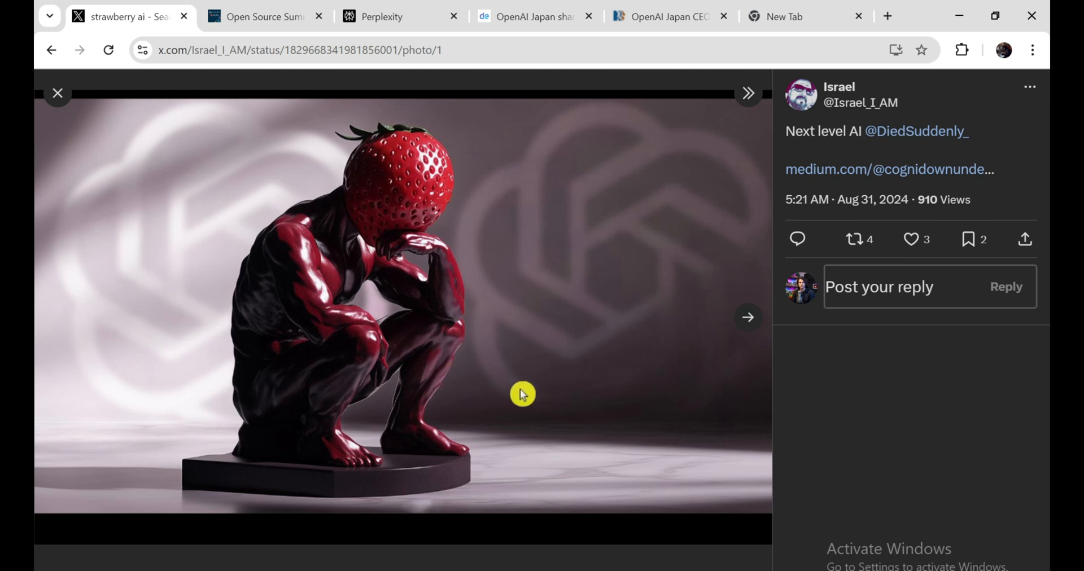
pyautogui.moveTo(545, 464)
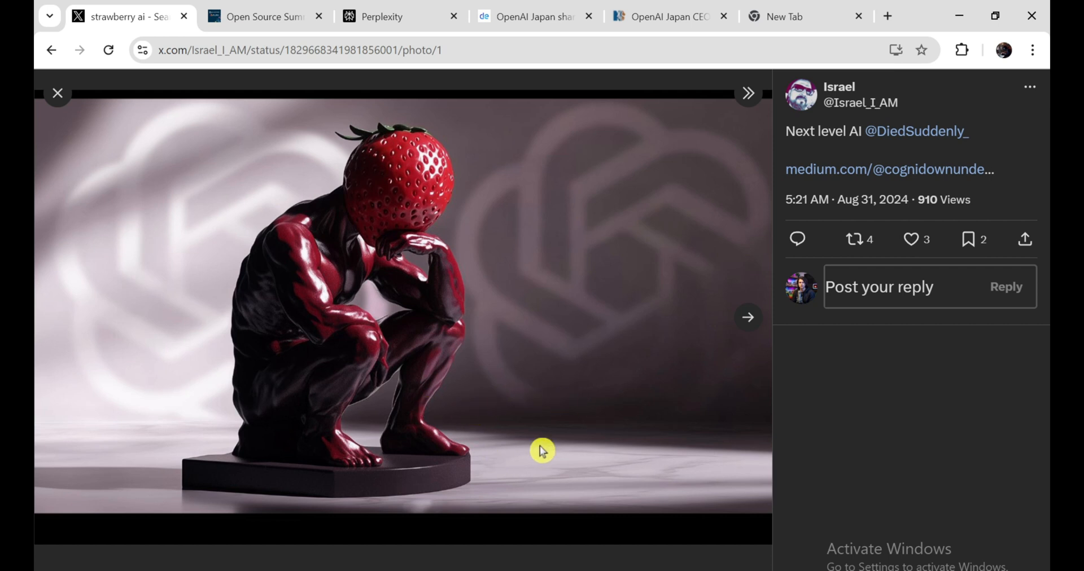
pyautogui.moveTo(484, 470)
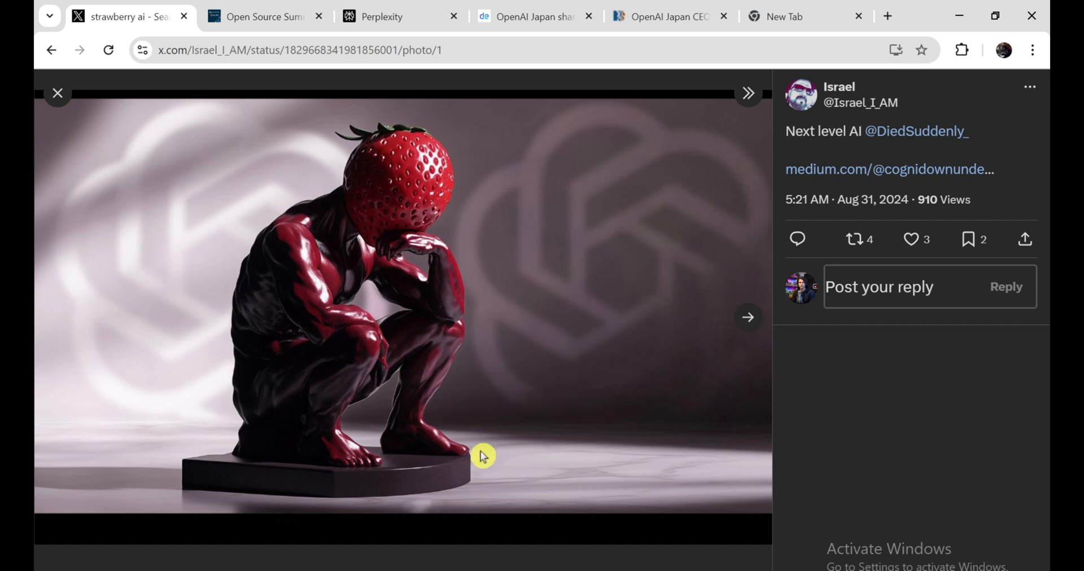
pyautogui.moveTo(639, 434)
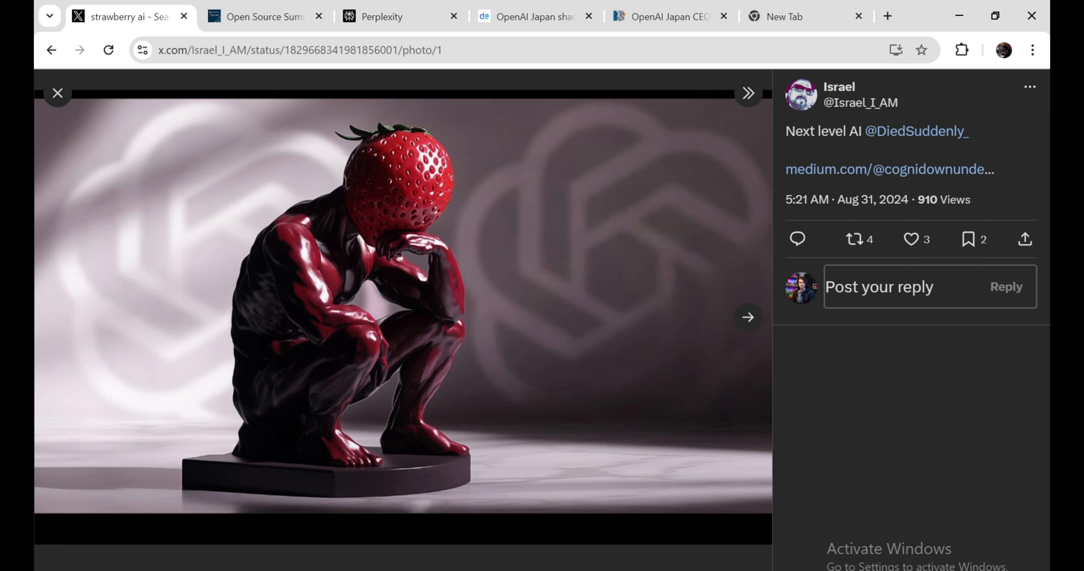
# - Like the strawberry-headed thinker post, bringing it to 4 likes
pyautogui.click(911, 240)
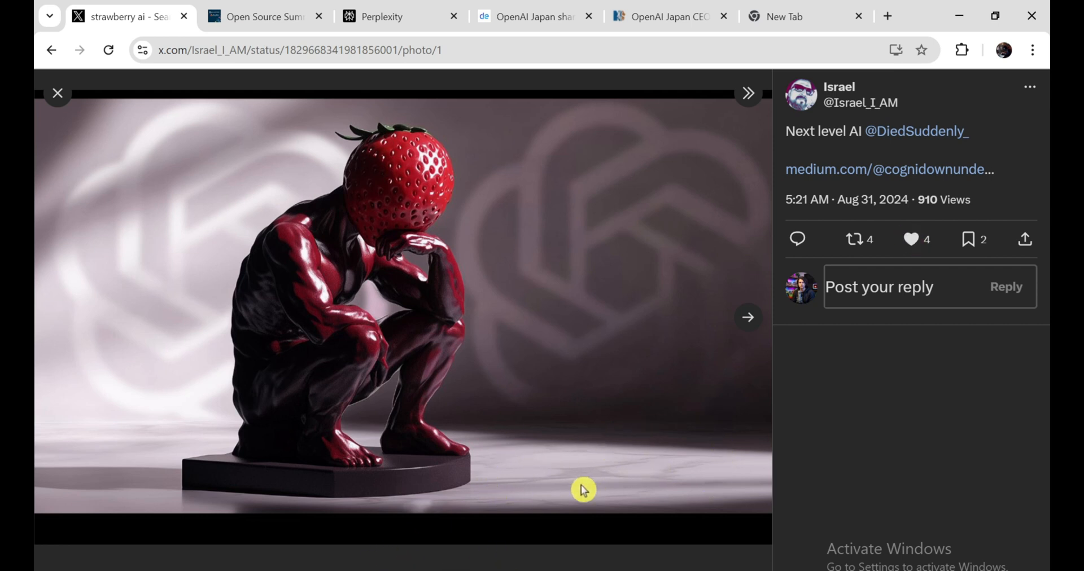
pyautogui.moveTo(645, 494)
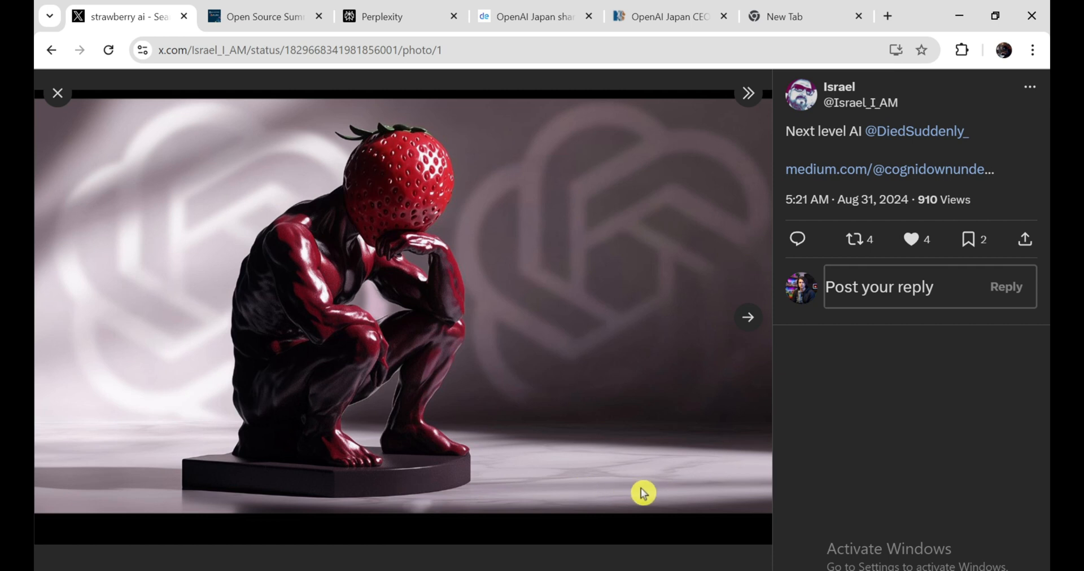
pyautogui.moveTo(593, 316)
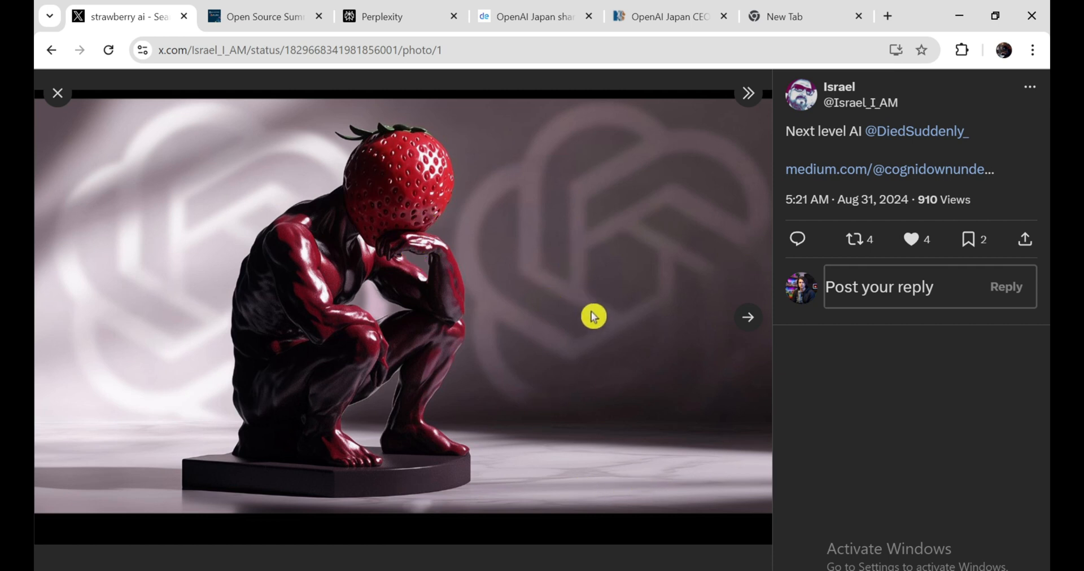
pyautogui.moveTo(658, 413)
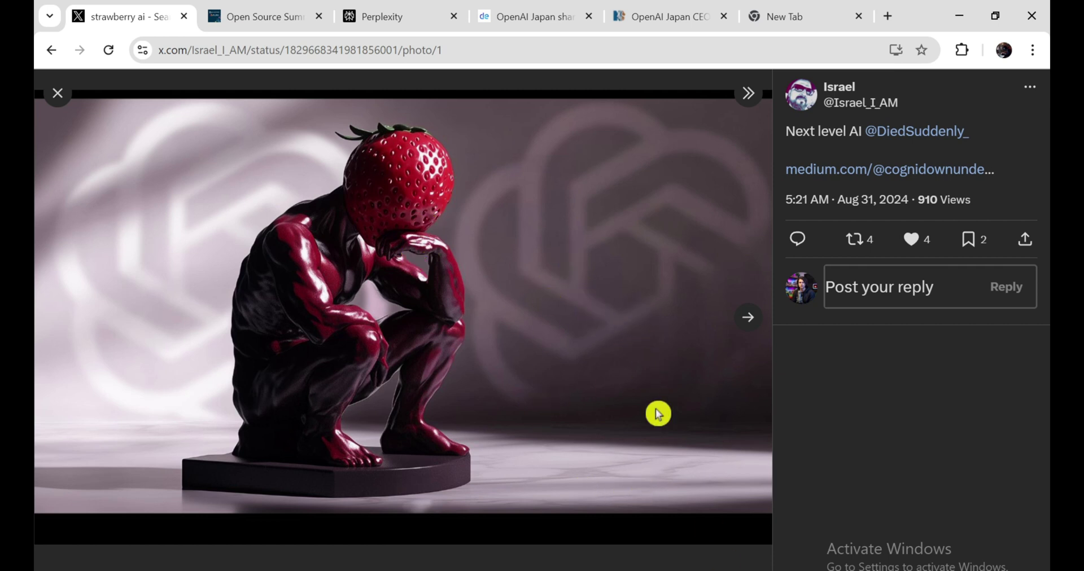
pyautogui.moveTo(673, 443)
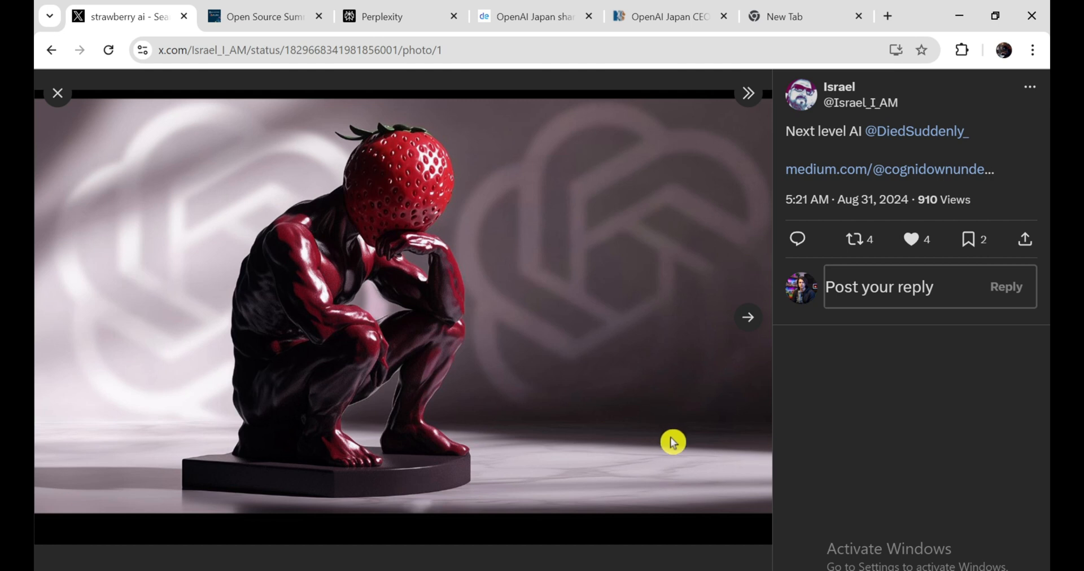
pyautogui.moveTo(663, 461)
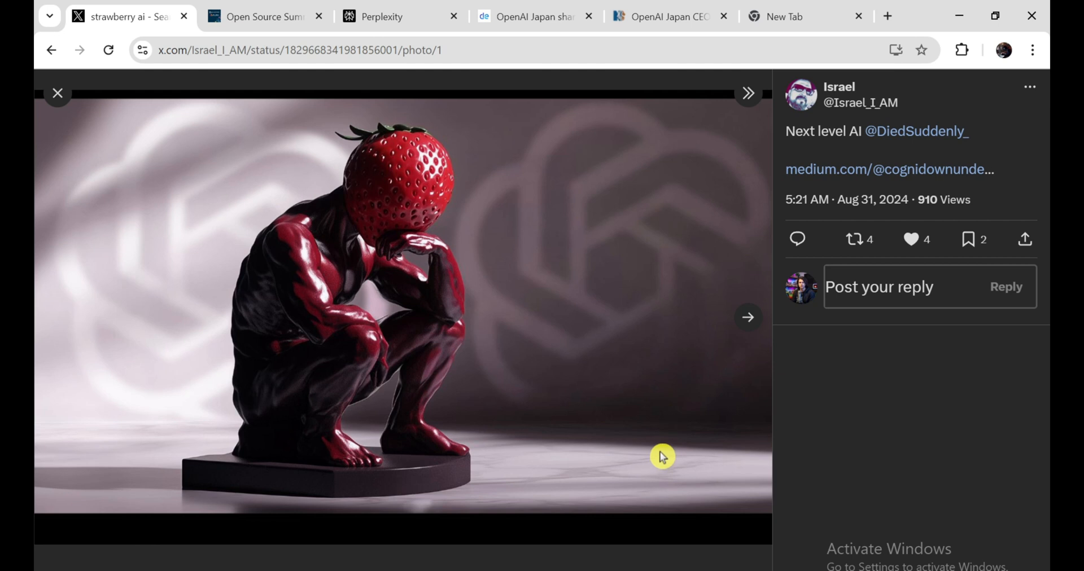
pyautogui.moveTo(658, 495)
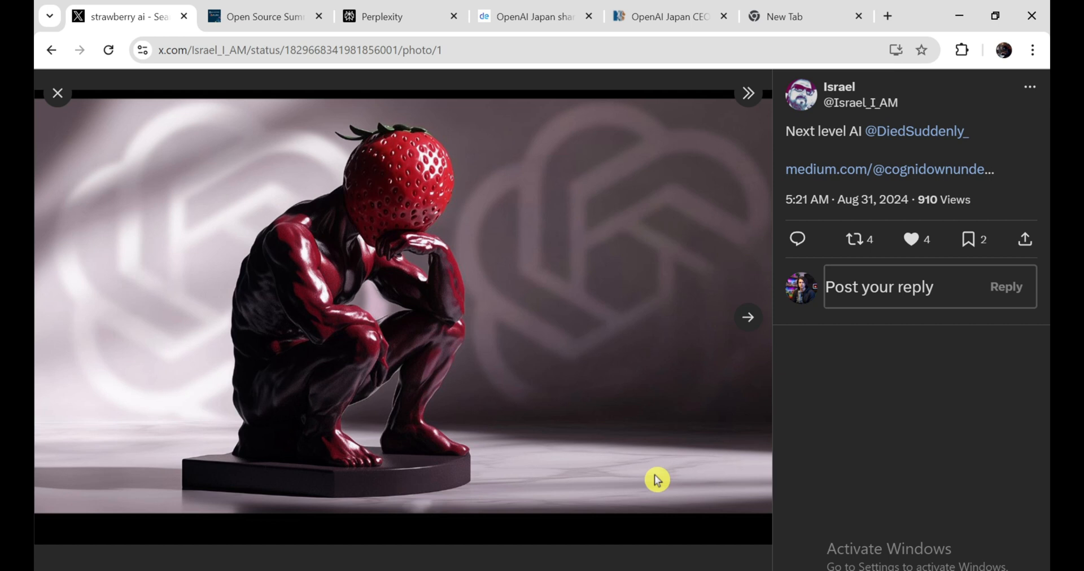
pyautogui.moveTo(560, 354)
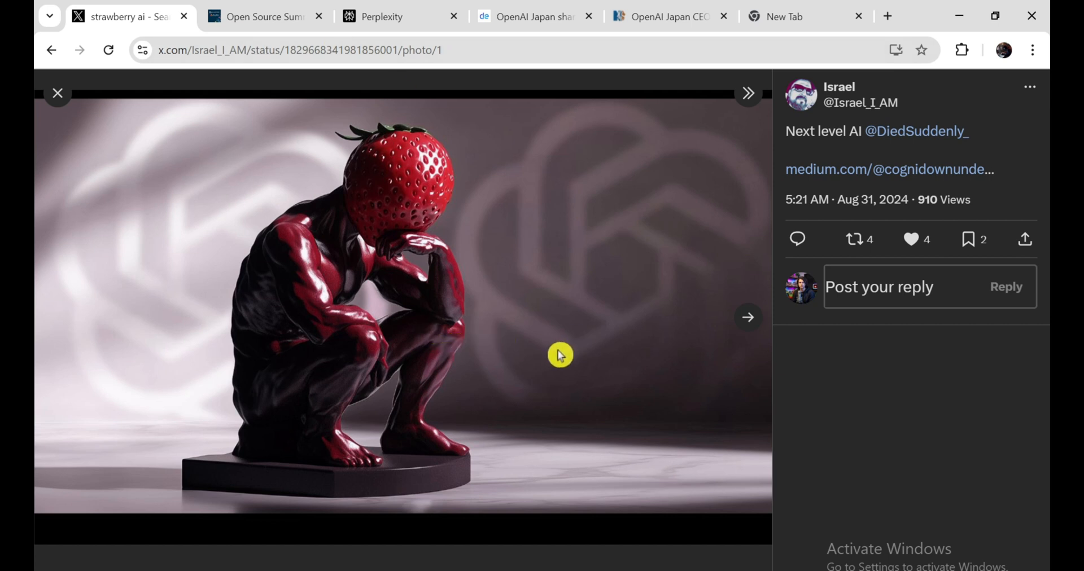
pyautogui.moveTo(584, 363)
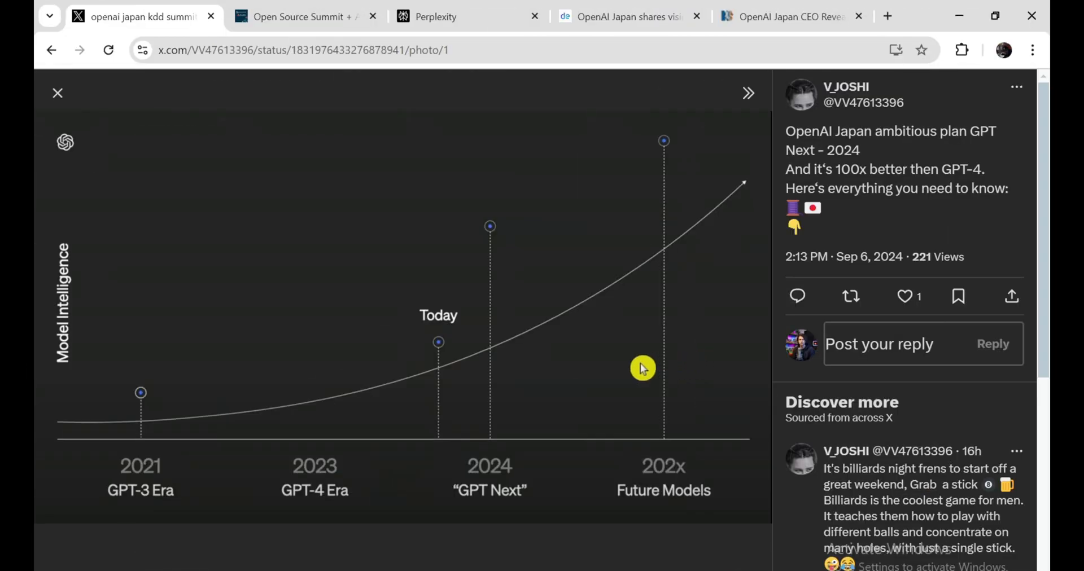
pyautogui.moveTo(678, 144)
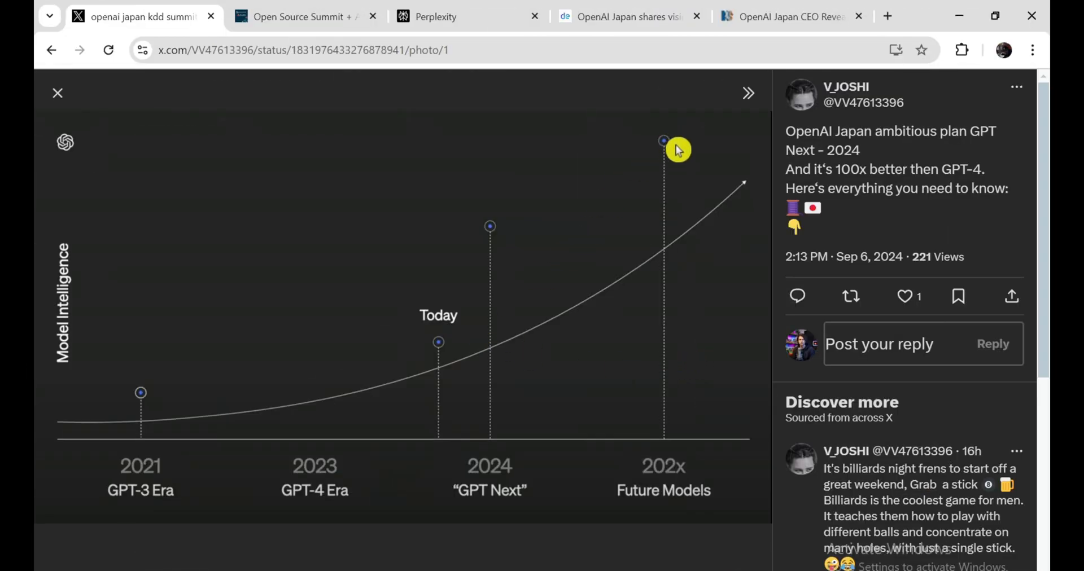
pyautogui.moveTo(678, 164)
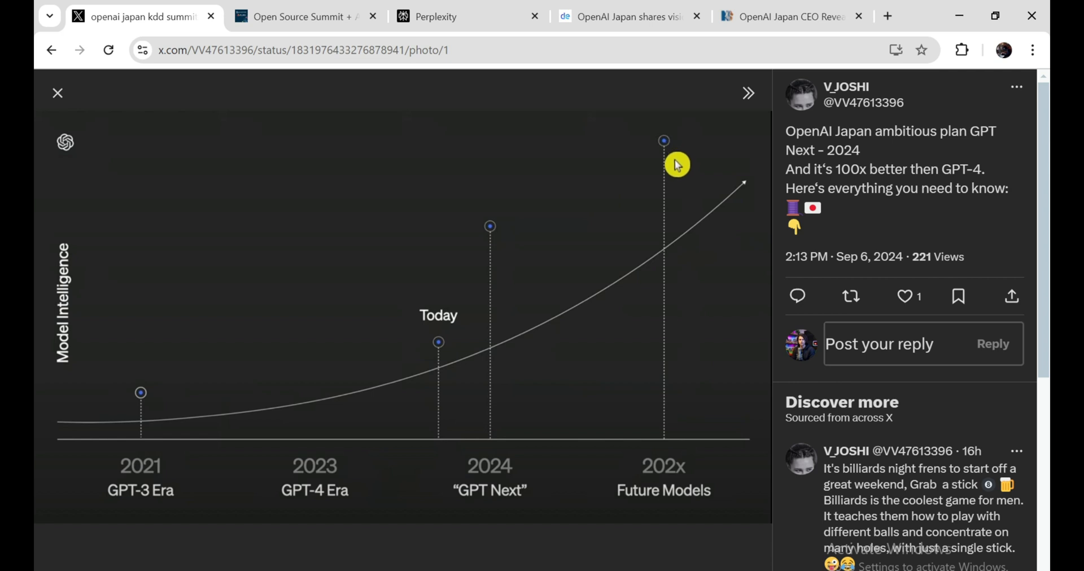
pyautogui.moveTo(479, 185)
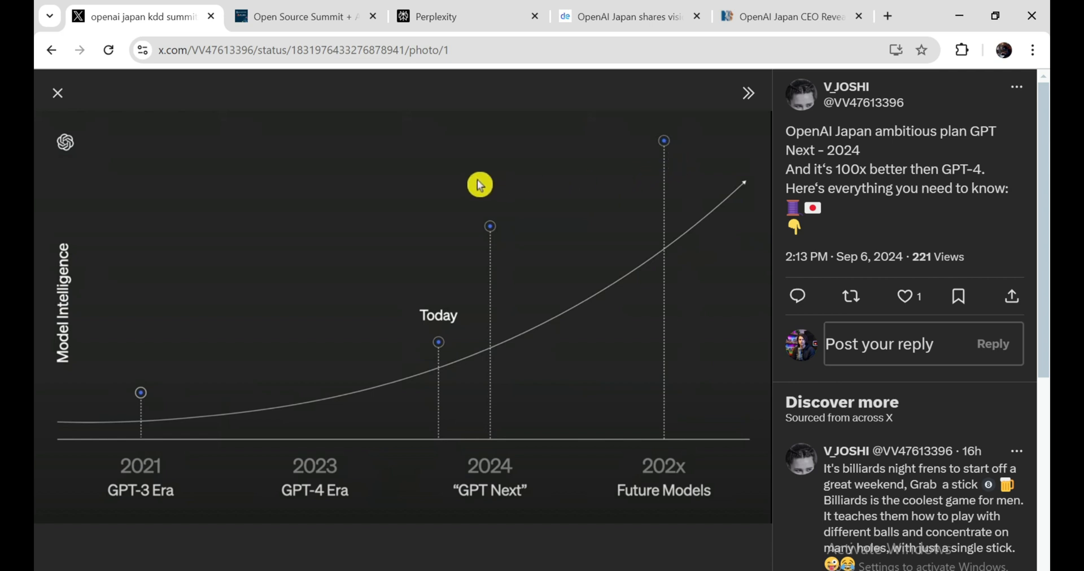
pyautogui.moveTo(607, 161)
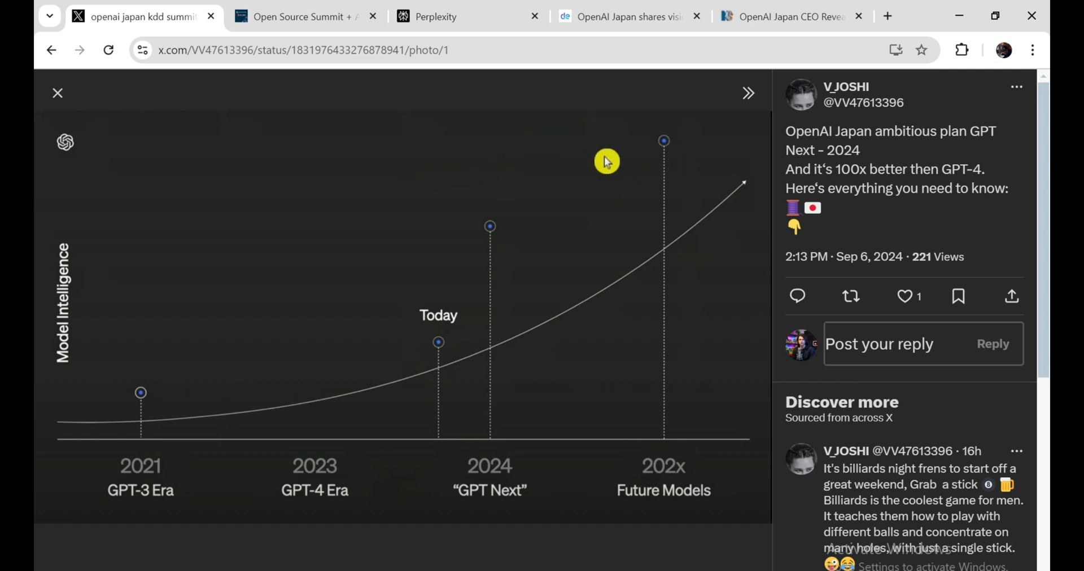
pyautogui.moveTo(619, 137)
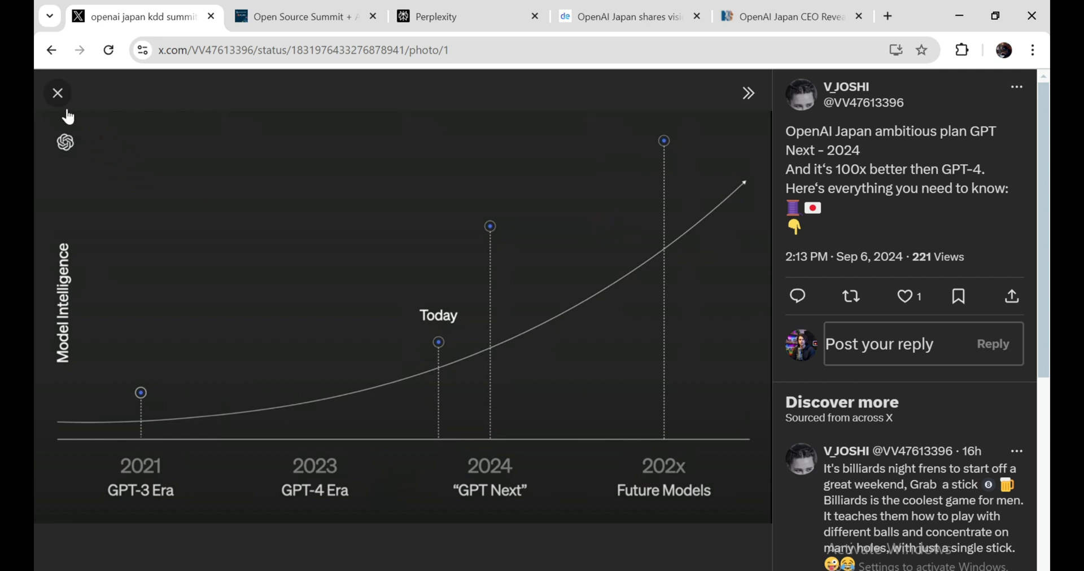
pyautogui.moveTo(461, 506)
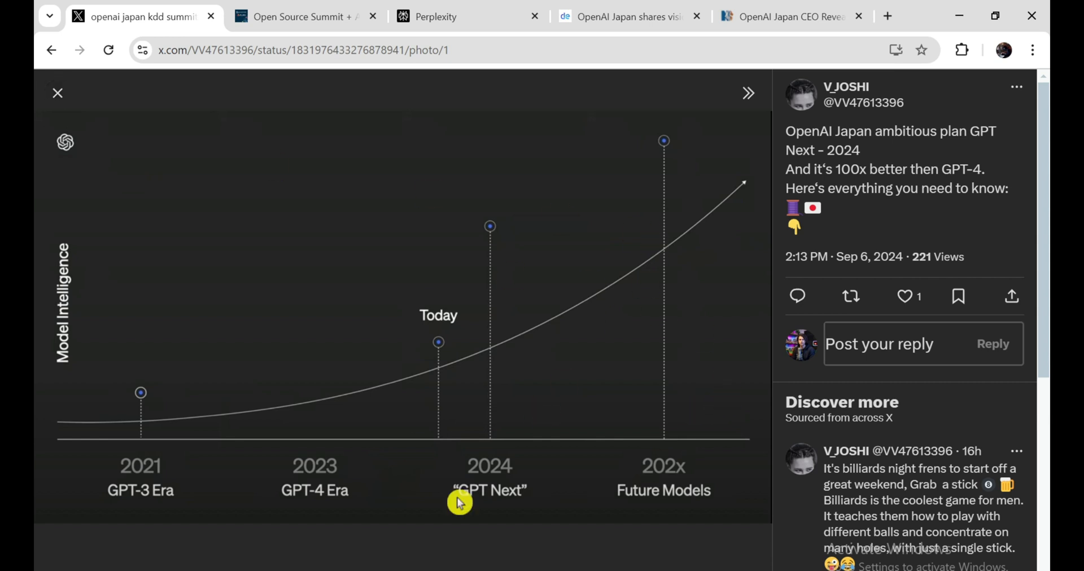
pyautogui.moveTo(501, 228)
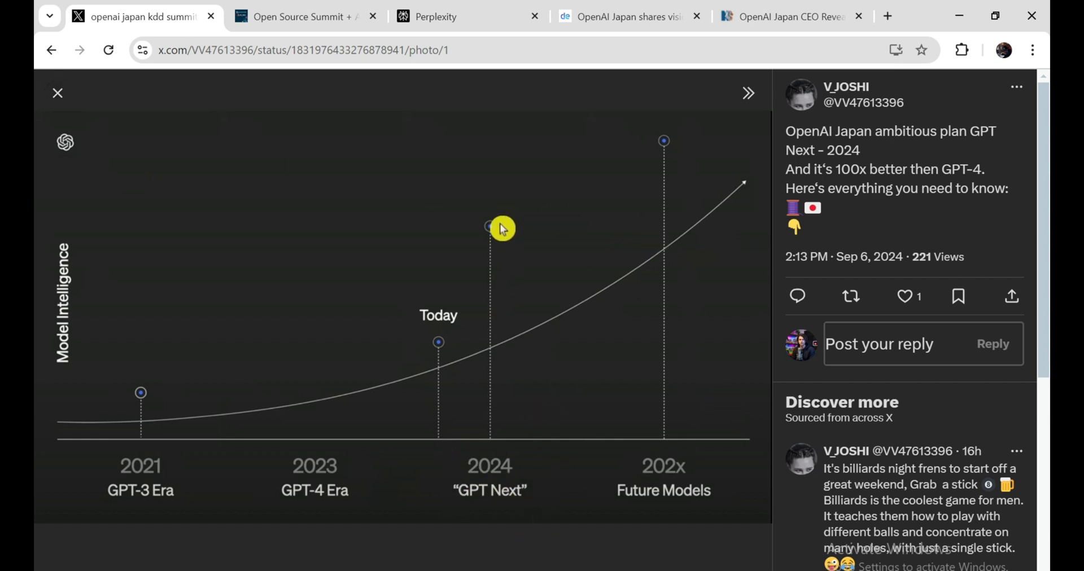
pyautogui.moveTo(543, 378)
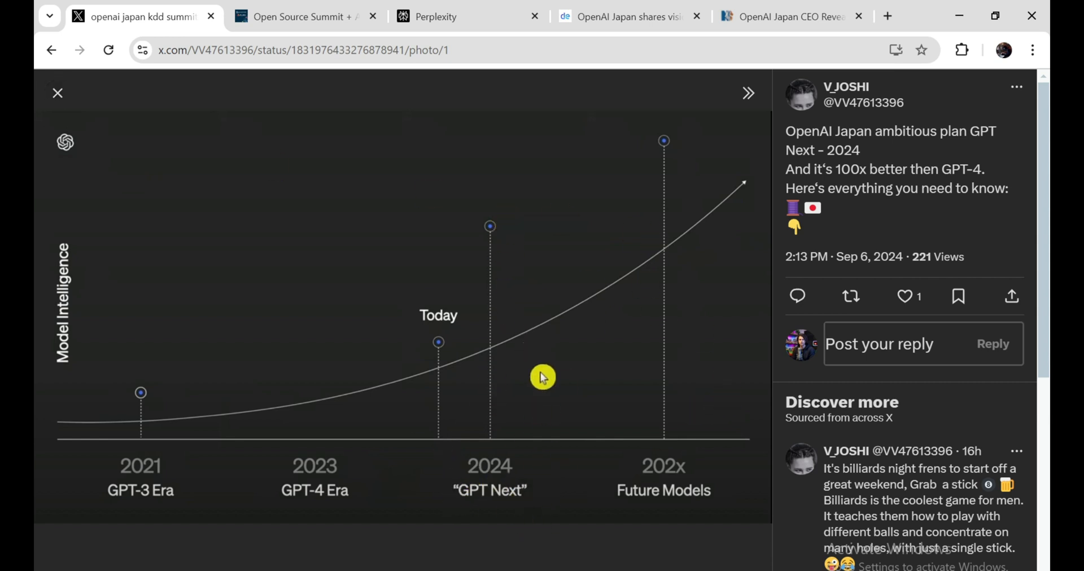
pyautogui.moveTo(559, 438)
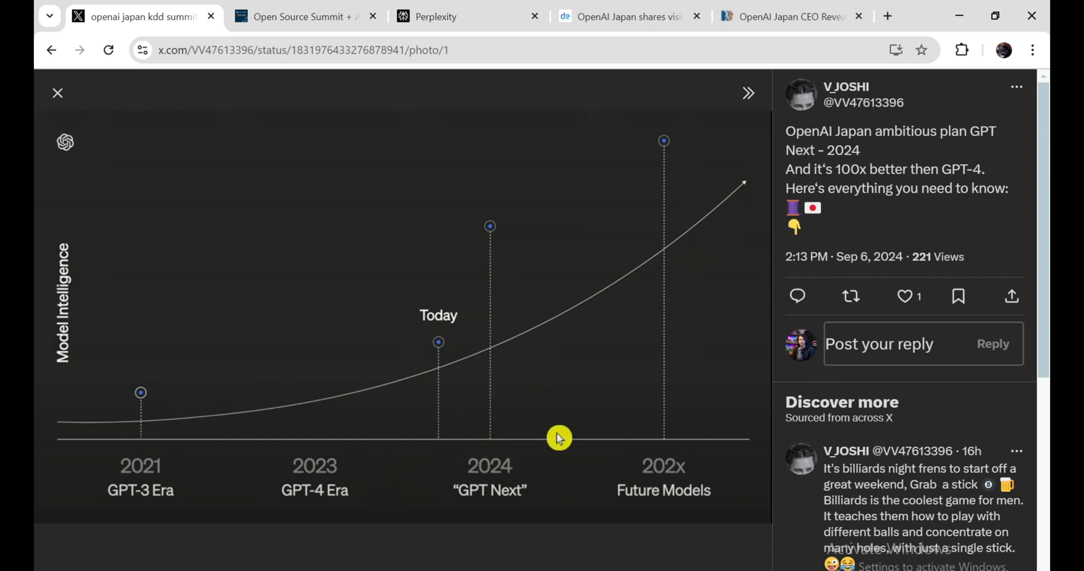
pyautogui.moveTo(551, 443)
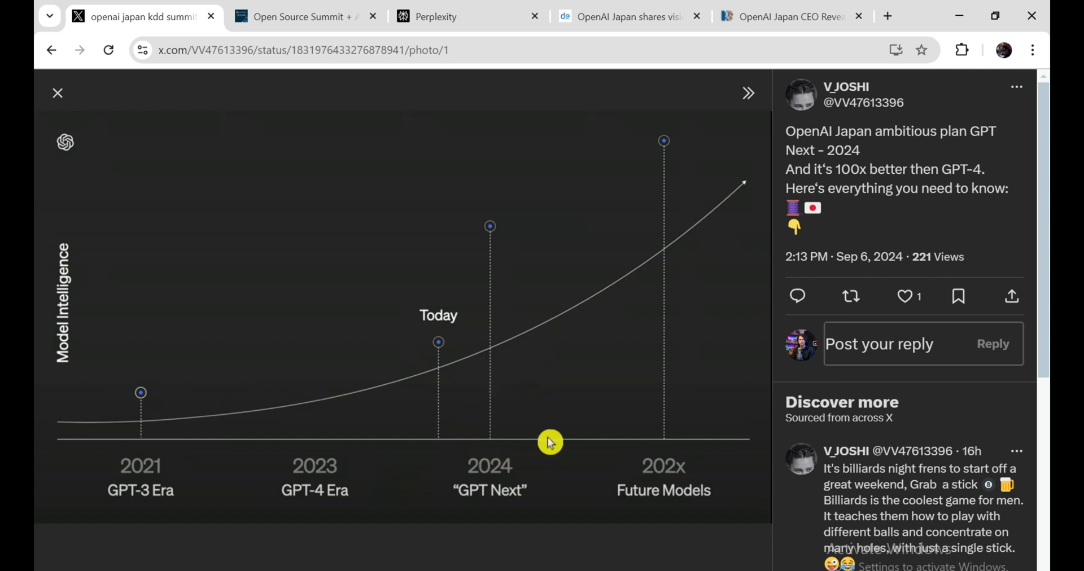
pyautogui.moveTo(544, 447)
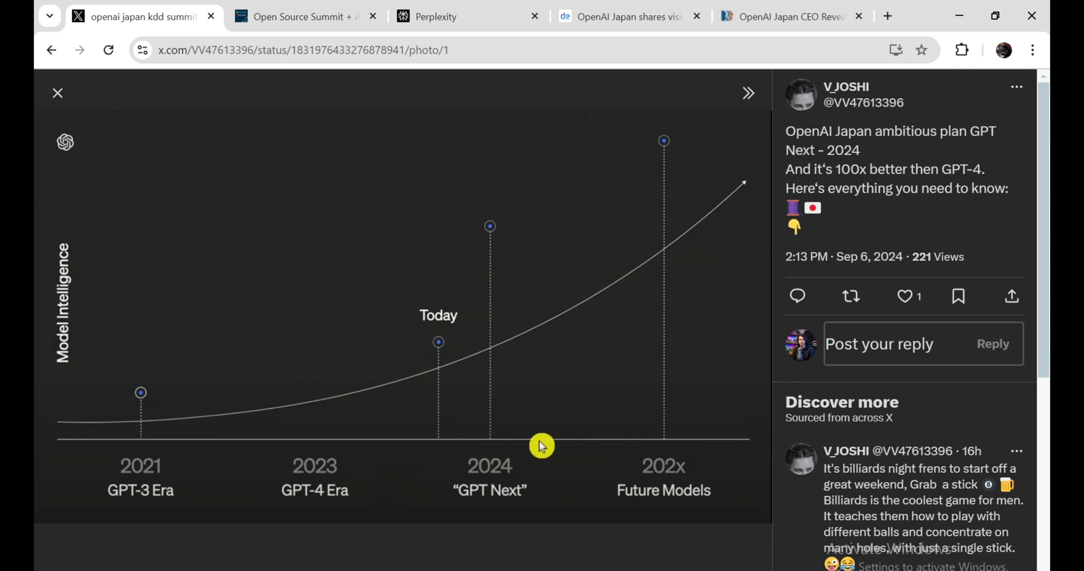
pyautogui.moveTo(457, 399)
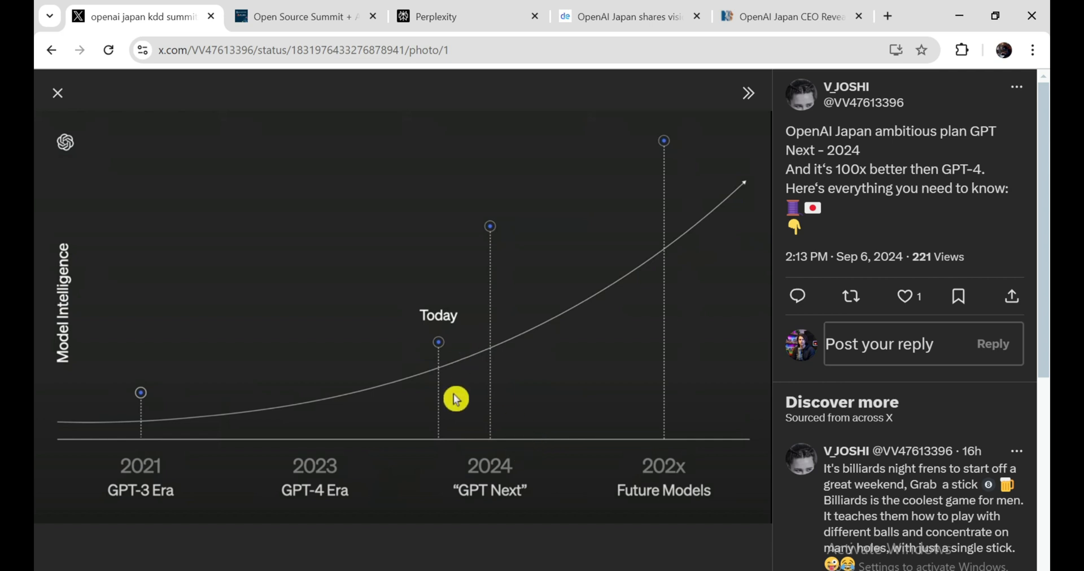
pyautogui.moveTo(462, 401)
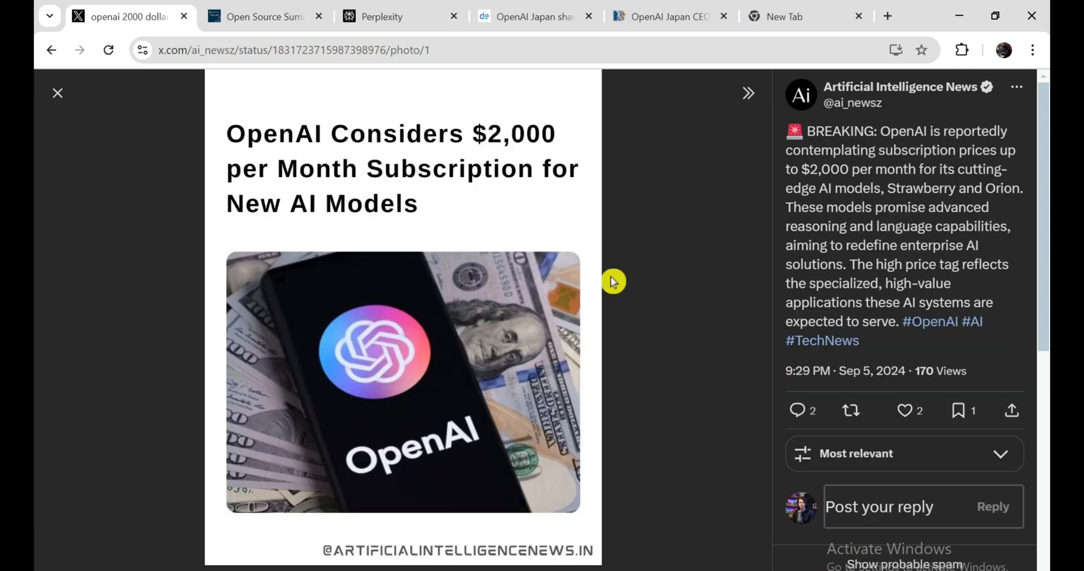
pyautogui.moveTo(517, 142)
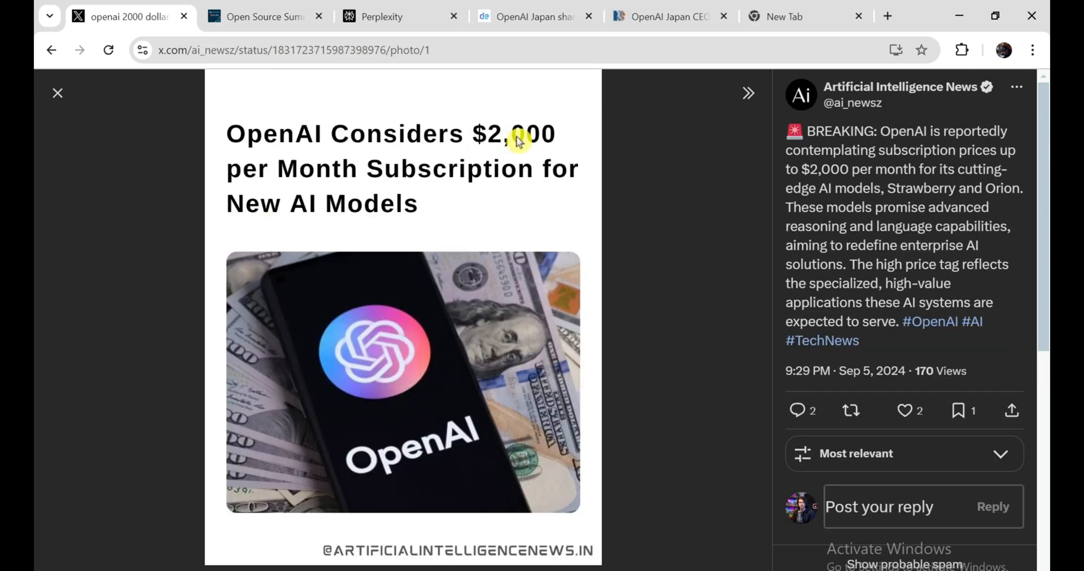
pyautogui.moveTo(631, 320)
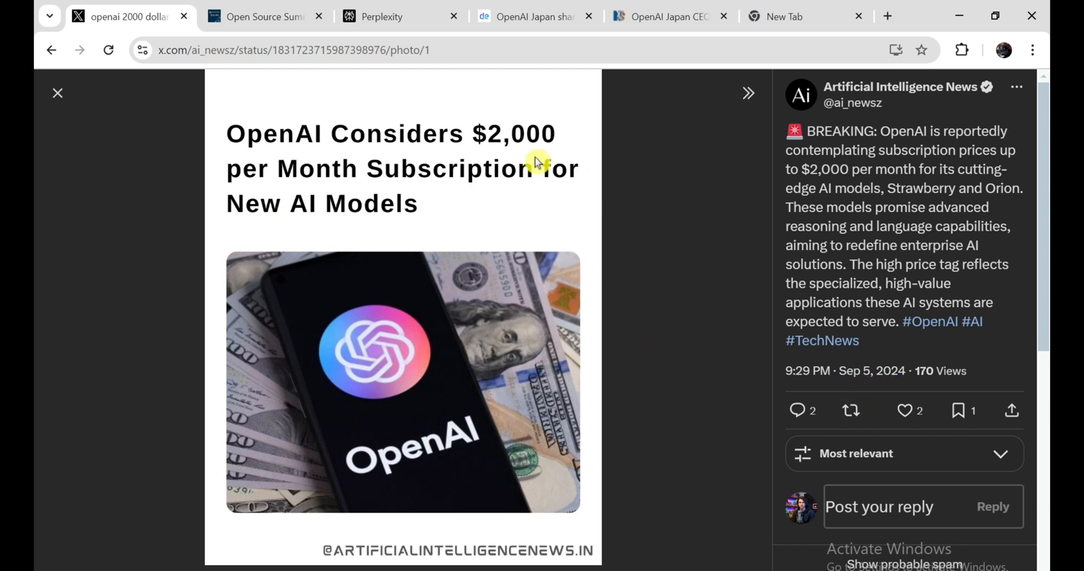
pyautogui.moveTo(521, 160)
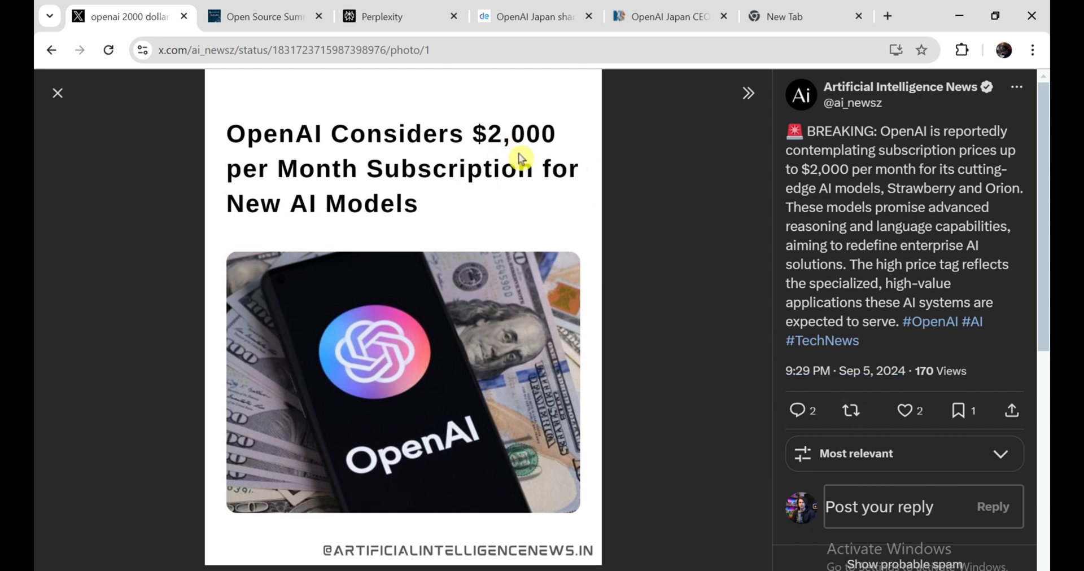
pyautogui.moveTo(257, 223)
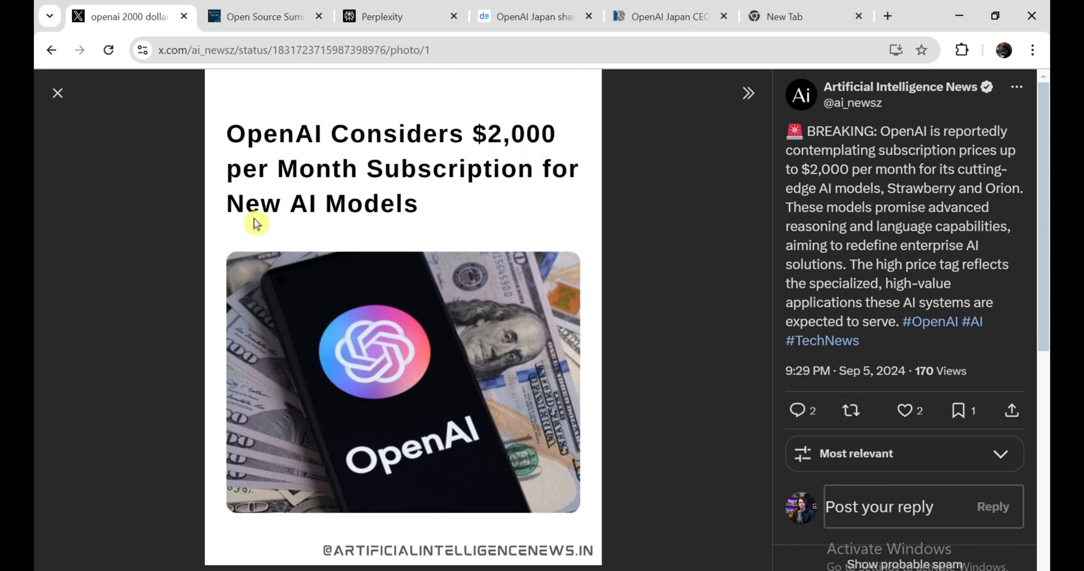
pyautogui.moveTo(477, 197)
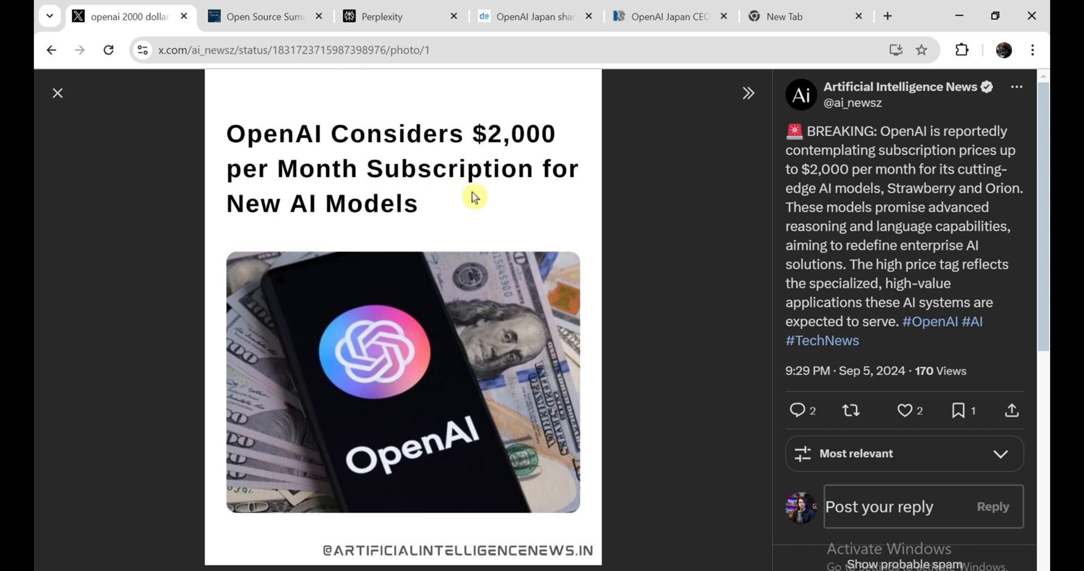
pyautogui.moveTo(613, 282)
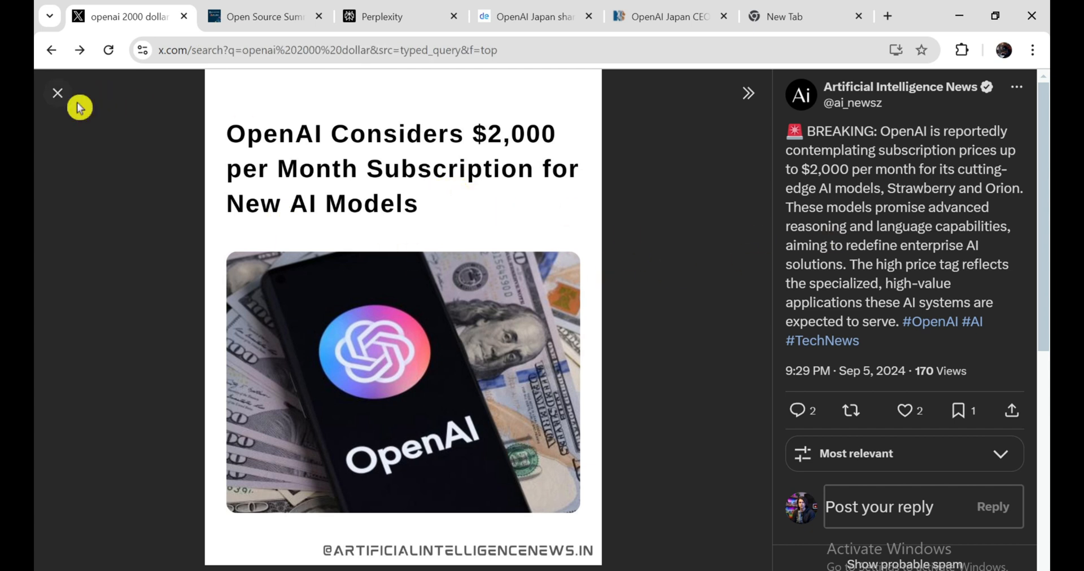
# - Close the enlarged OpenAI $2,000-per-month subscription photo to return to the search results
pyautogui.click(57, 92)
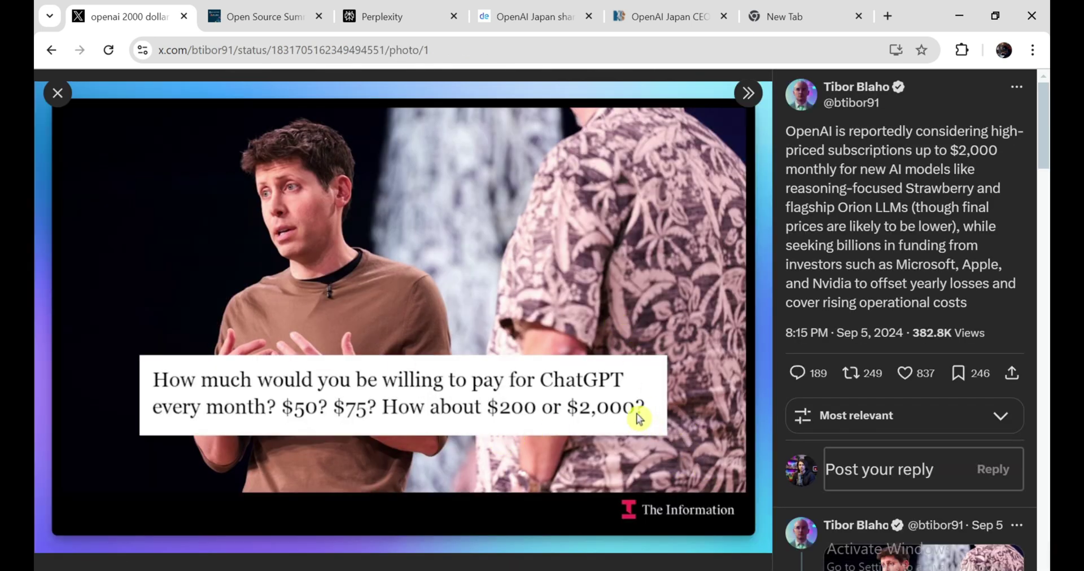
pyautogui.moveTo(564, 358)
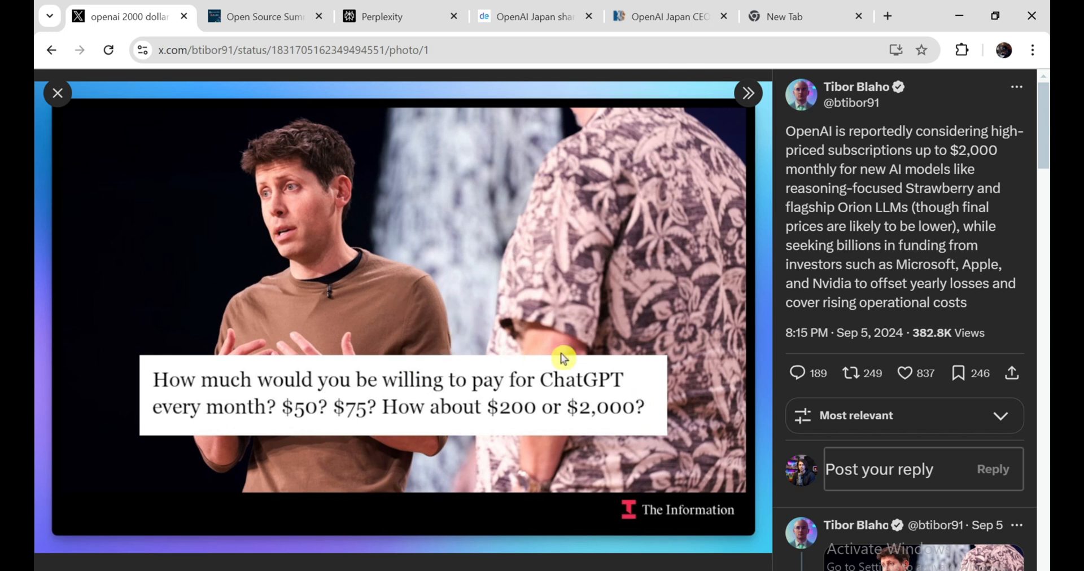
pyautogui.moveTo(679, 298)
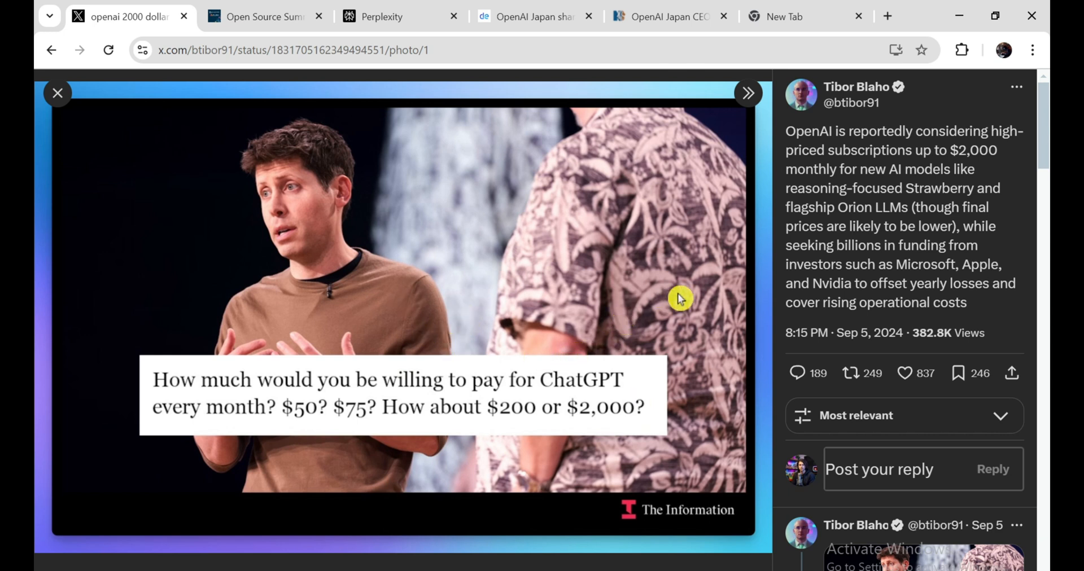
pyautogui.moveTo(764, 387)
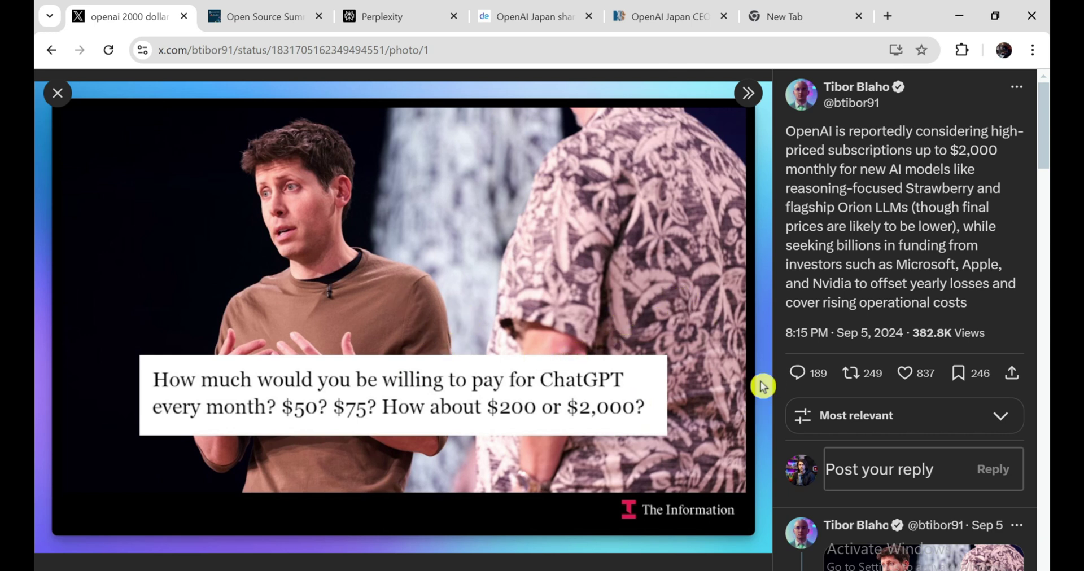
pyautogui.moveTo(737, 339)
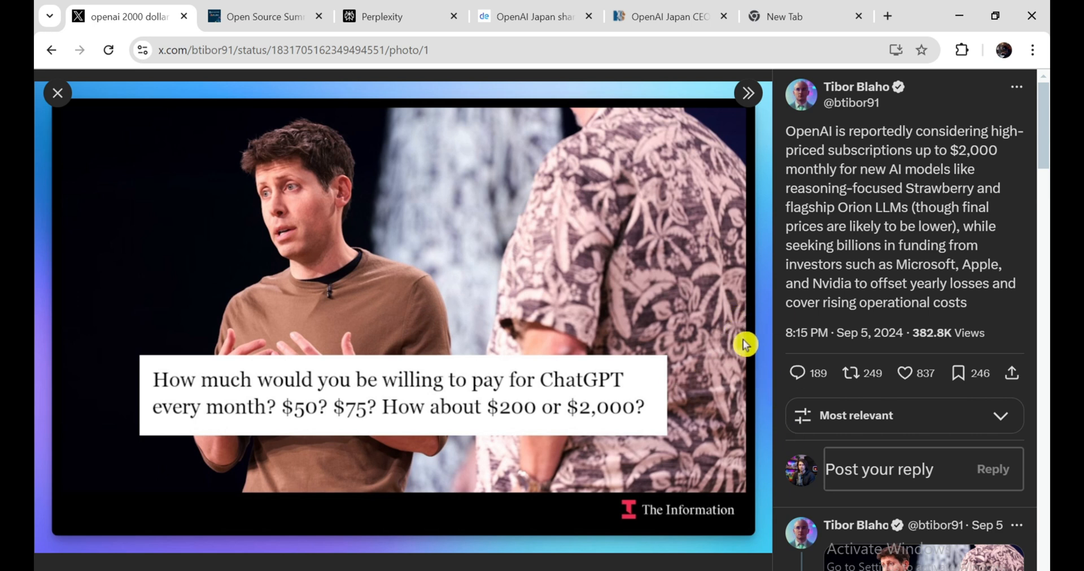
pyautogui.moveTo(734, 370)
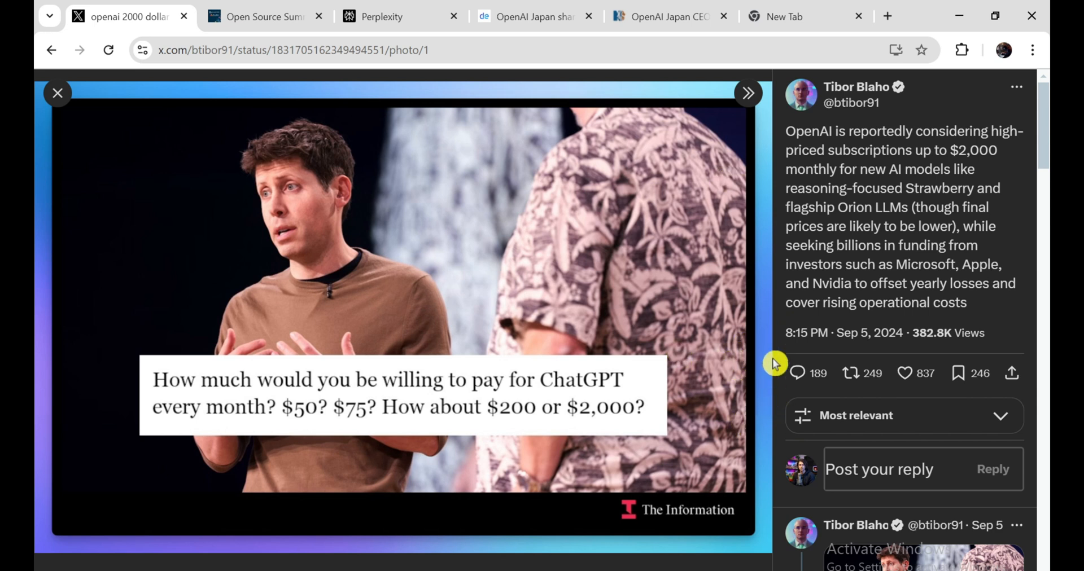
pyautogui.moveTo(781, 370)
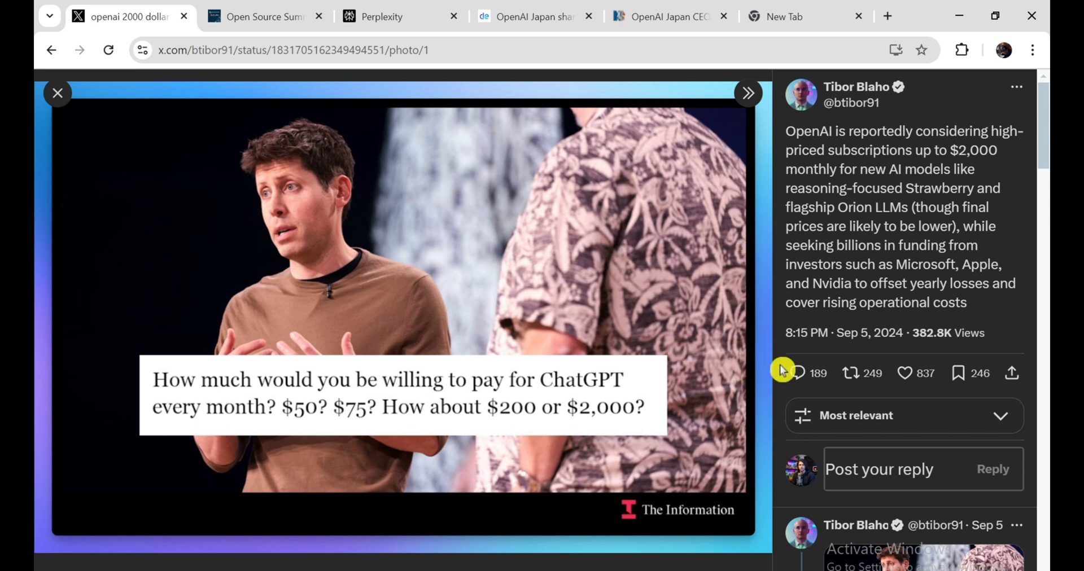
pyautogui.moveTo(753, 308)
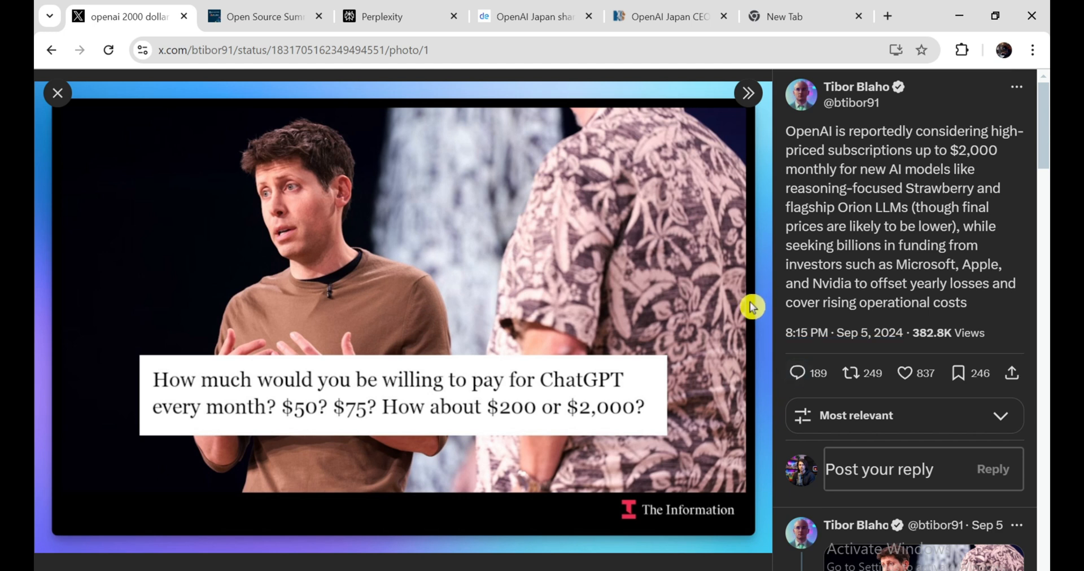
pyautogui.moveTo(706, 330)
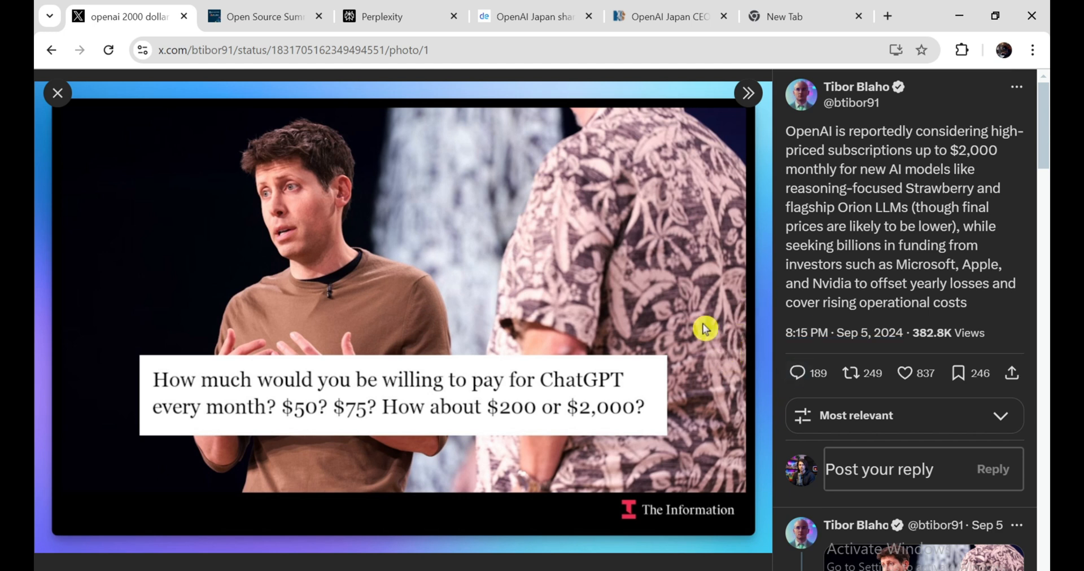
pyautogui.moveTo(627, 341)
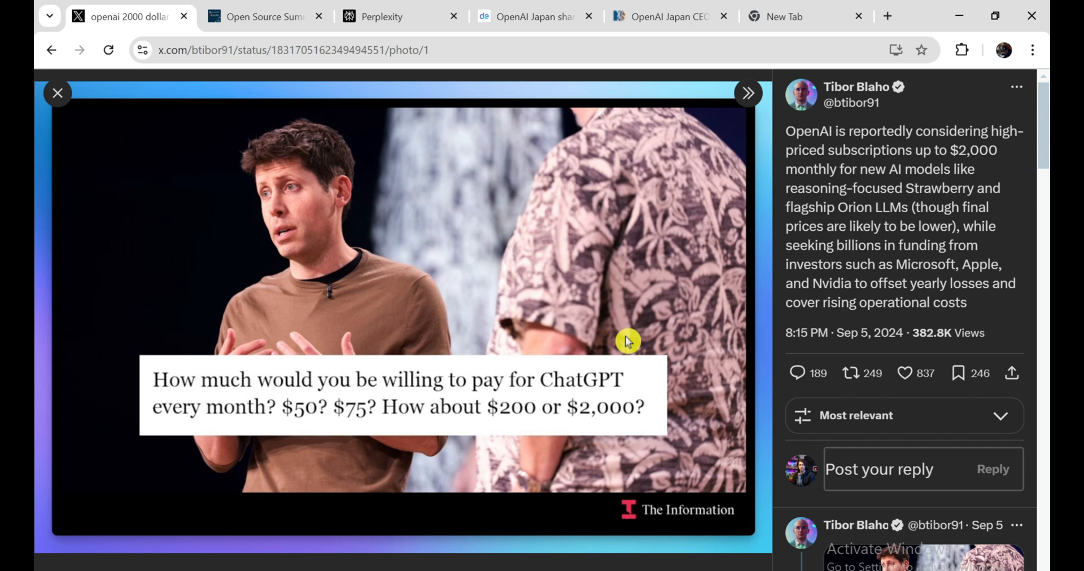
pyautogui.moveTo(395, 331)
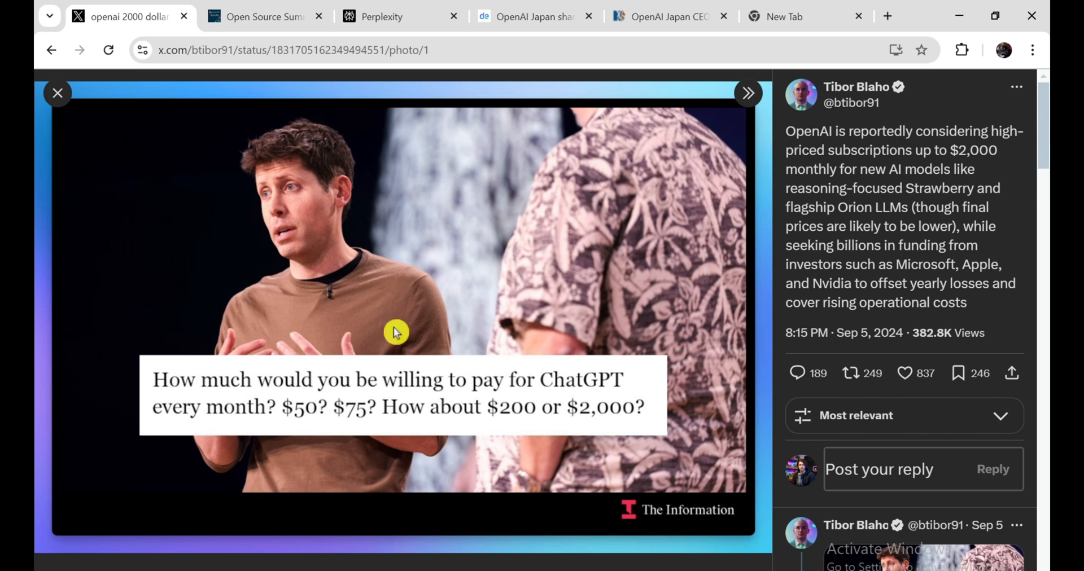
pyautogui.moveTo(541, 362)
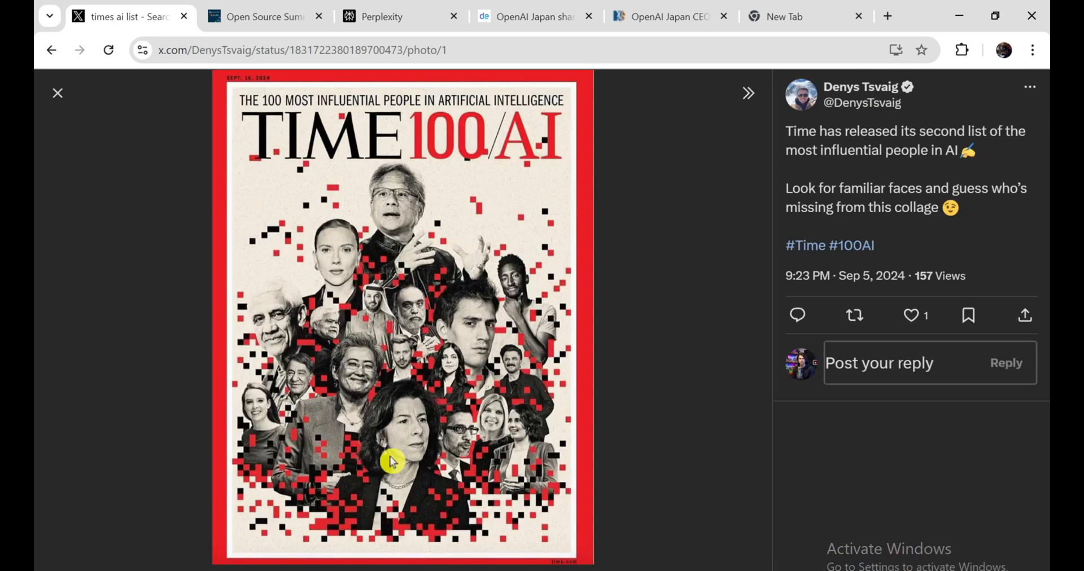
pyautogui.moveTo(642, 499)
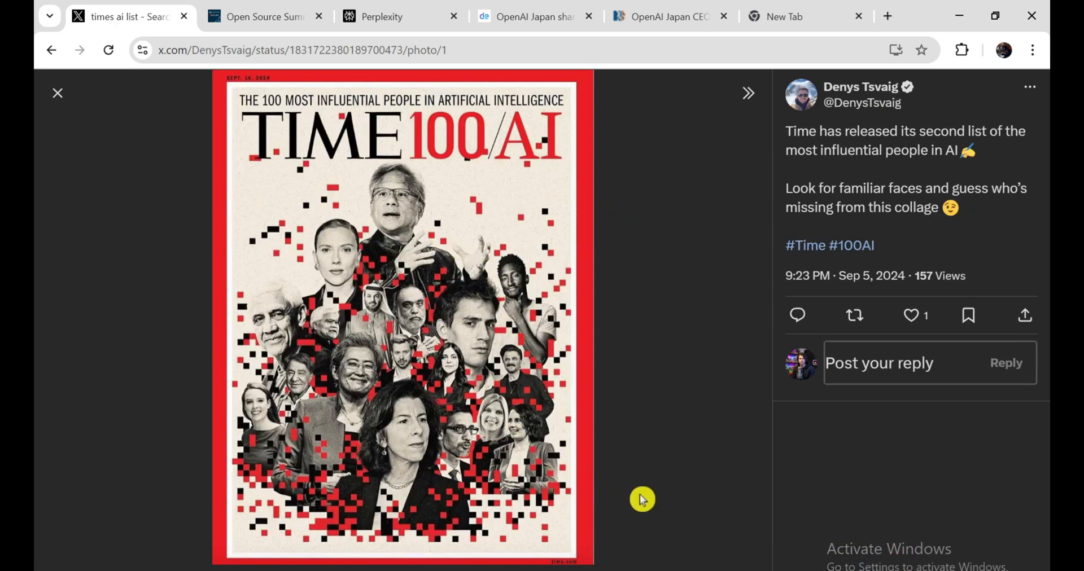
pyautogui.moveTo(779, 498)
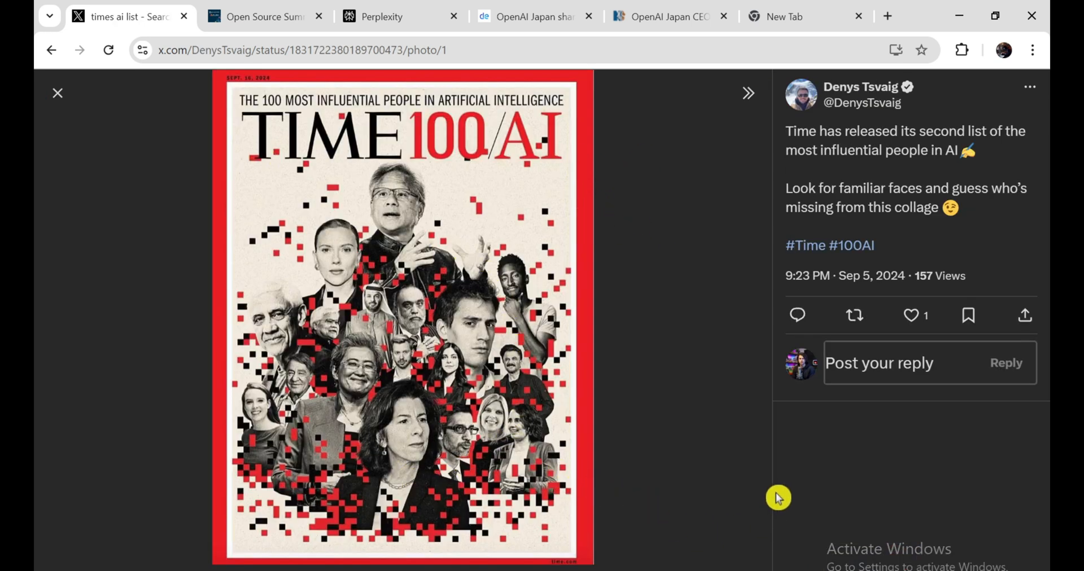
pyautogui.moveTo(786, 513)
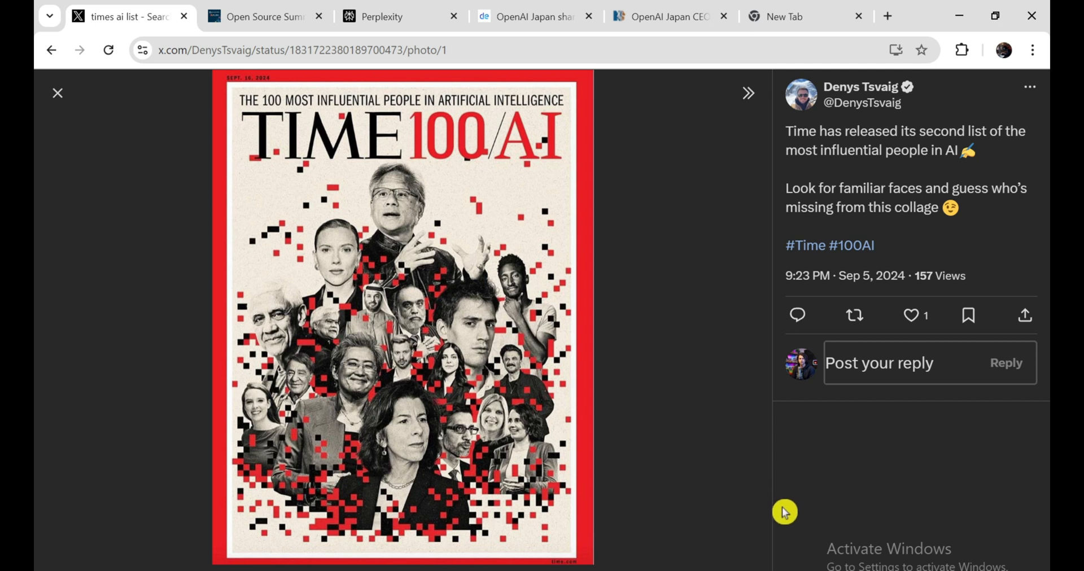
pyautogui.moveTo(608, 340)
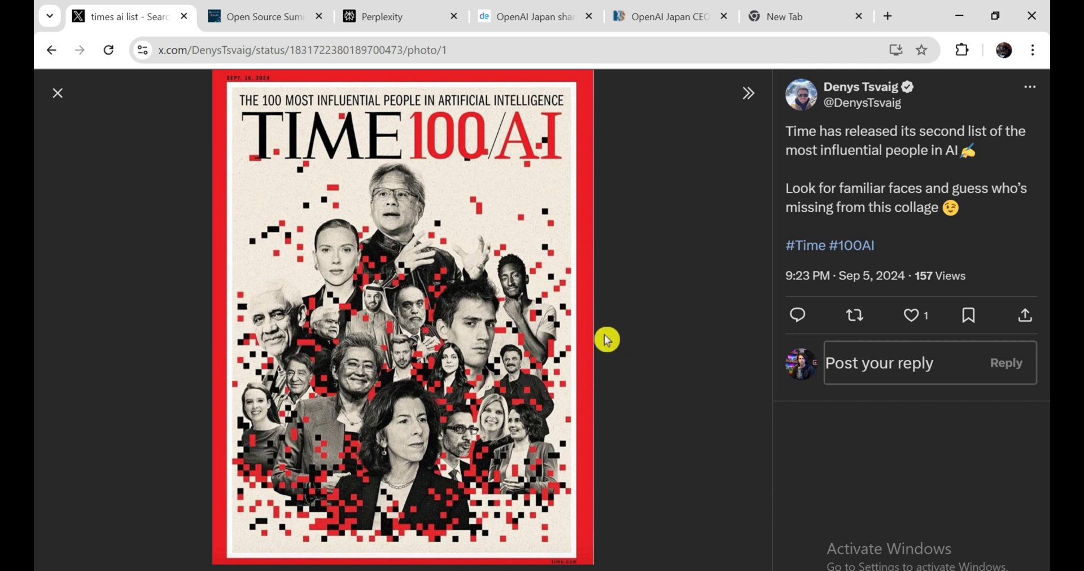
pyautogui.moveTo(607, 304)
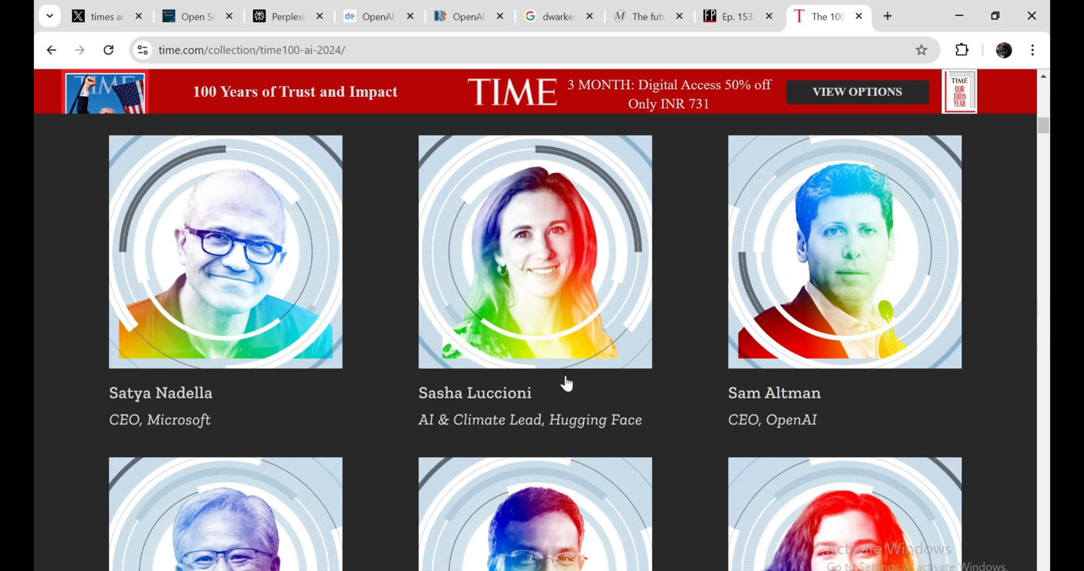
# - Scroll through the TIME100 AI 2024 honouree profiles and their roles
pyautogui.scroll(-3)
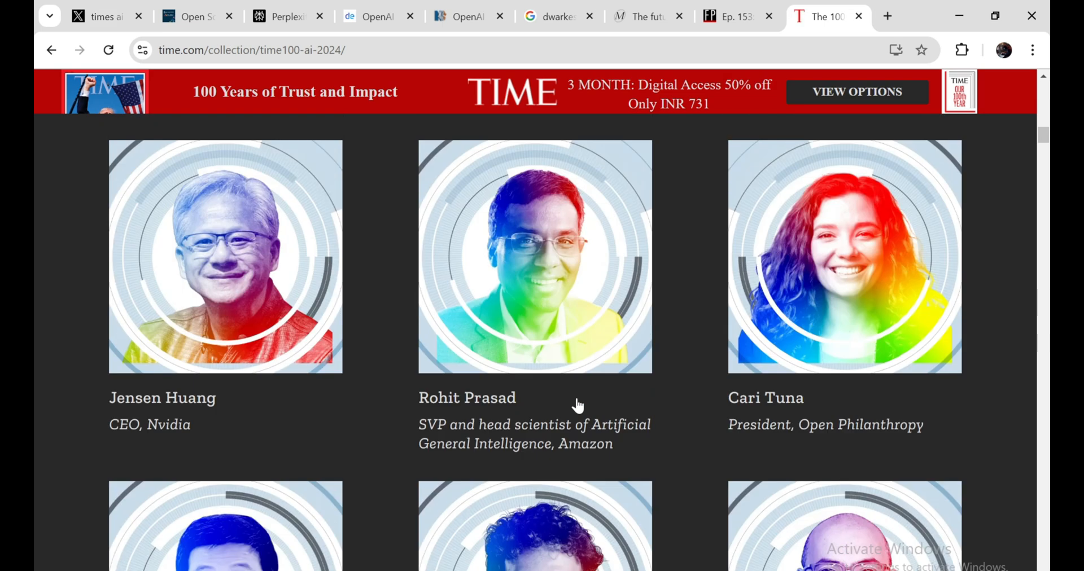
pyautogui.scroll(-3)
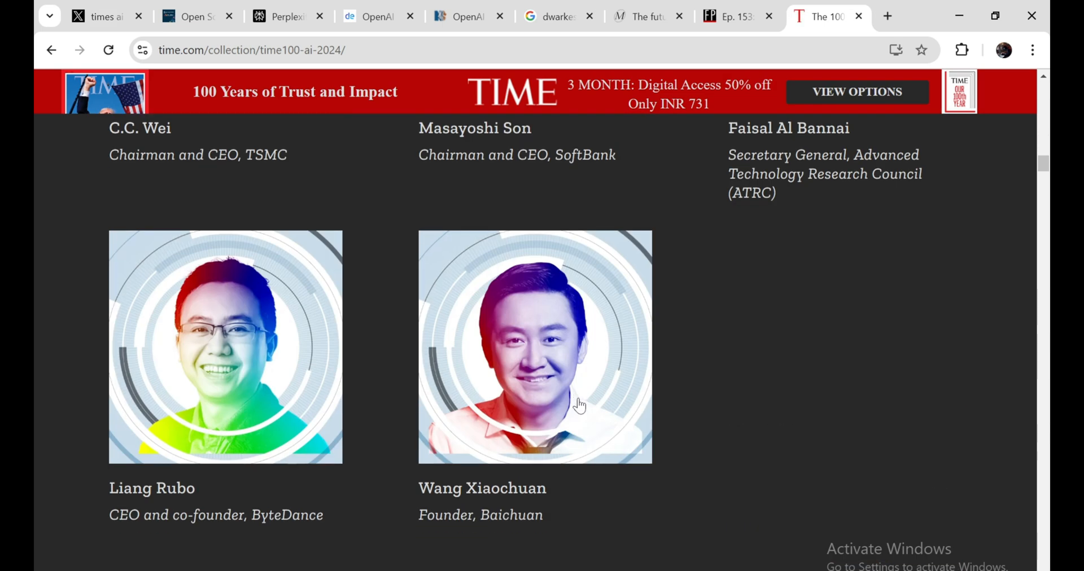
pyautogui.scroll(3)
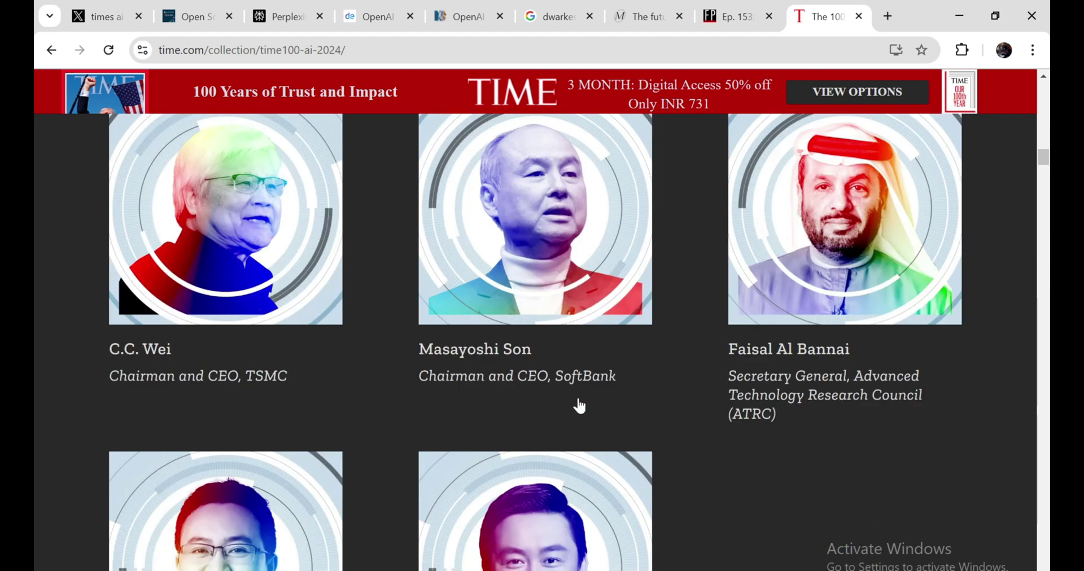
pyautogui.scroll(-3)
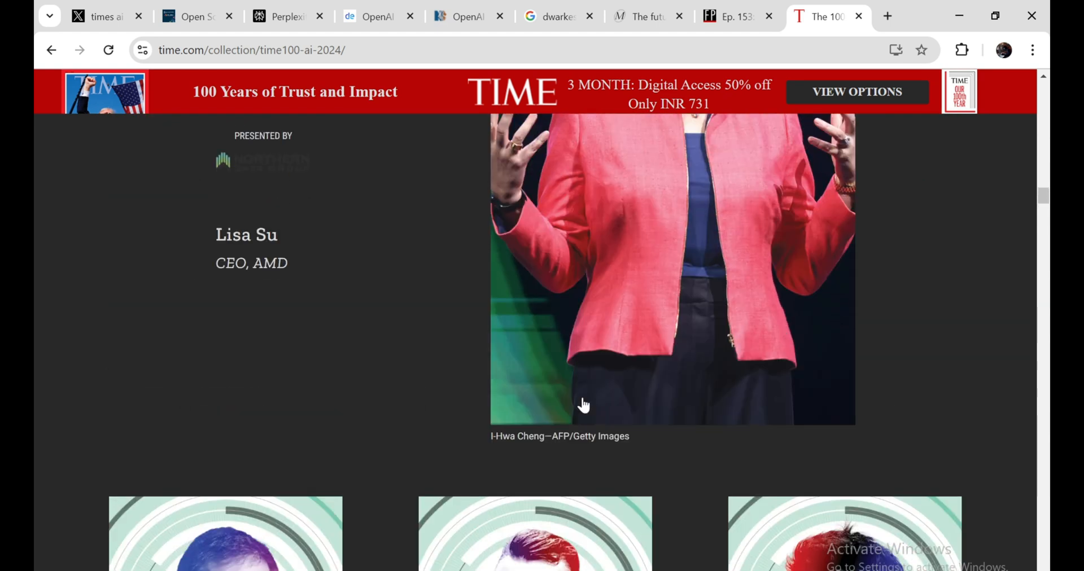
pyautogui.scroll(-3)
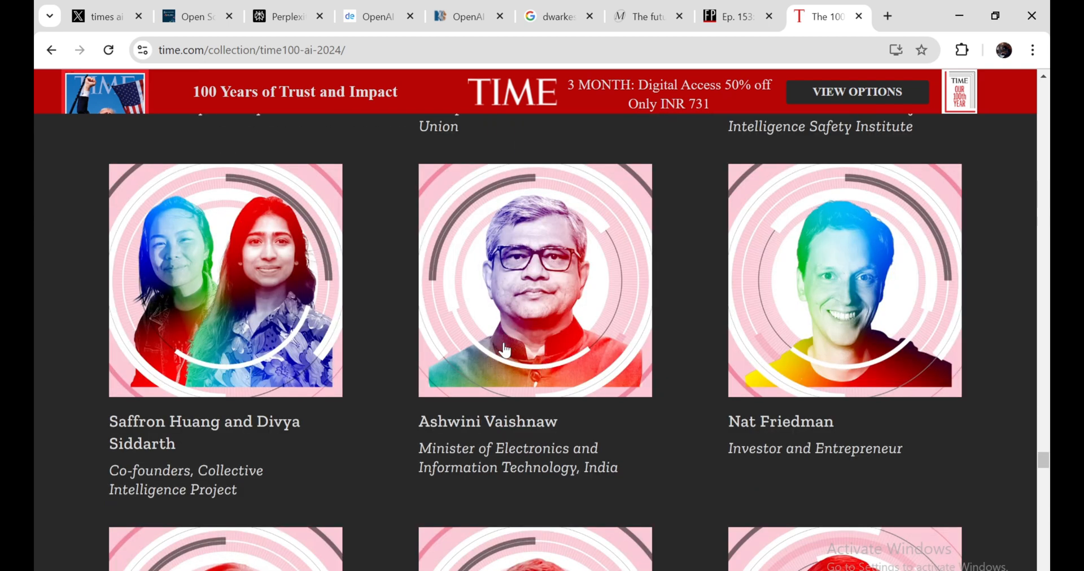
pyautogui.scroll(-3)
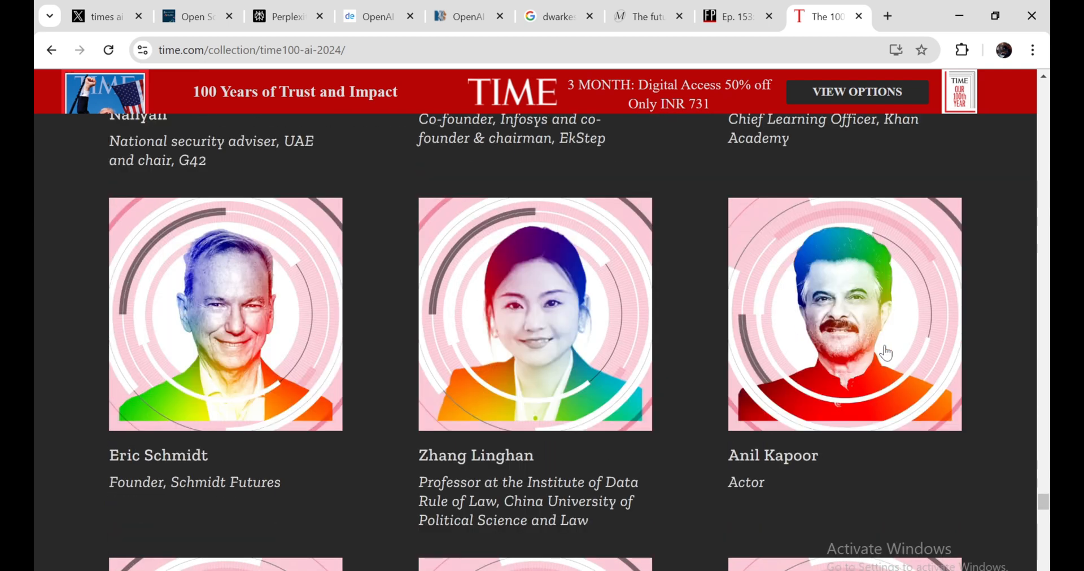
pyautogui.moveTo(887, 321)
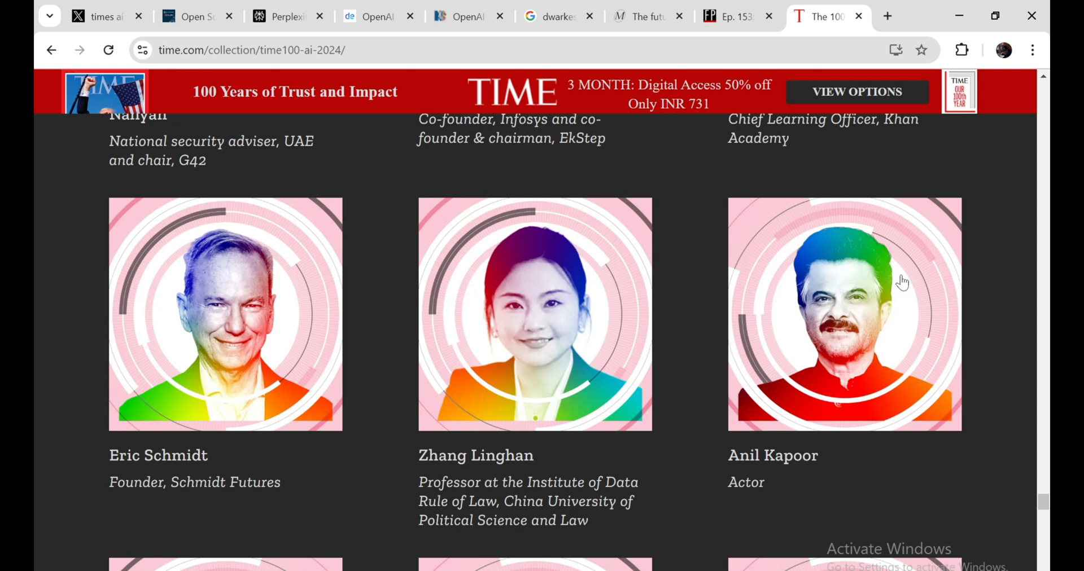
pyautogui.moveTo(803, 335)
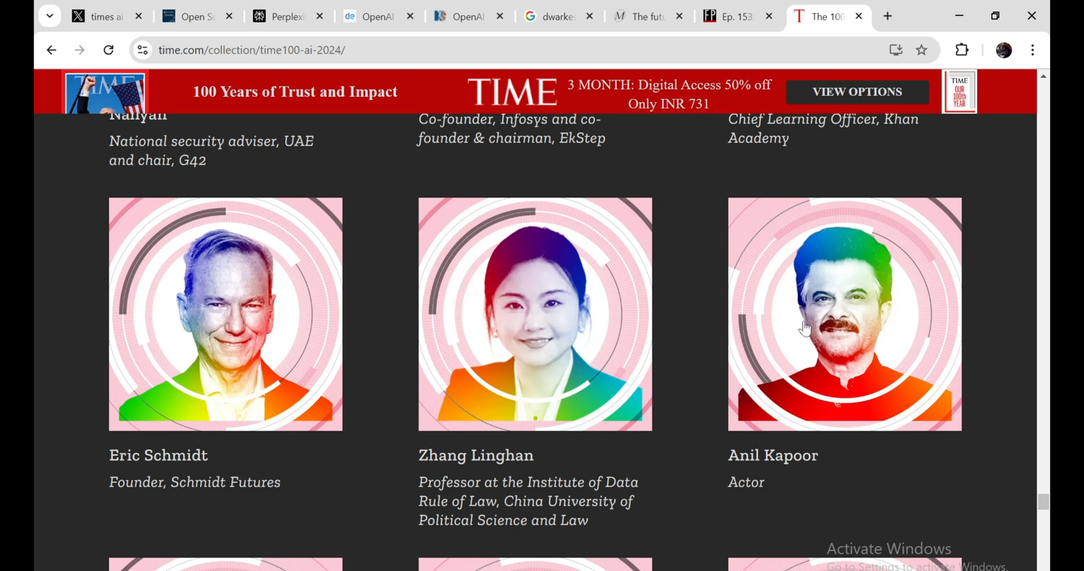
pyautogui.scroll(-3)
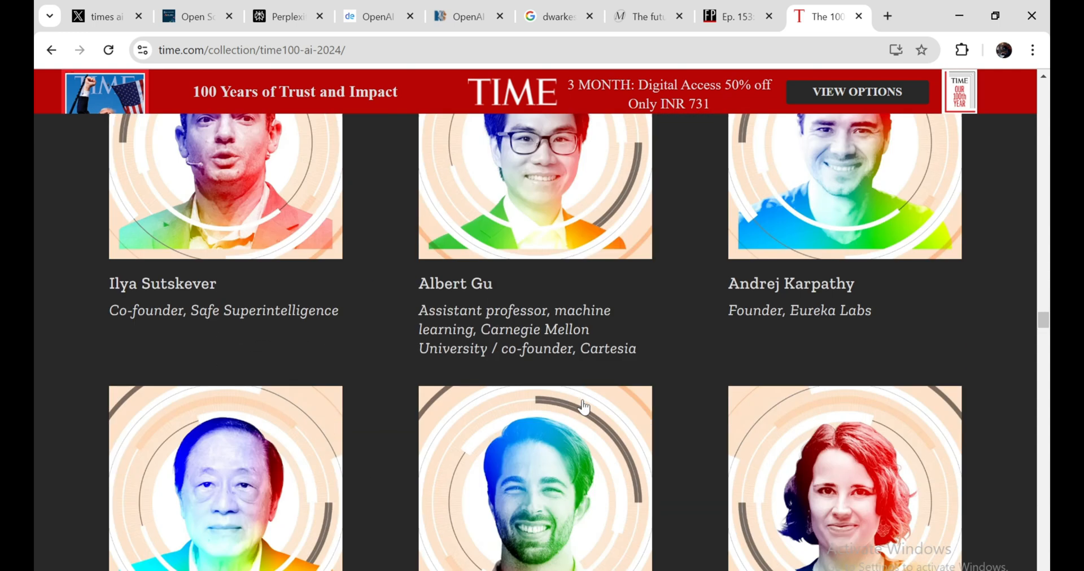
pyautogui.scroll(-3)
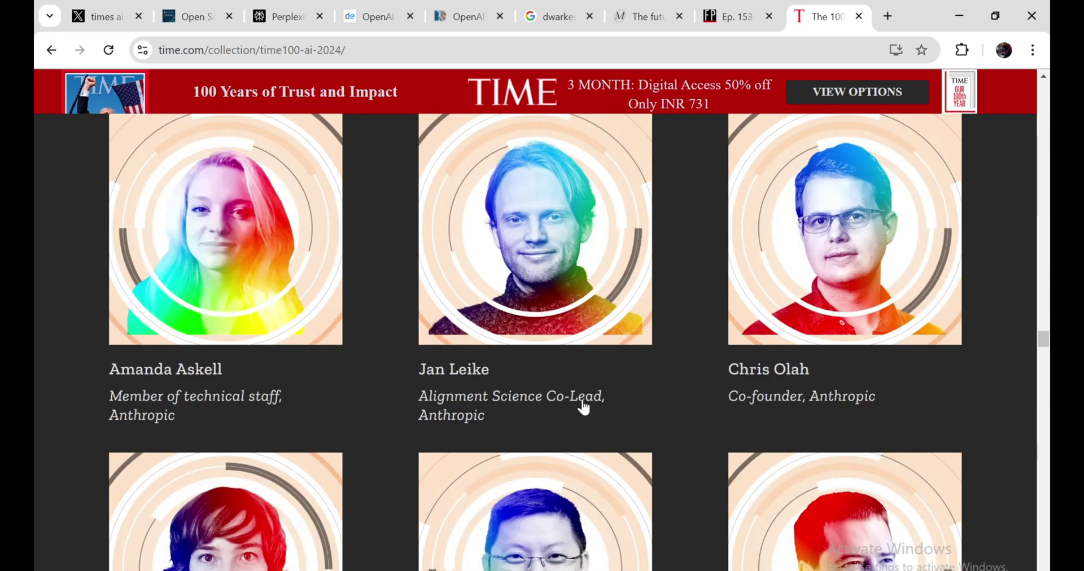
pyautogui.scroll(-3)
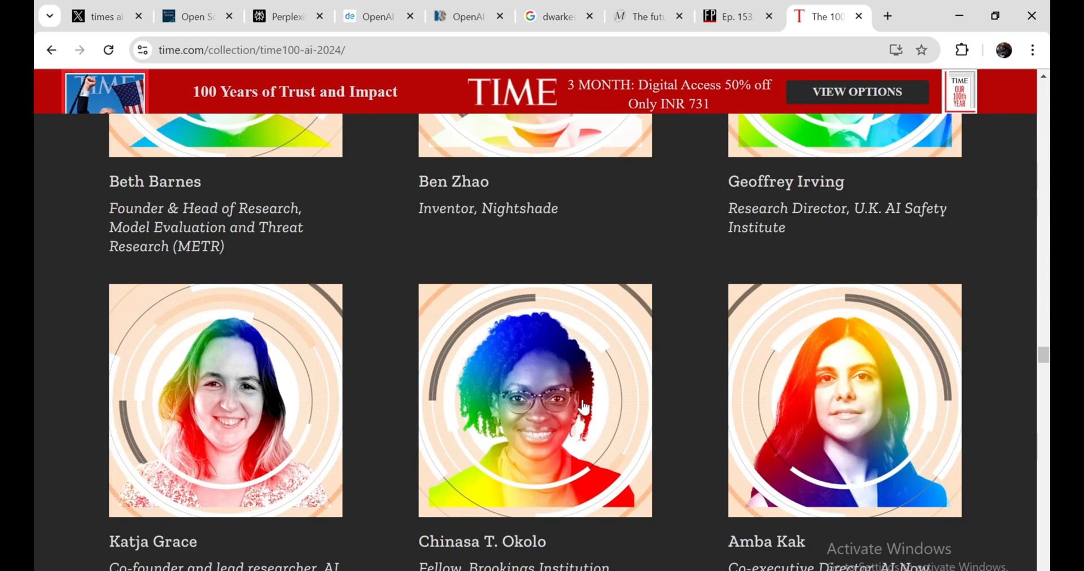
pyautogui.scroll(-3)
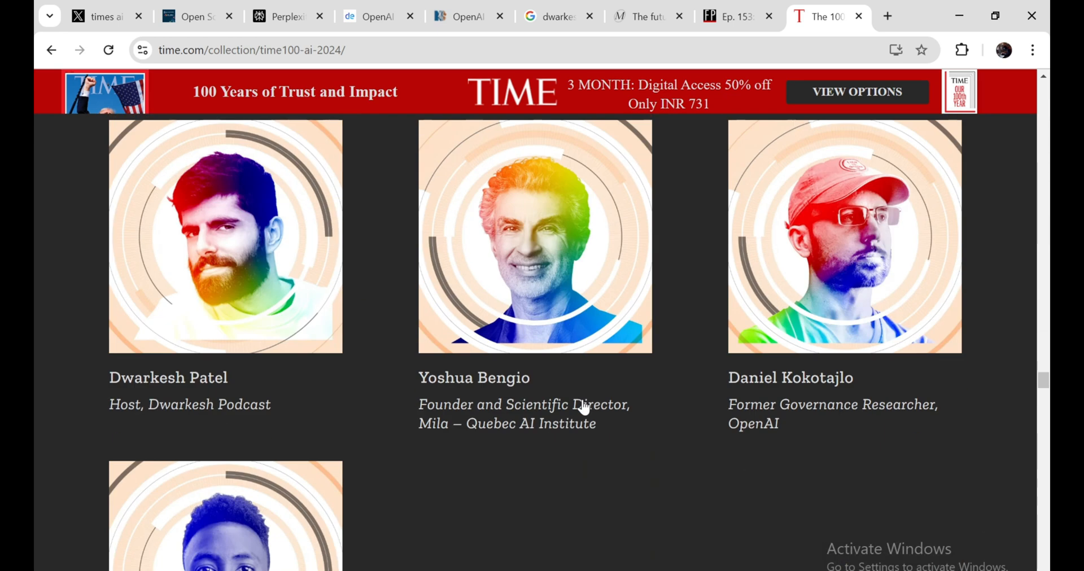
pyautogui.scroll(-3)
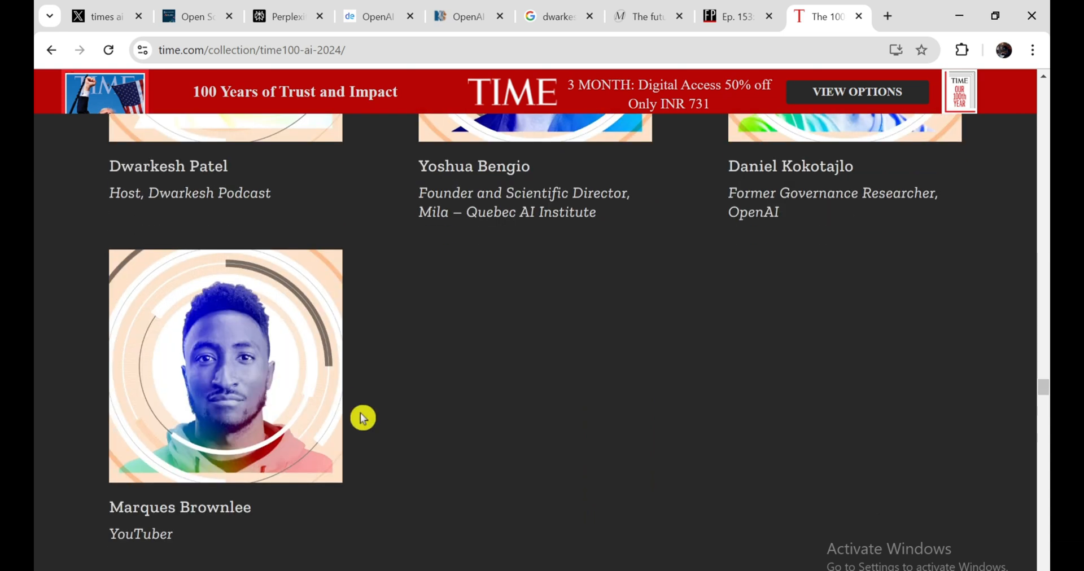
pyautogui.scroll(3)
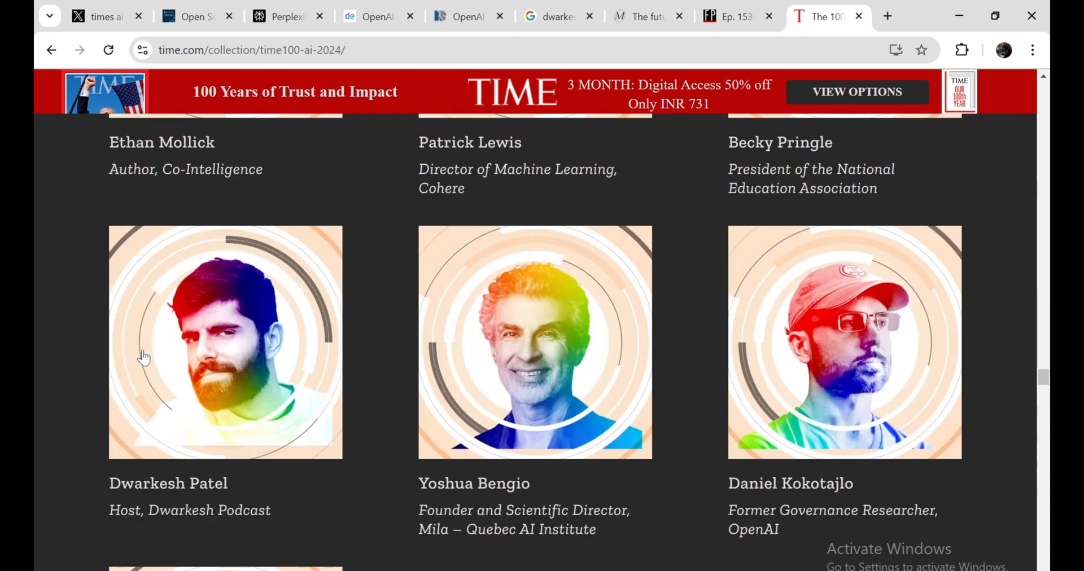
pyautogui.scroll(-3)
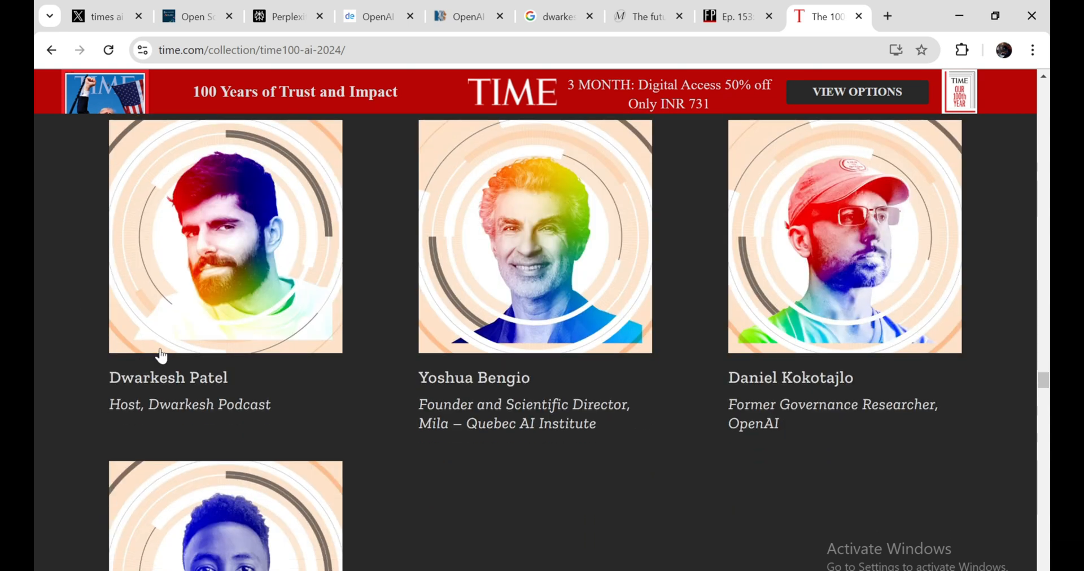
pyautogui.scroll(-3)
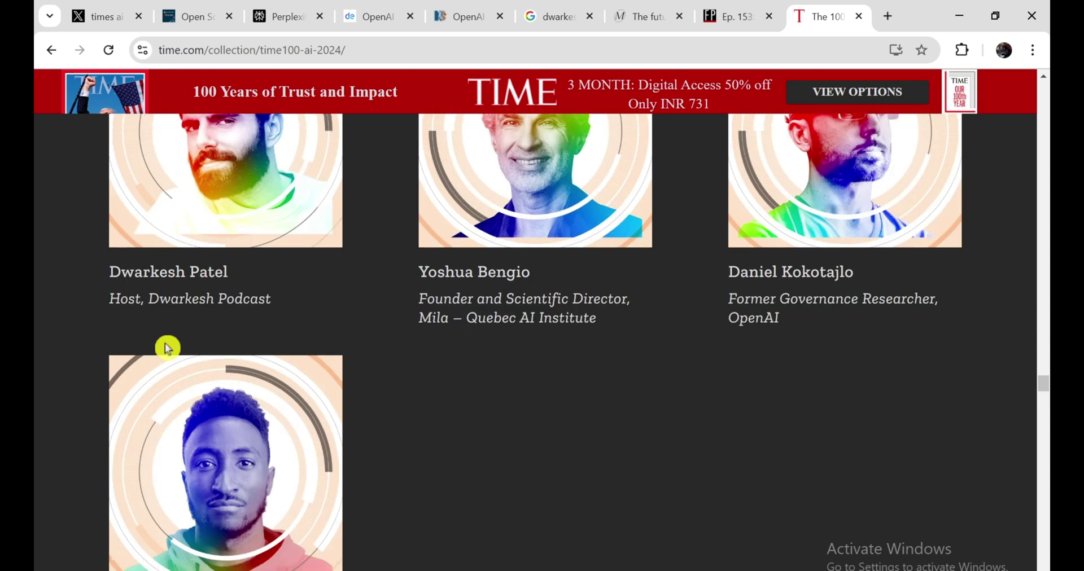
pyautogui.scroll(3)
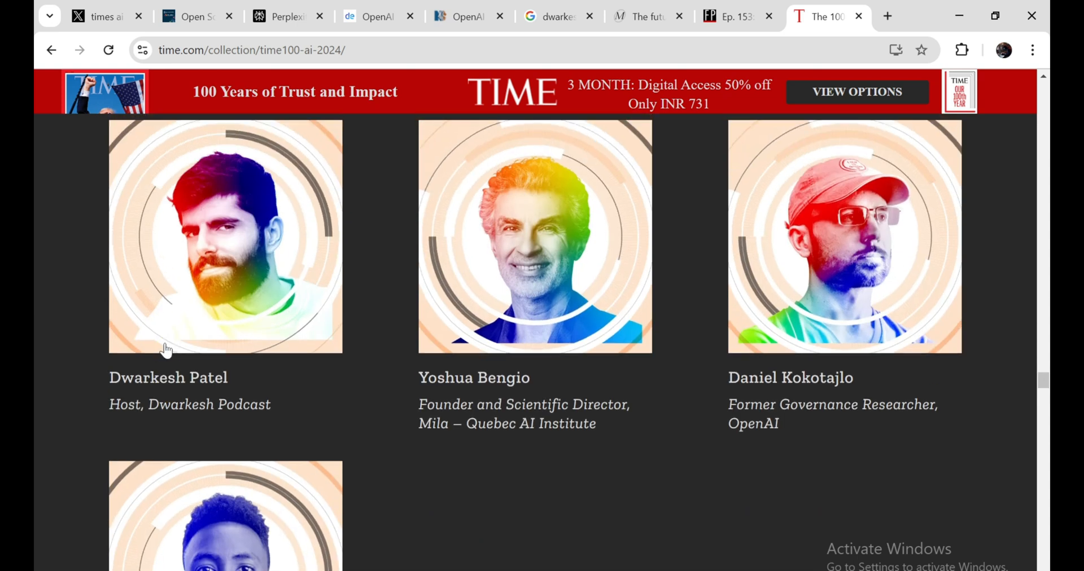
pyautogui.moveTo(301, 230)
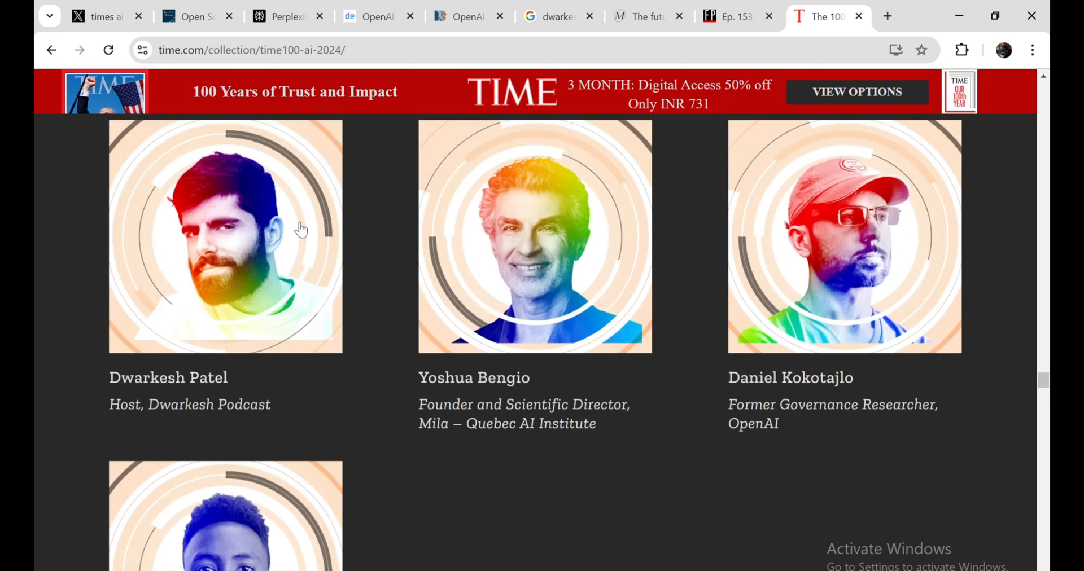
pyautogui.moveTo(823, 306)
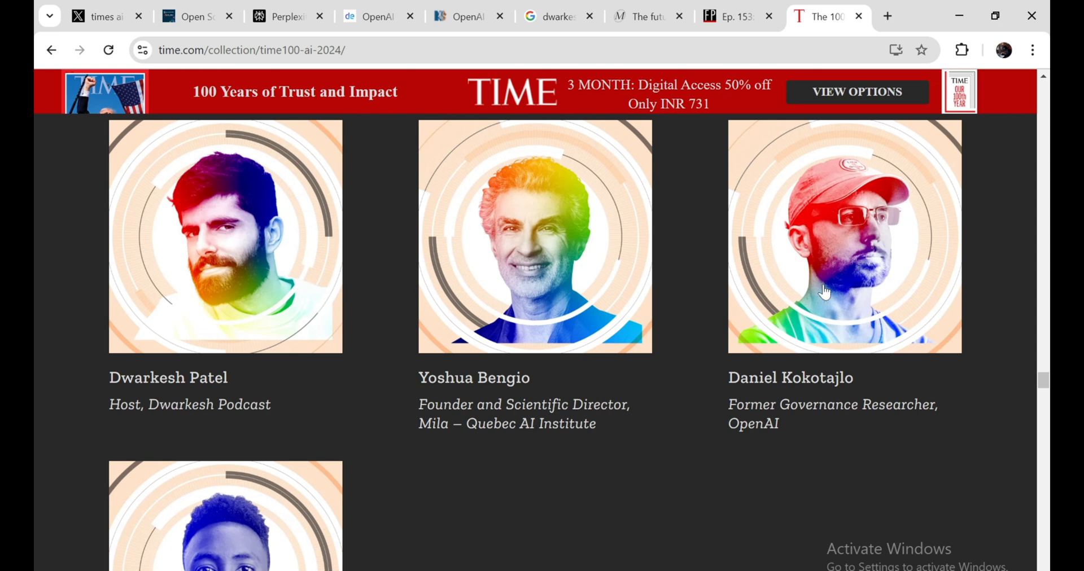
pyautogui.moveTo(308, 300)
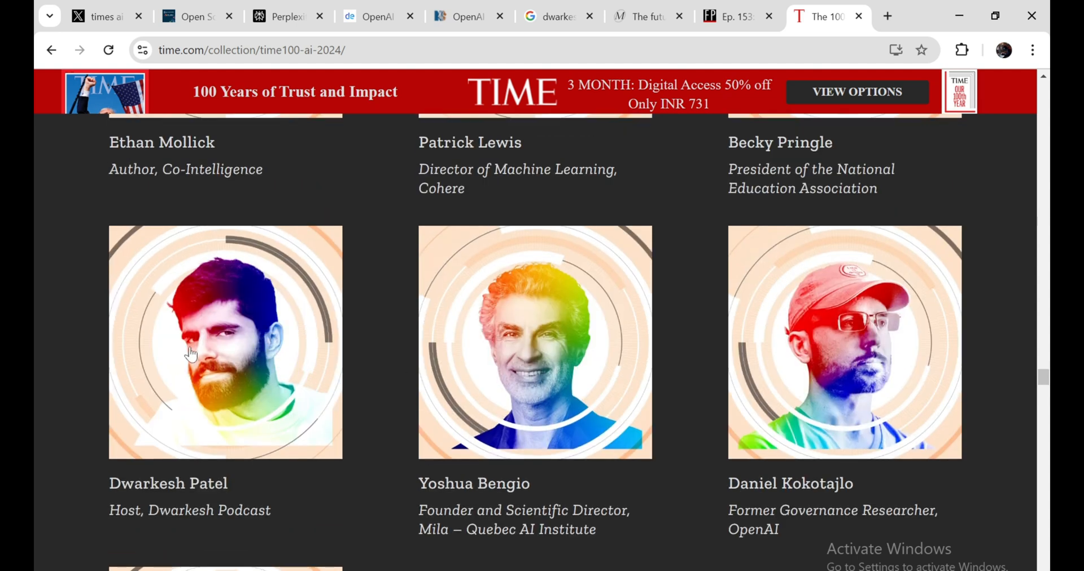
pyautogui.moveTo(231, 330)
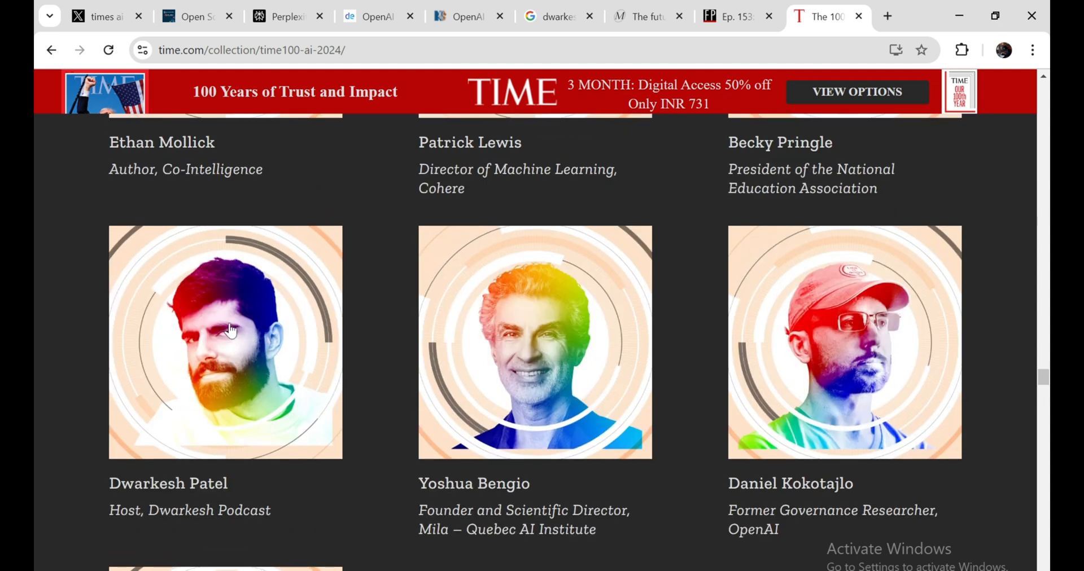
pyautogui.scroll(-3)
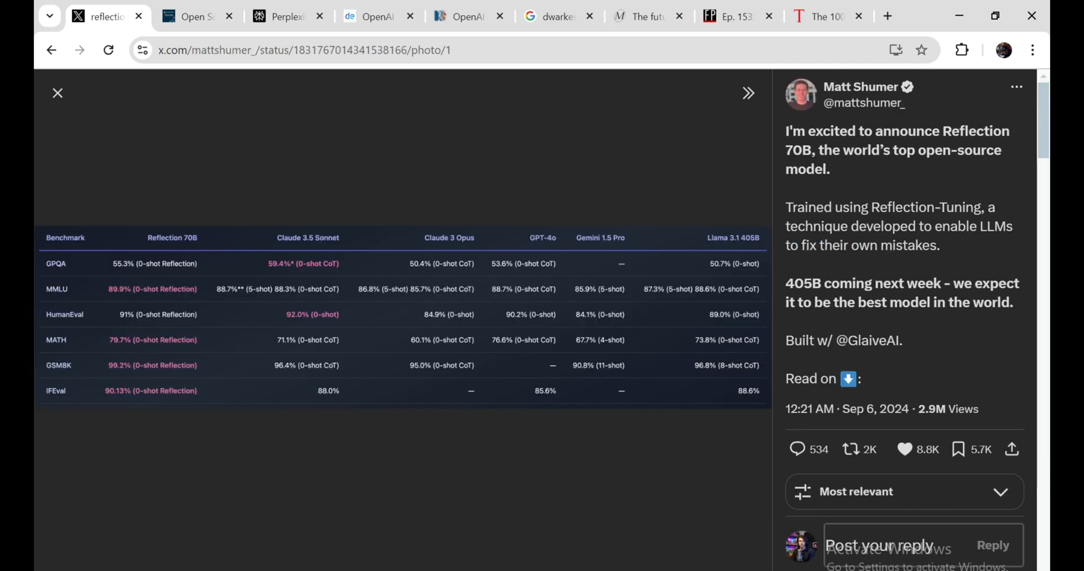
pyautogui.moveTo(494, 346)
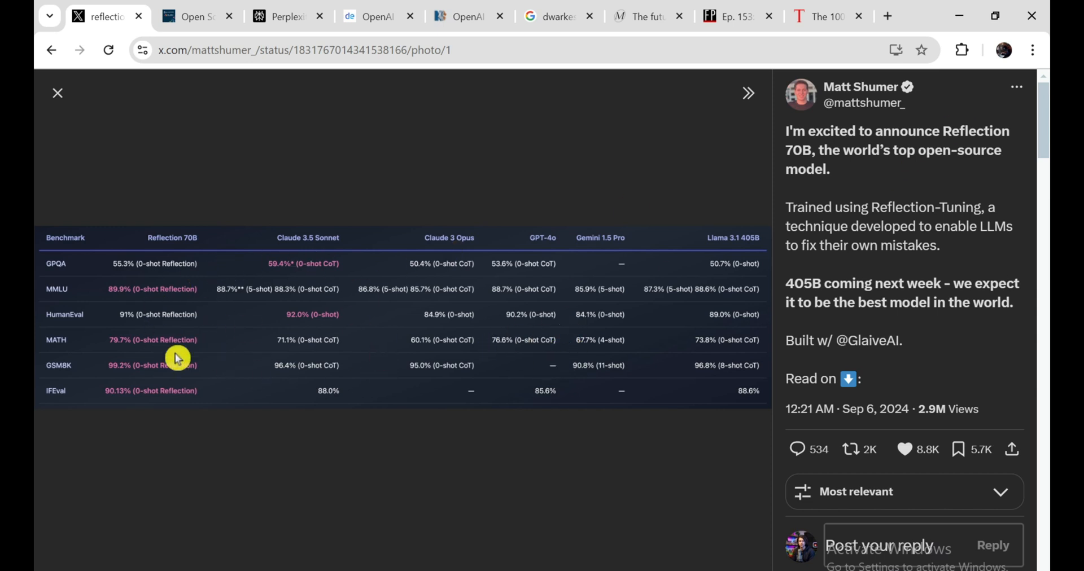
pyautogui.moveTo(41, 83)
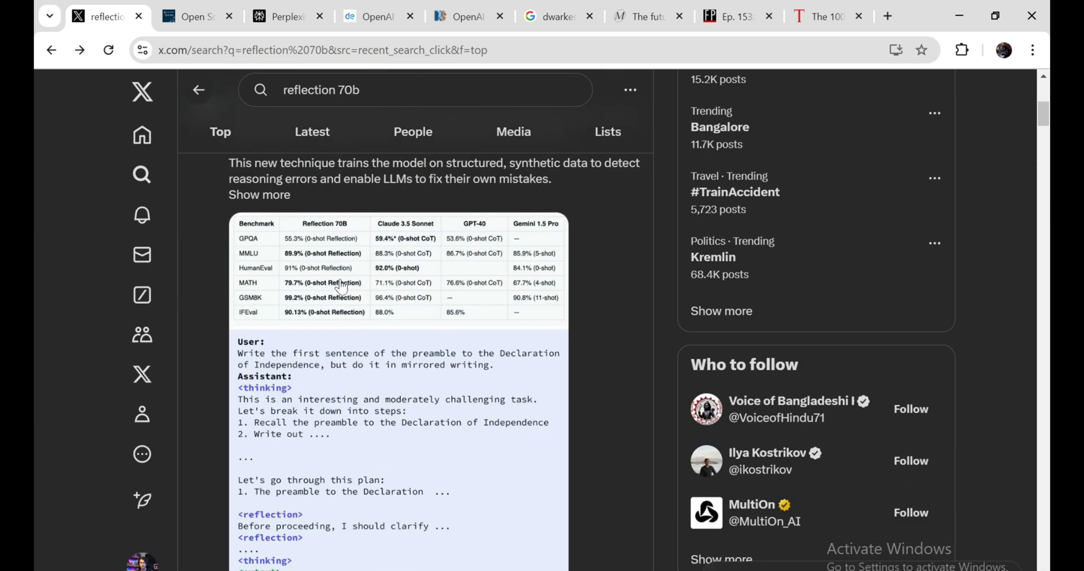
# - View the Reflection-Tuning post's benchmark table and thinking/reflection example image full size
pyautogui.click(343, 286)
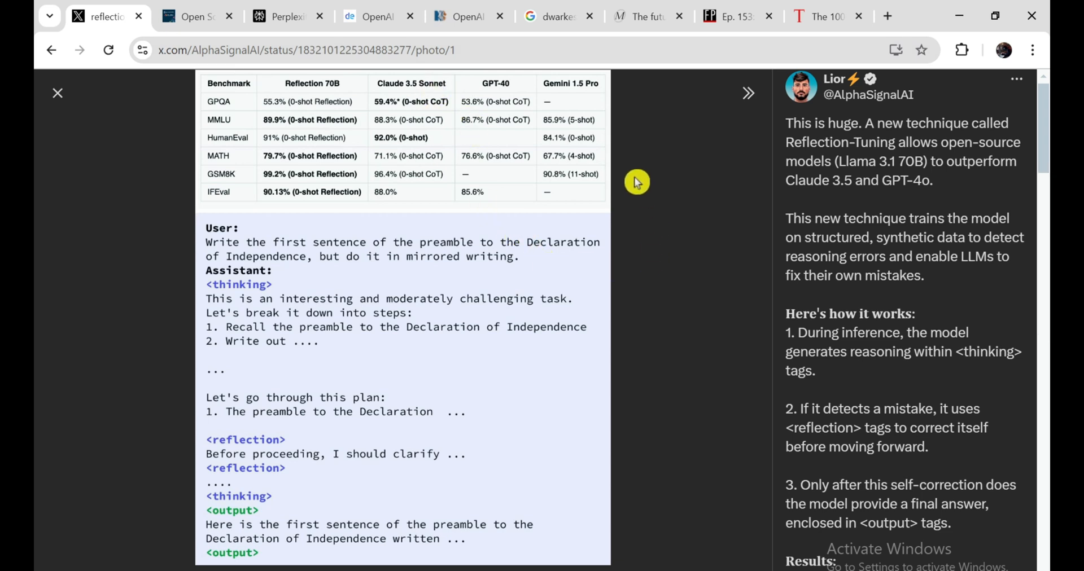
pyautogui.moveTo(568, 298)
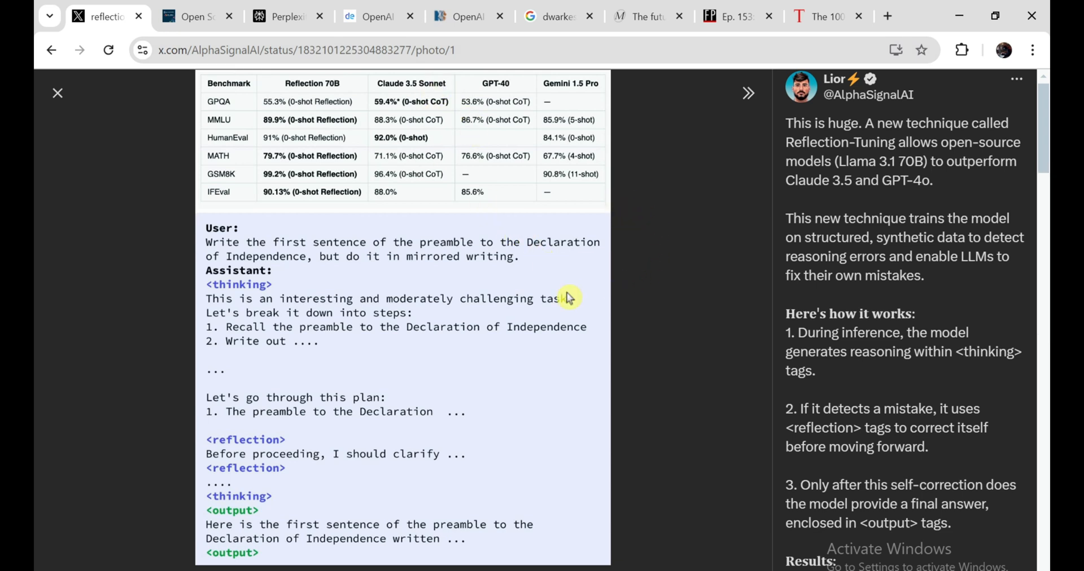
pyautogui.moveTo(517, 281)
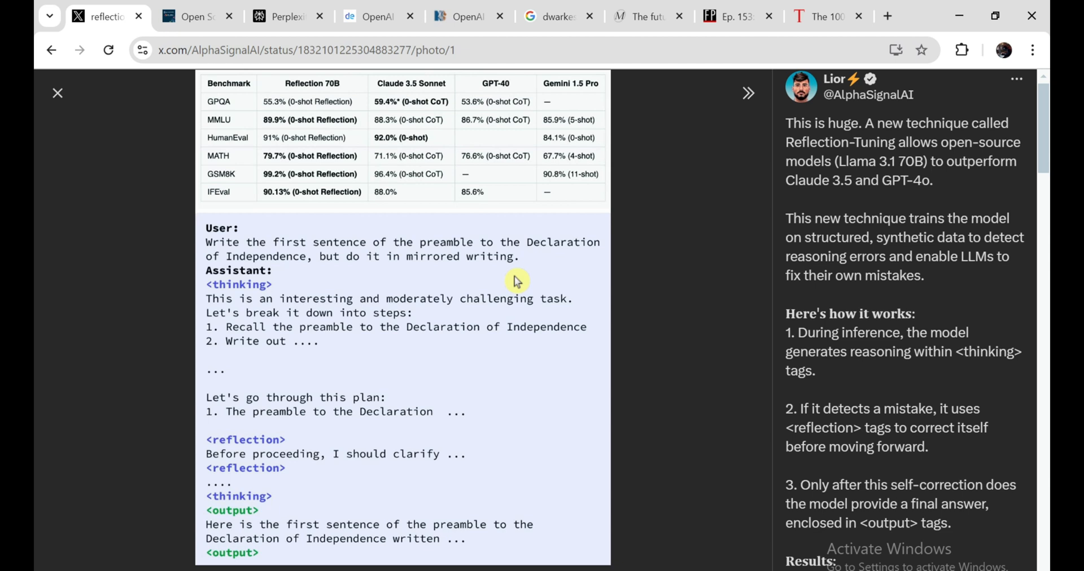
pyautogui.moveTo(693, 428)
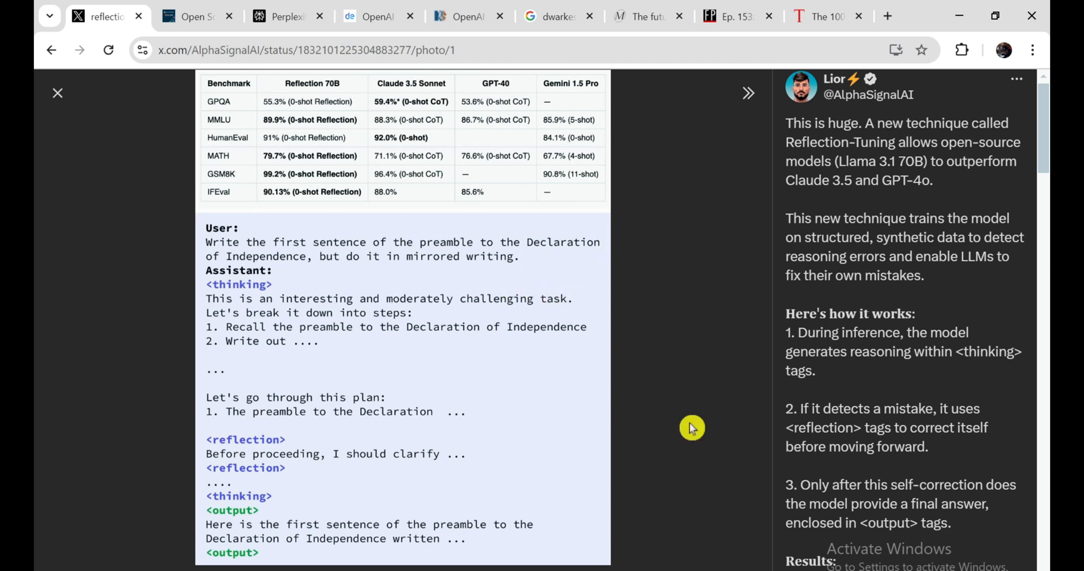
pyautogui.moveTo(722, 503)
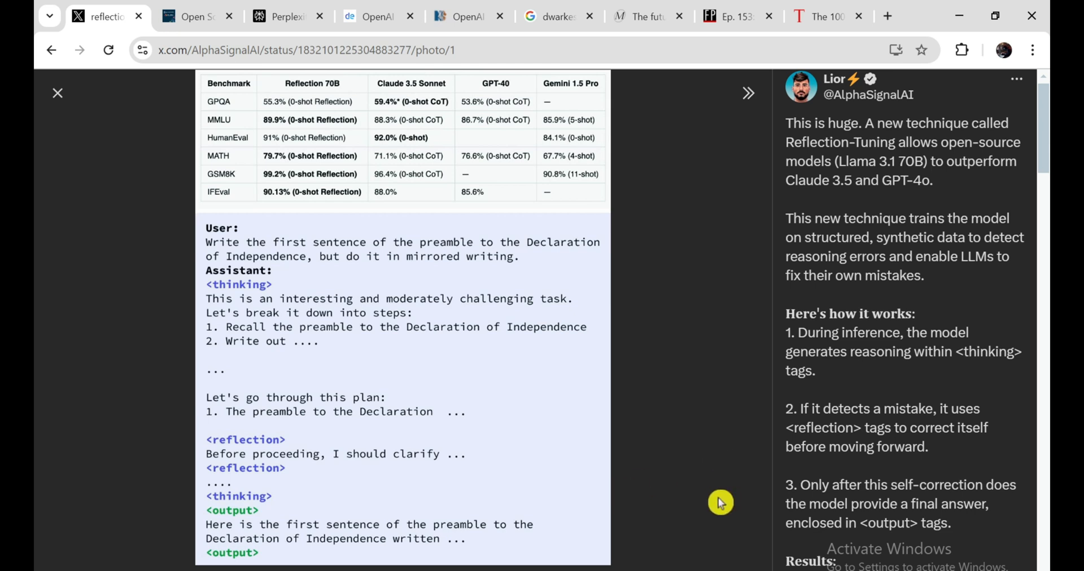
pyautogui.moveTo(721, 491)
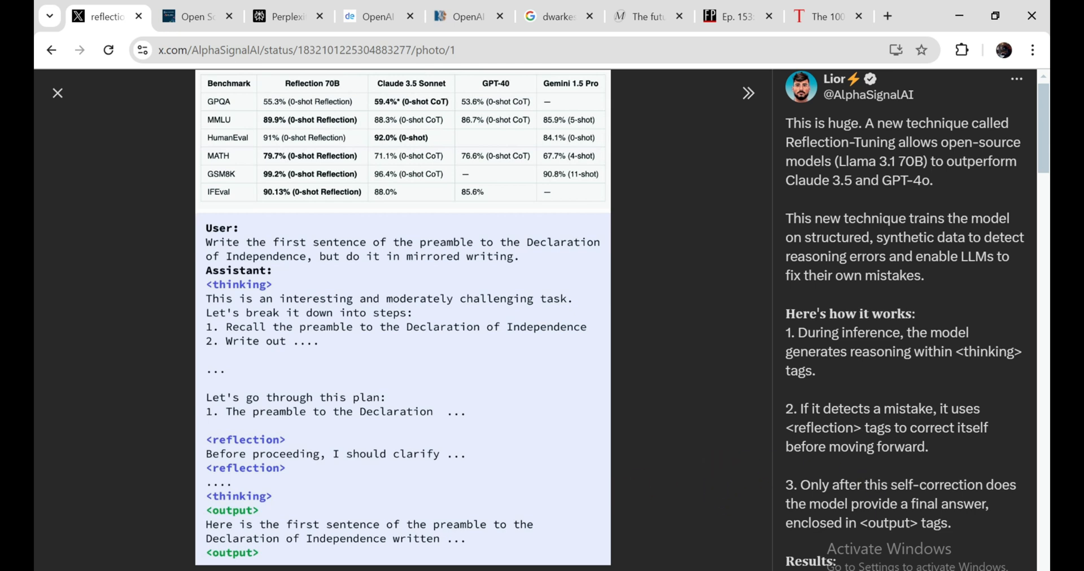
pyautogui.moveTo(429, 337)
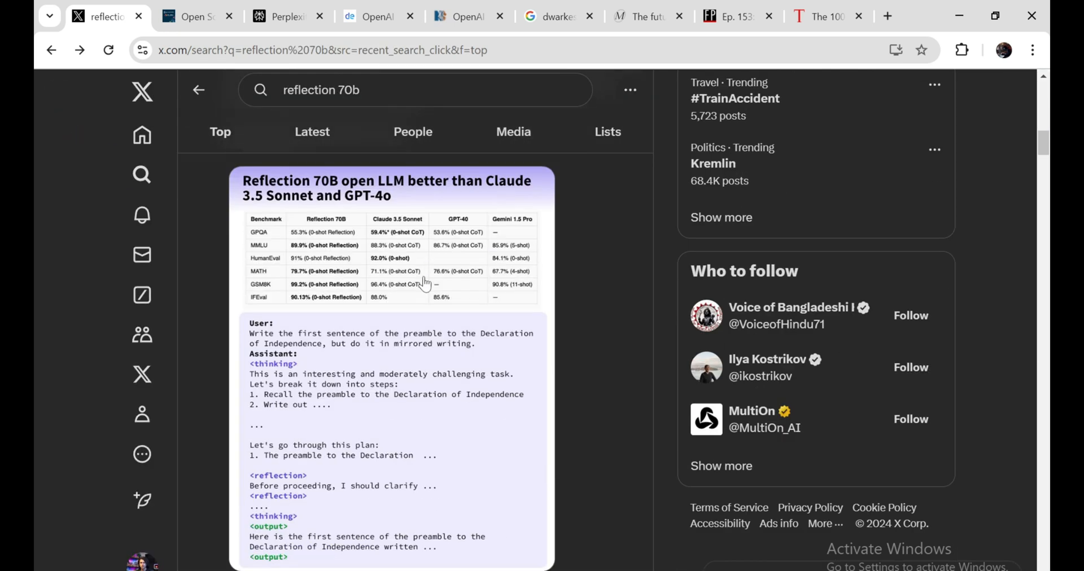
# - Scroll further down the reflection 70b search results
pyautogui.scroll(-3)
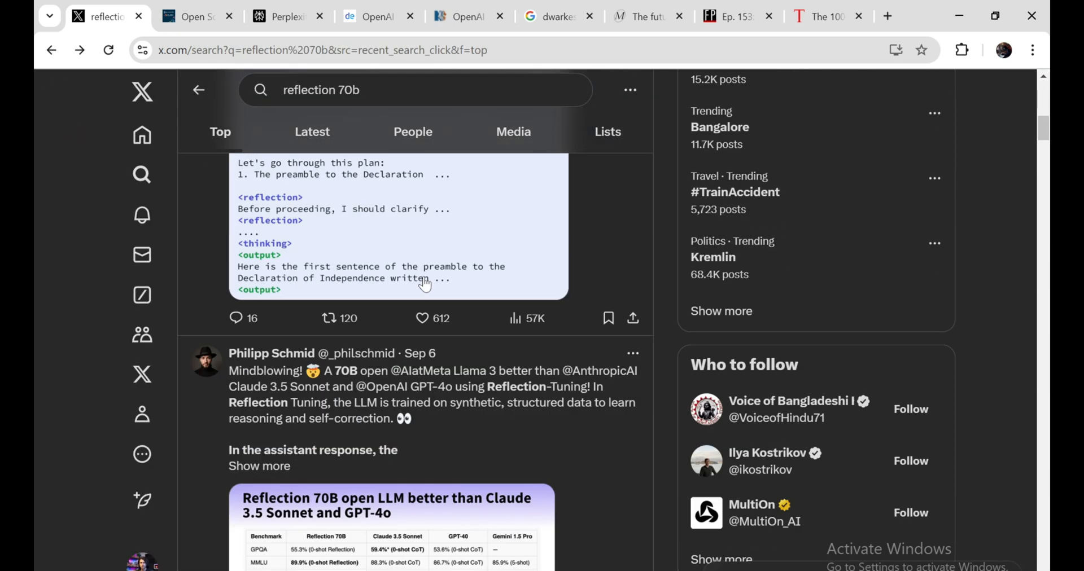
pyautogui.scroll(-3)
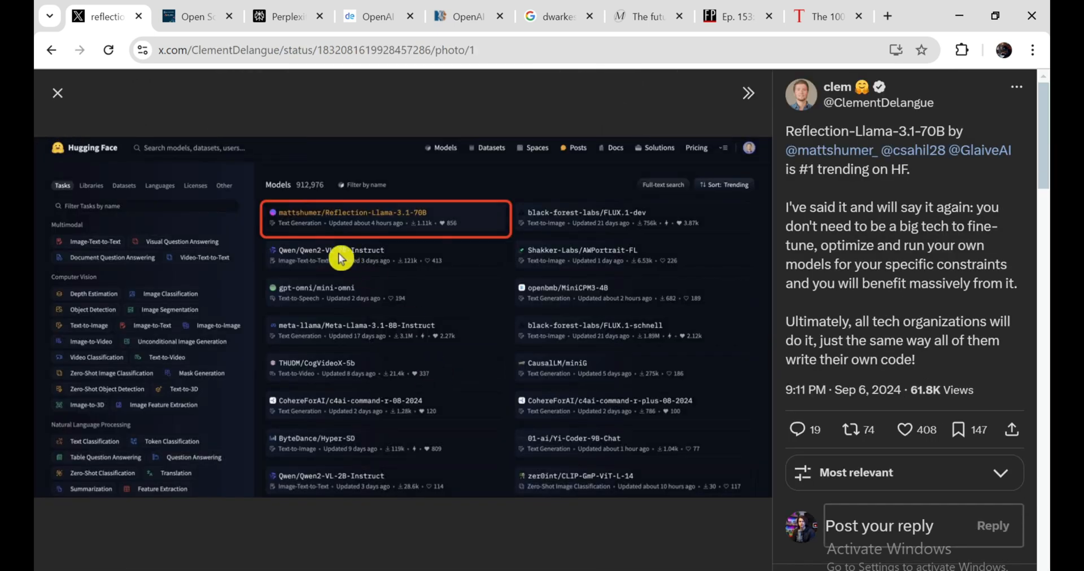
pyautogui.moveTo(373, 264)
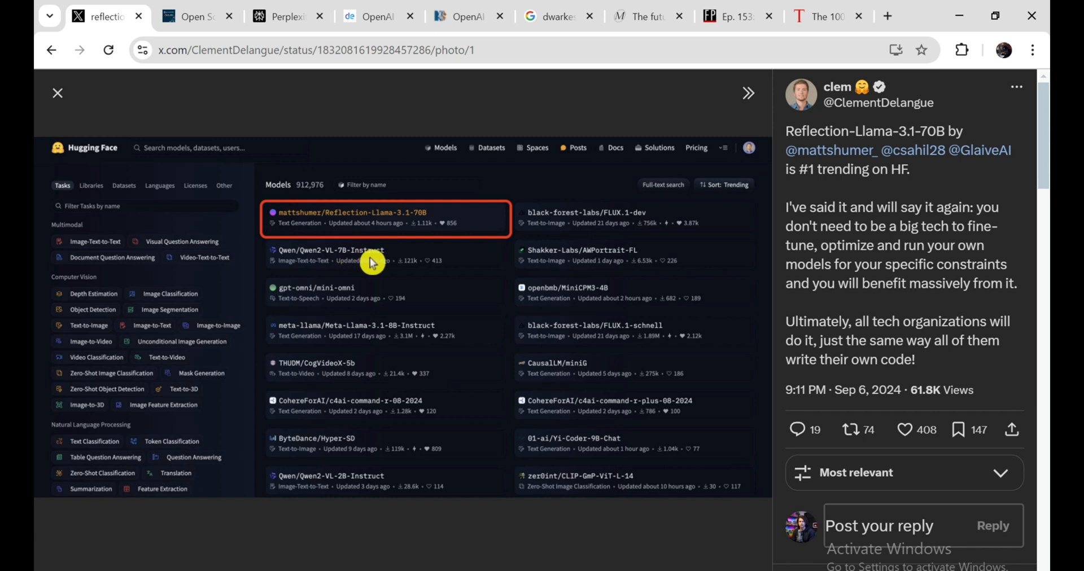
pyautogui.moveTo(363, 352)
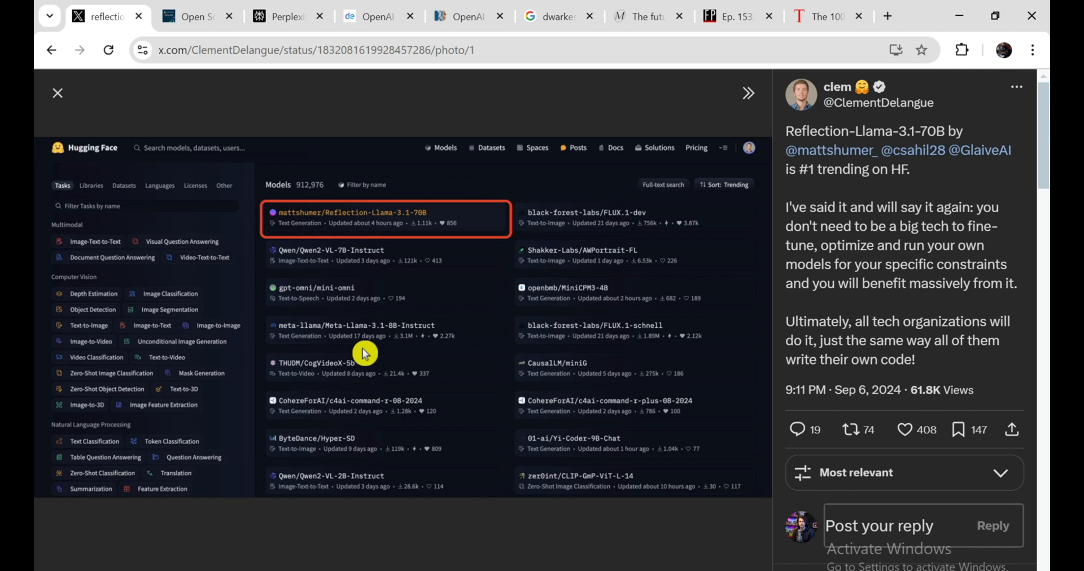
pyautogui.moveTo(353, 233)
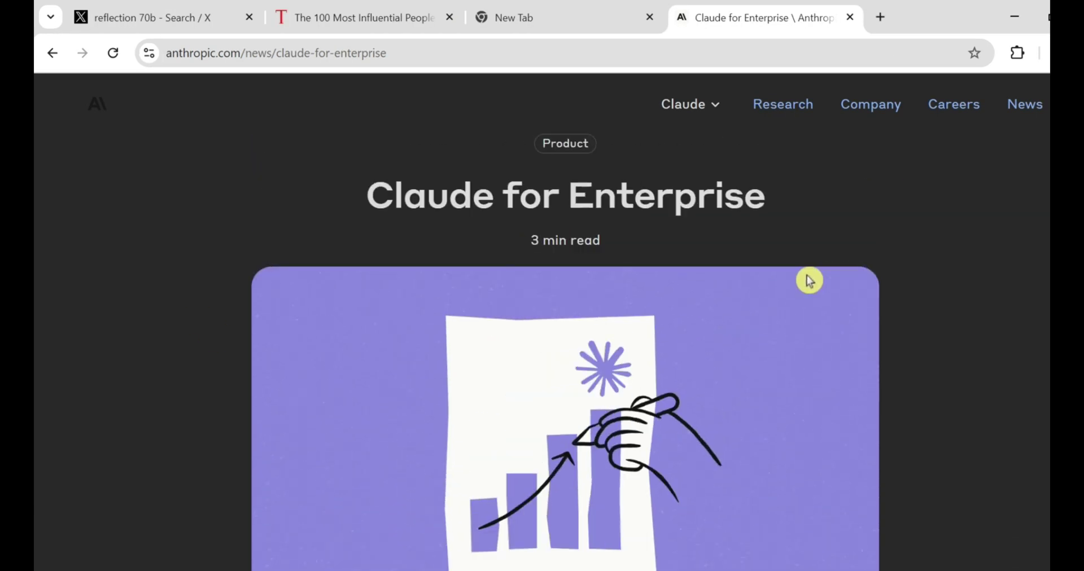
# - Read the Claude for Enterprise article down to Customer spotlights, then return to the Google DeepMind X tab
pyautogui.scroll(-3)
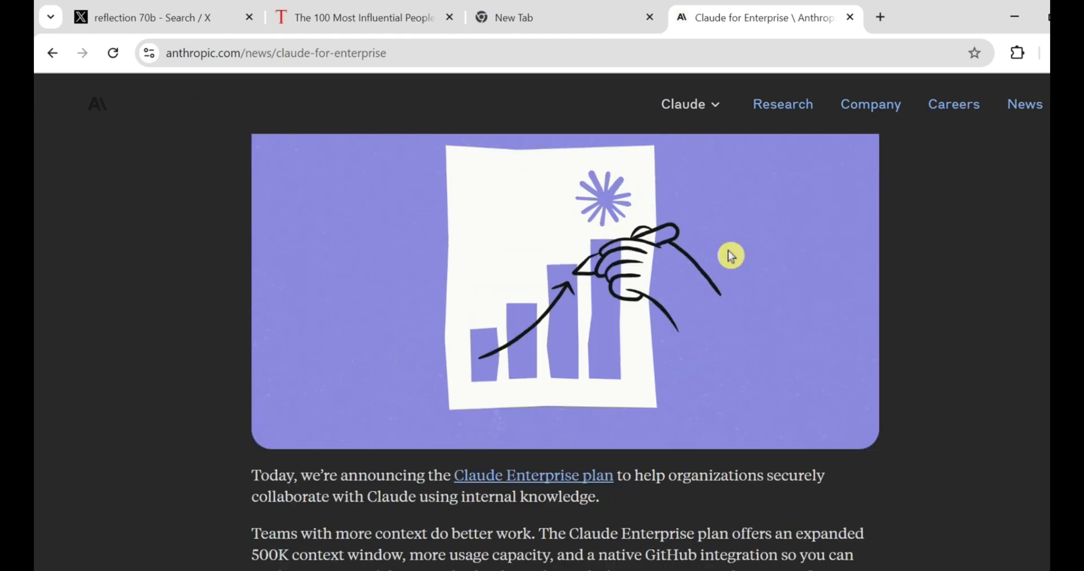
pyautogui.scroll(-3)
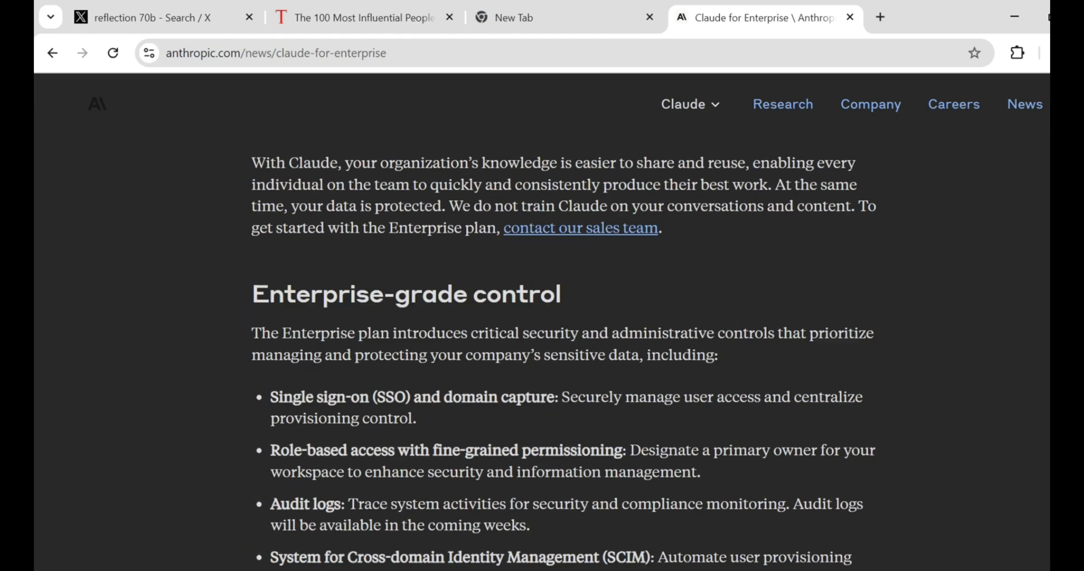
pyautogui.scroll(-3)
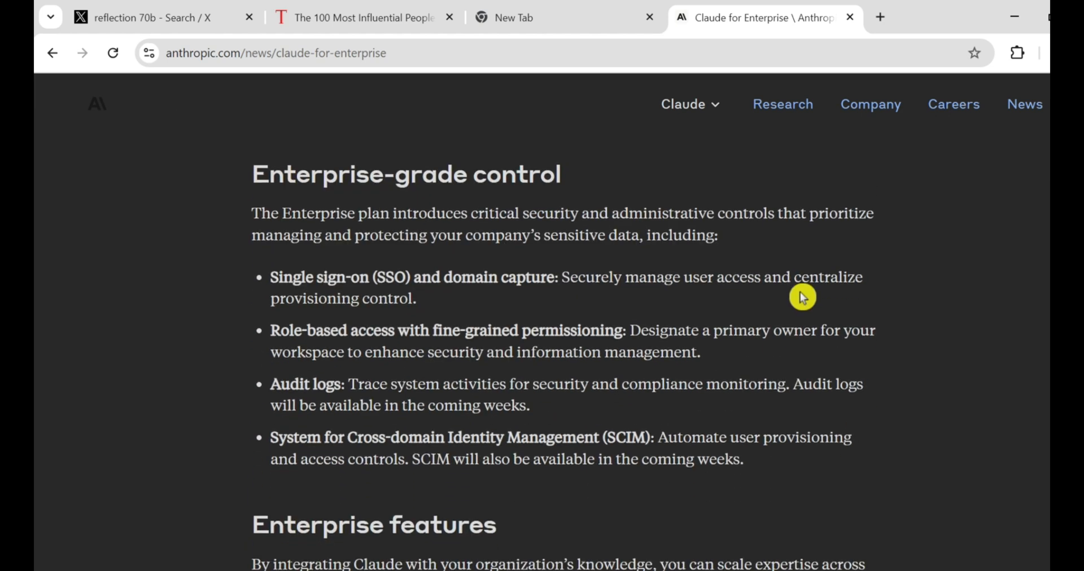
pyautogui.moveTo(448, 316)
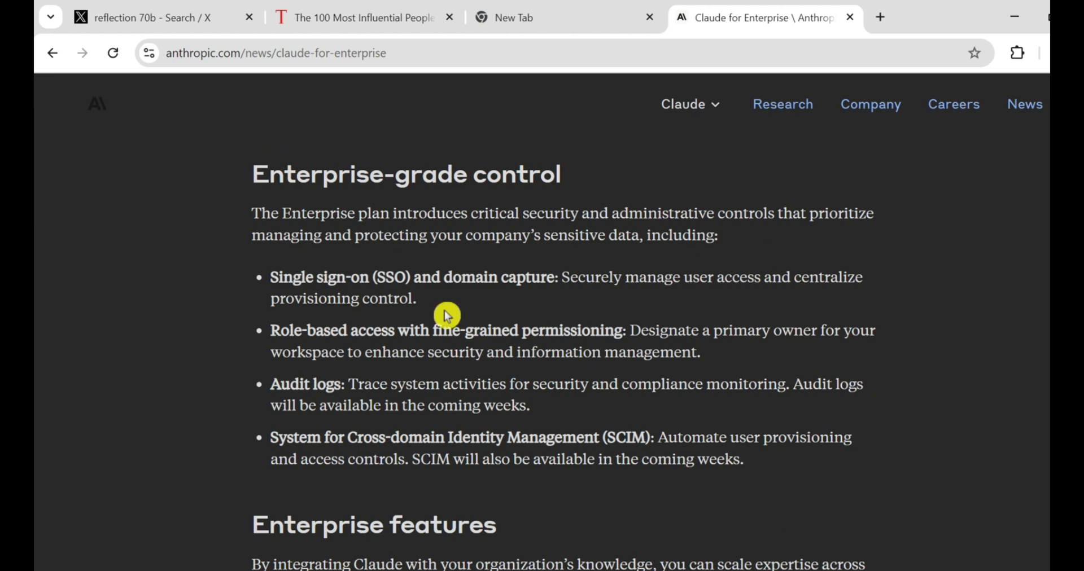
pyautogui.scroll(-3)
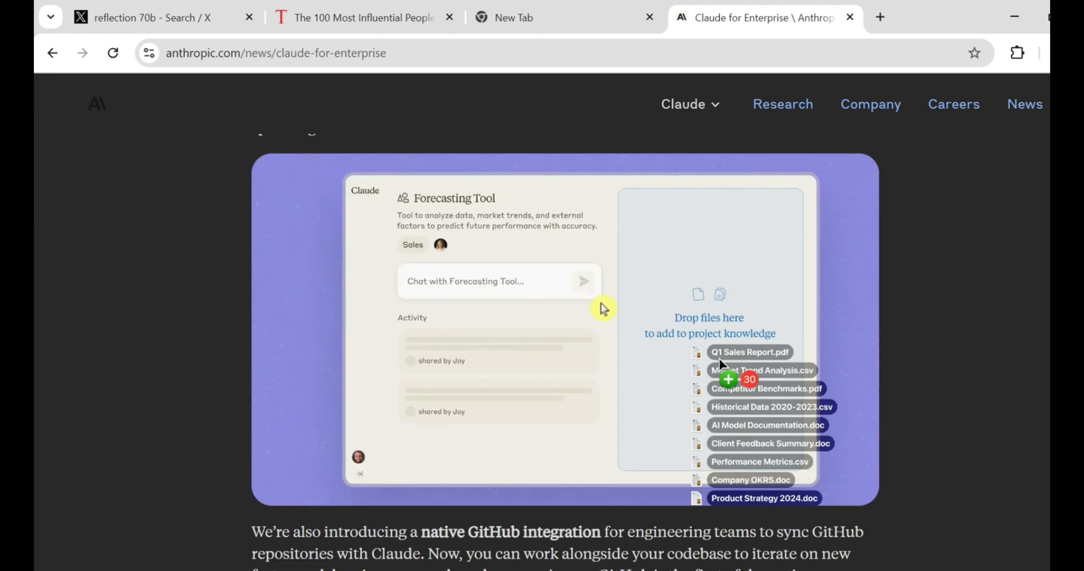
pyautogui.moveTo(674, 303)
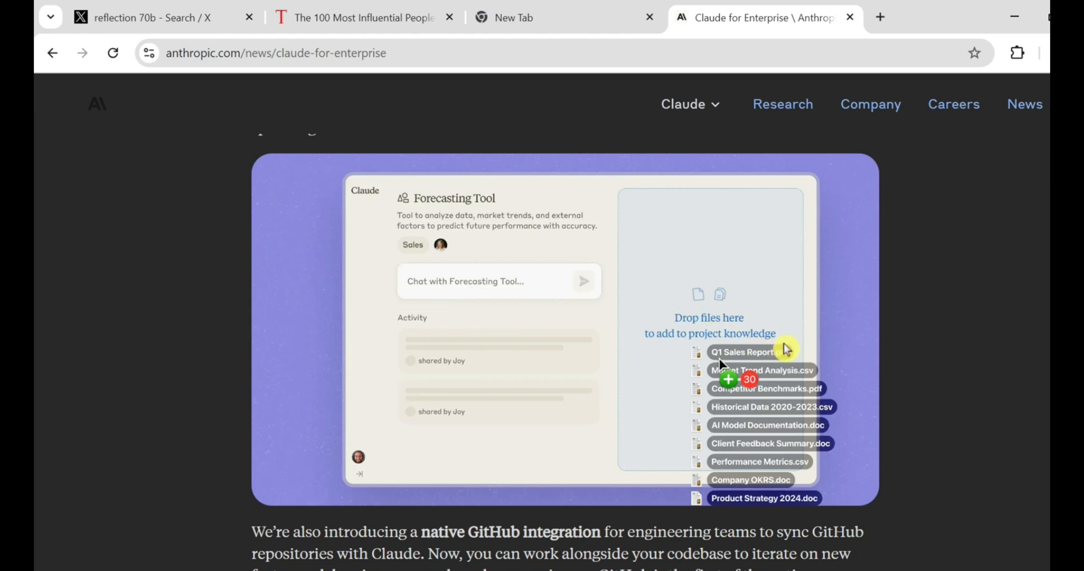
pyautogui.scroll(-3)
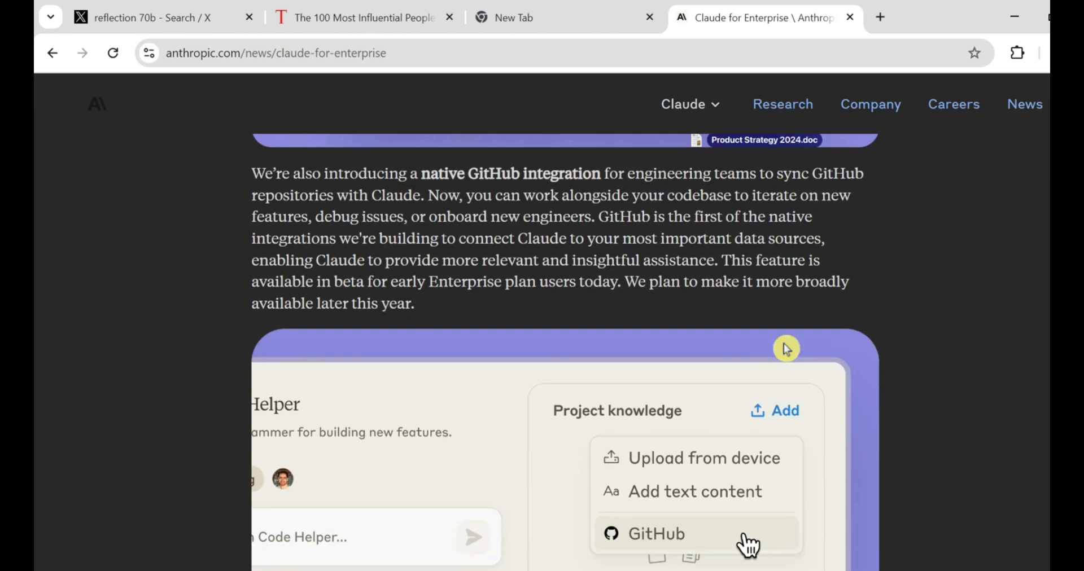
pyautogui.scroll(-3)
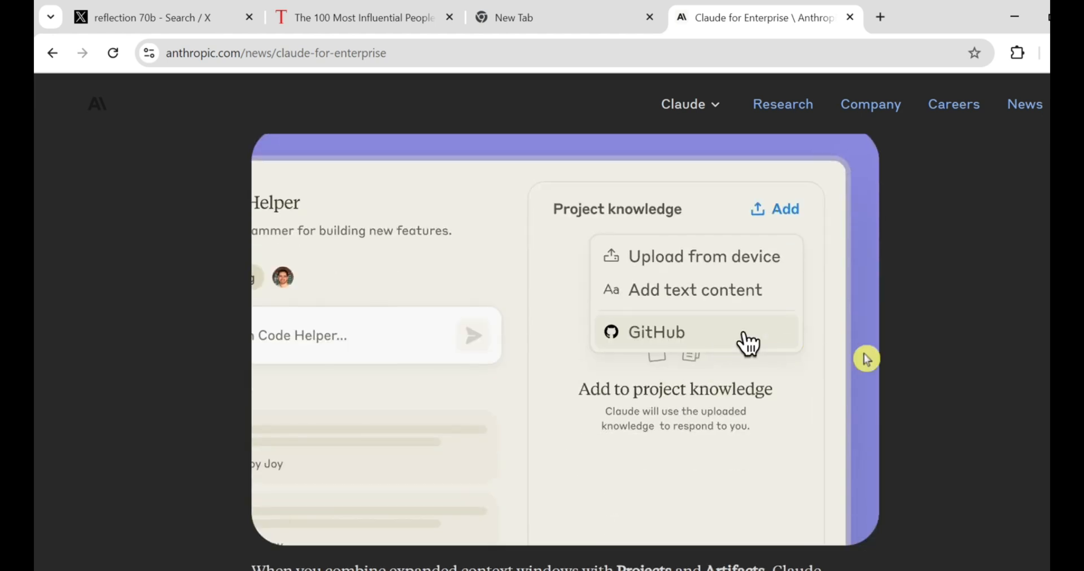
pyautogui.moveTo(820, 359)
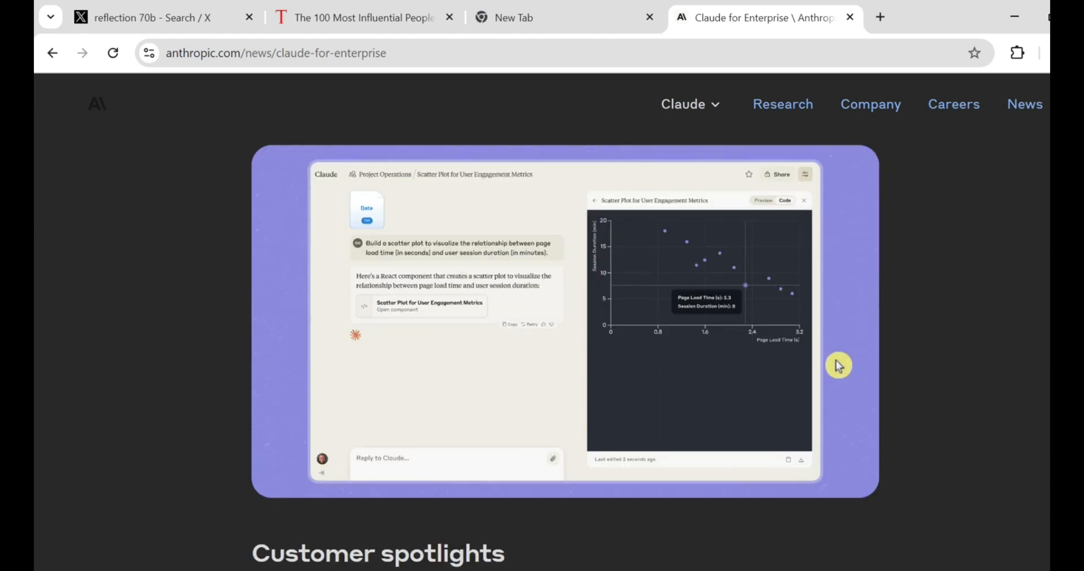
pyautogui.moveTo(703, 378)
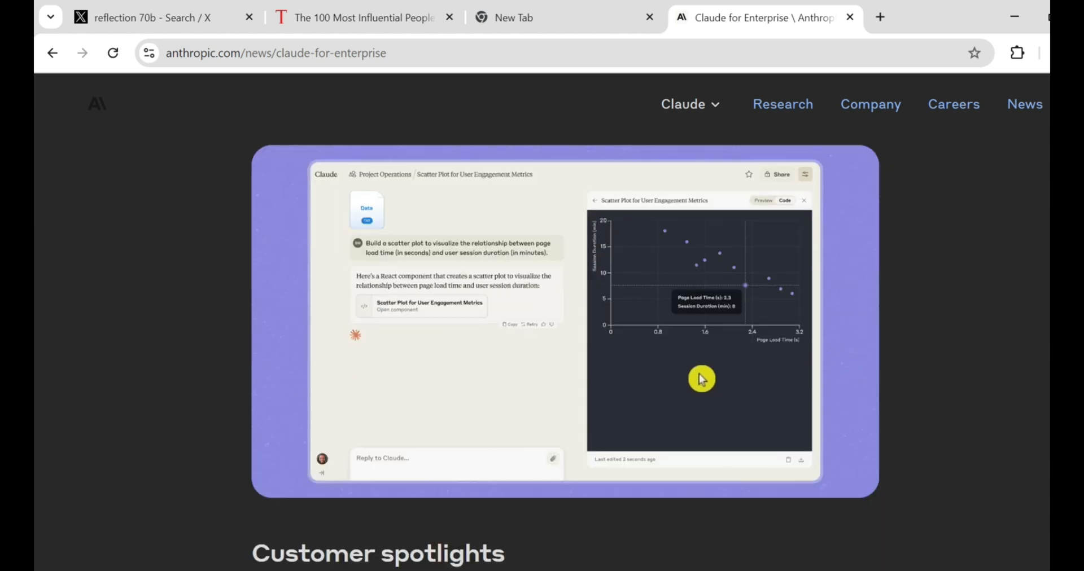
pyautogui.click(153, 18)
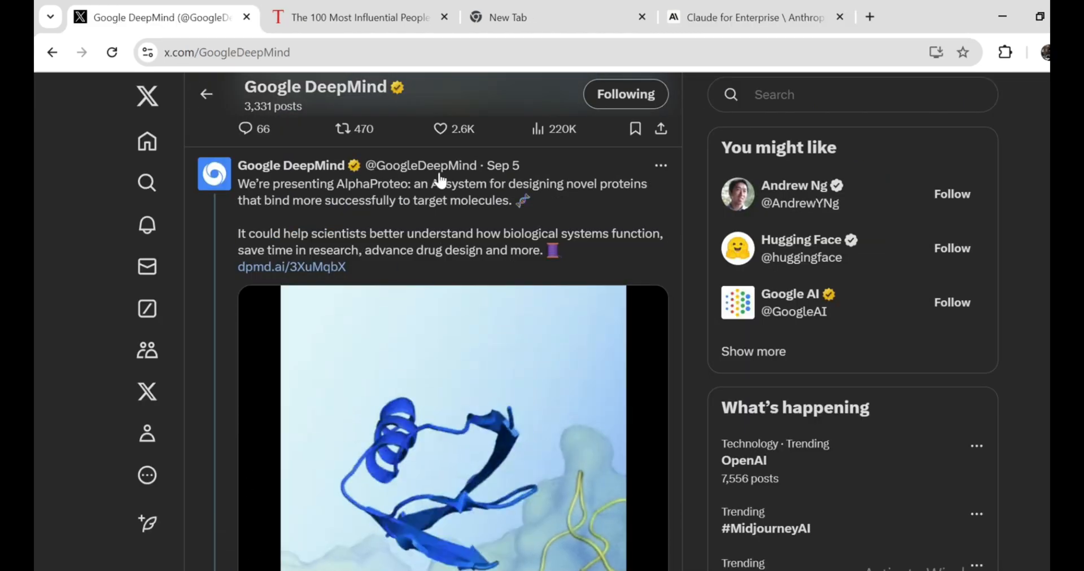
# - Scroll through Google DeepMind's AlphaProteo post and its animated protein clip
pyautogui.scroll(-3)
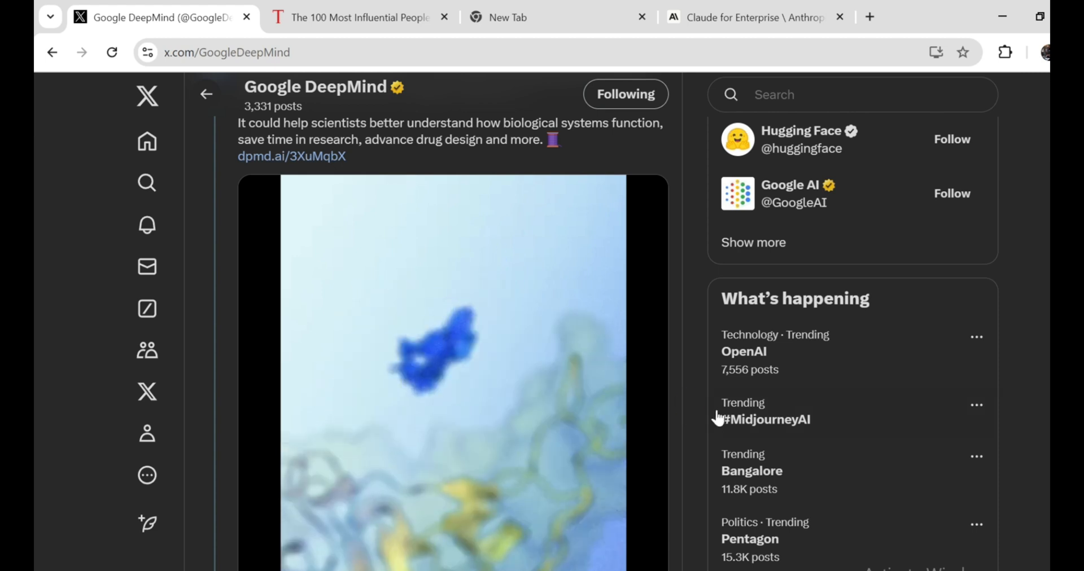
pyautogui.scroll(-3)
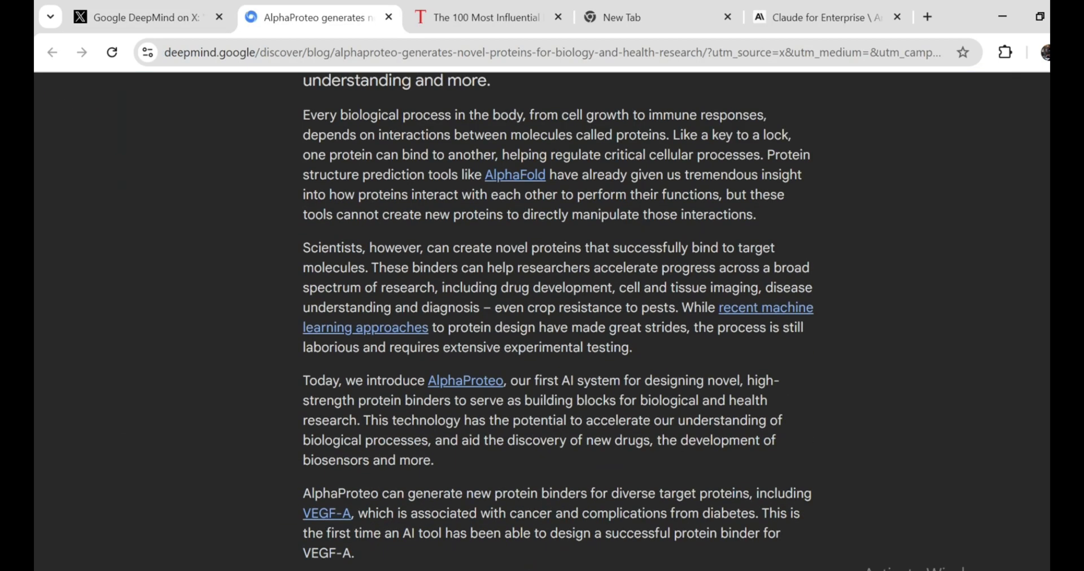
# - Read AlphaProteo to the BHRF1 result, browse the 2WH6 structure page, then return to the blog
pyautogui.scroll(3)
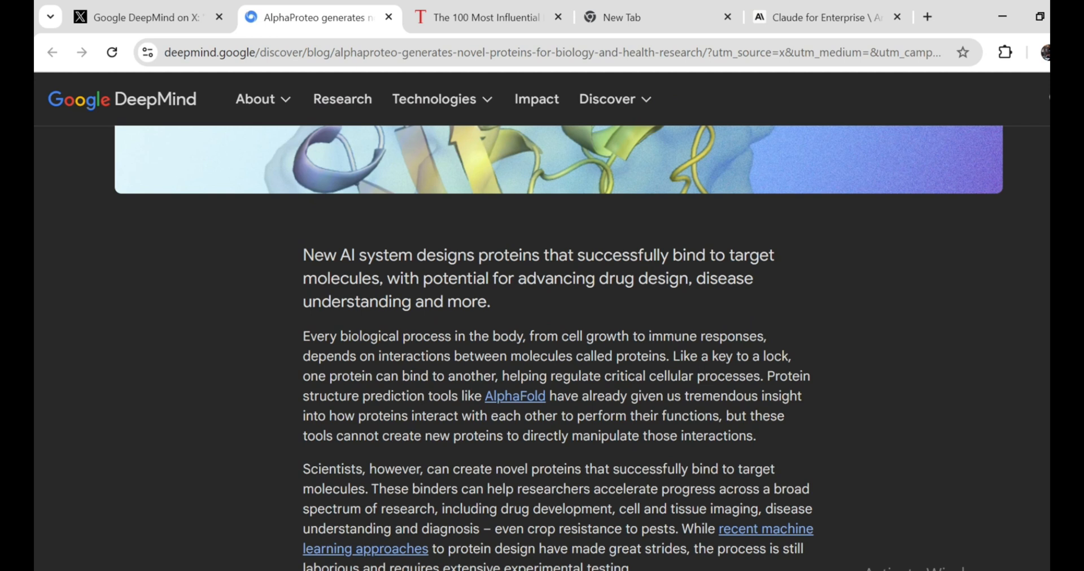
pyautogui.scroll(-3)
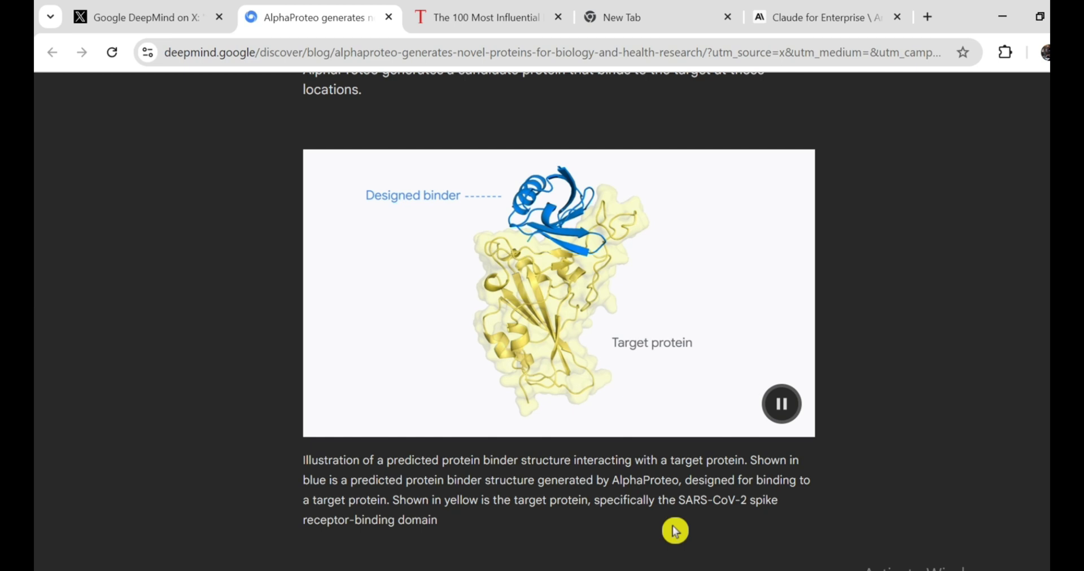
pyautogui.moveTo(448, 384)
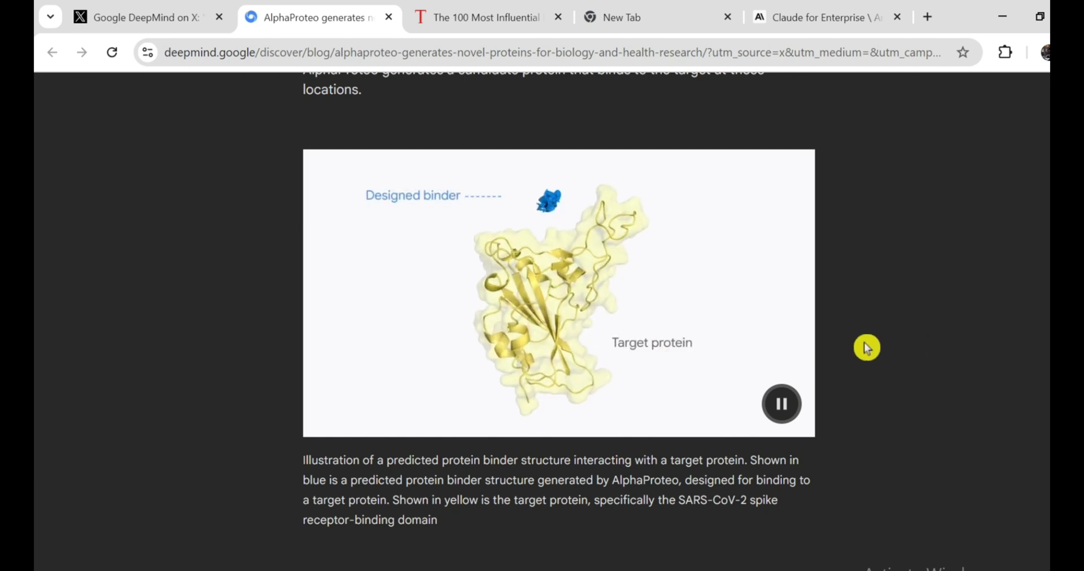
pyautogui.scroll(-3)
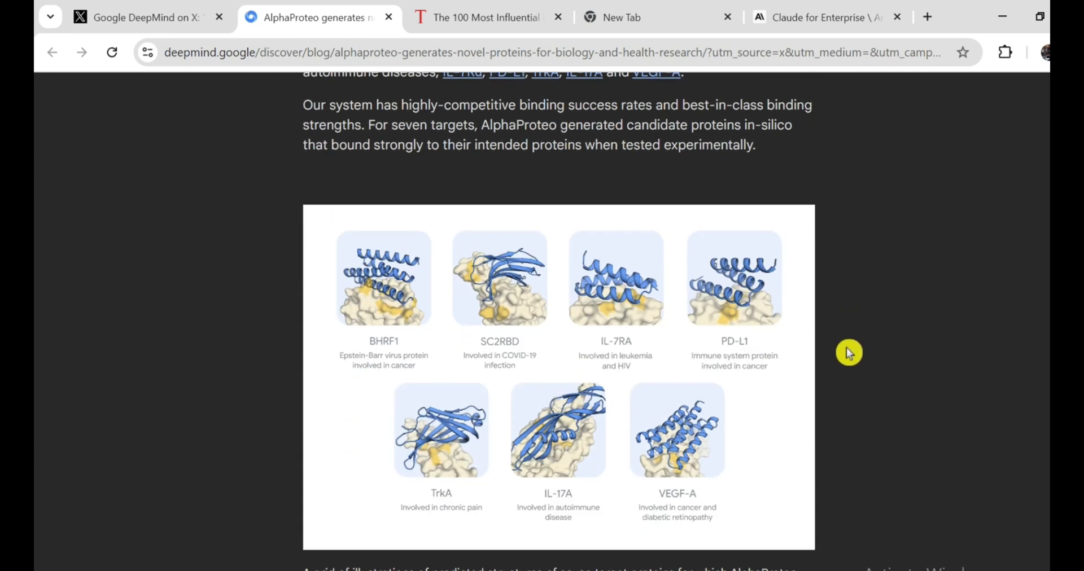
pyautogui.moveTo(856, 354)
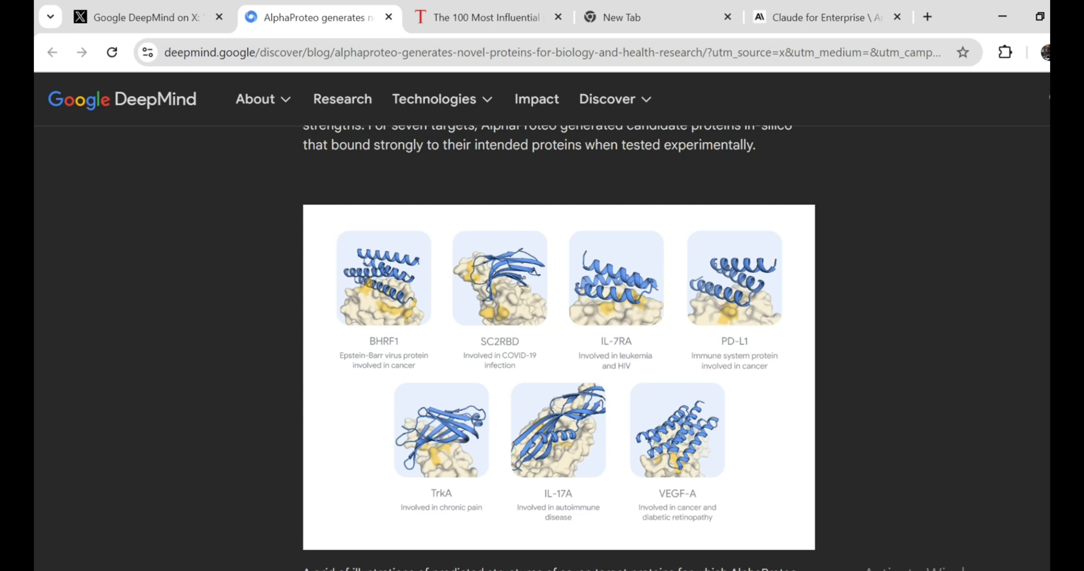
pyautogui.scroll(-3)
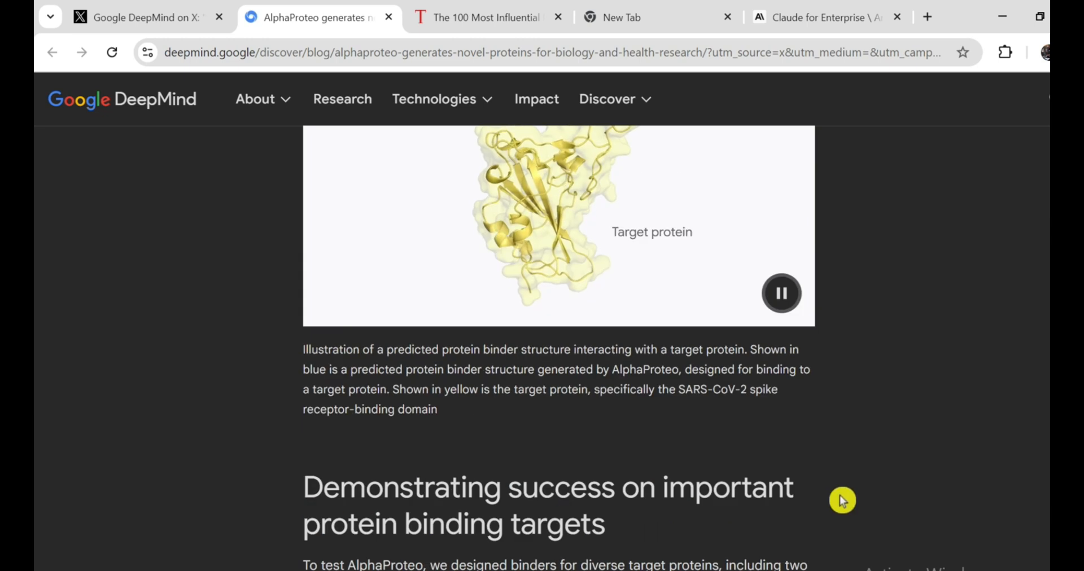
pyautogui.scroll(-3)
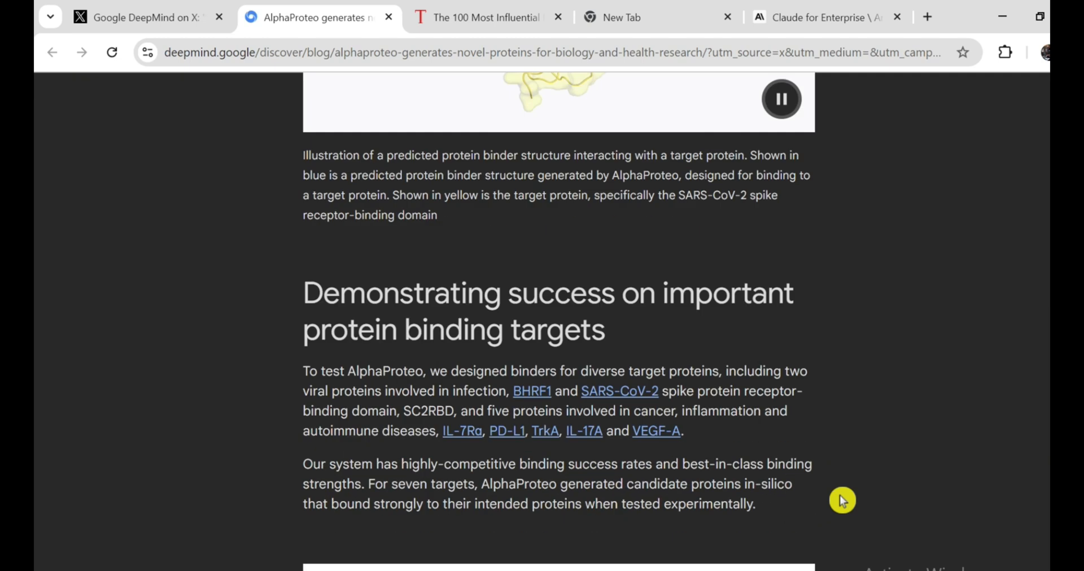
pyautogui.scroll(-3)
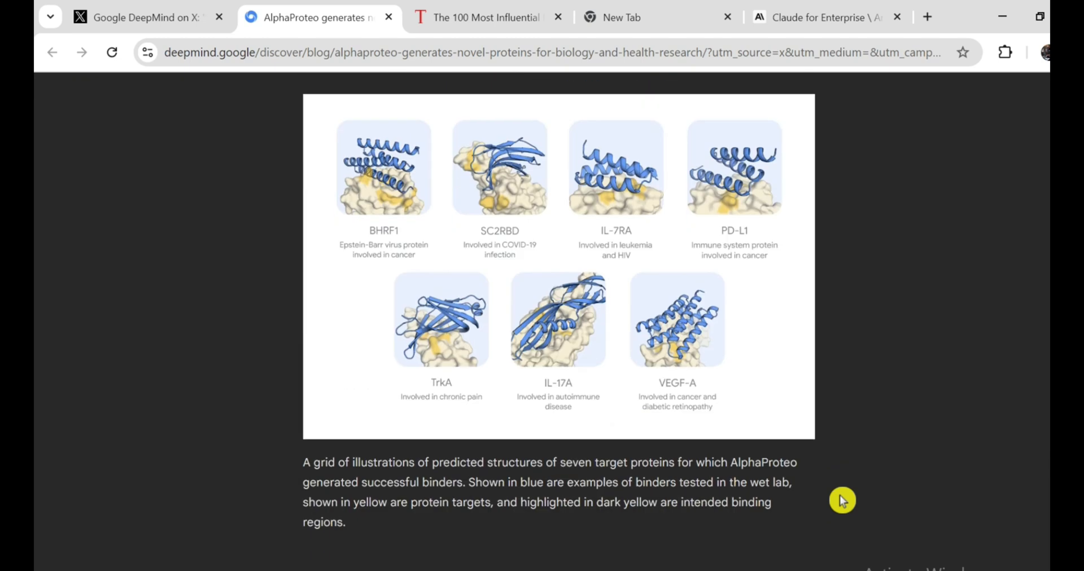
pyautogui.moveTo(853, 504)
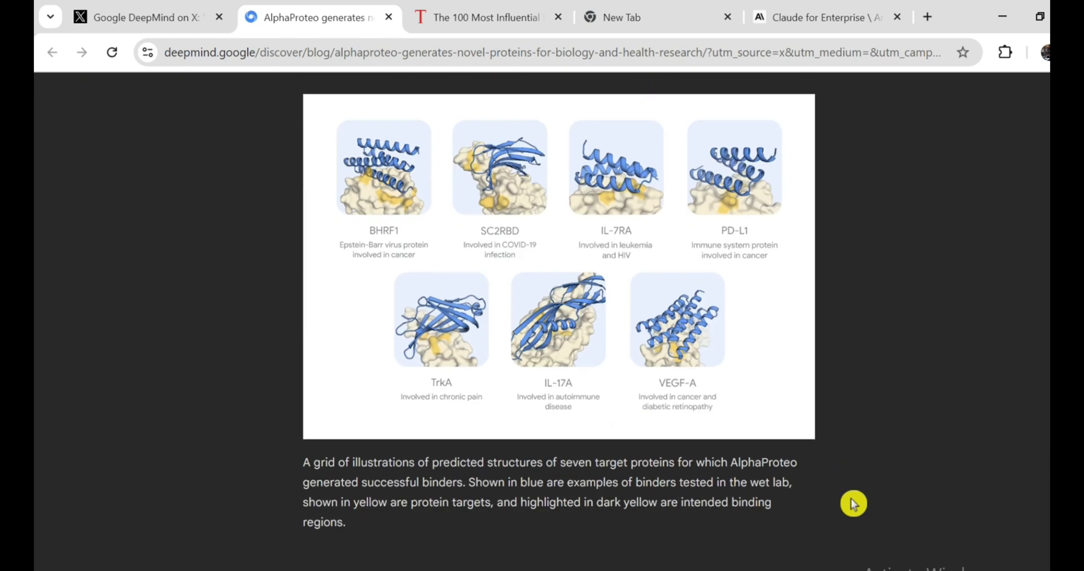
pyautogui.moveTo(900, 472)
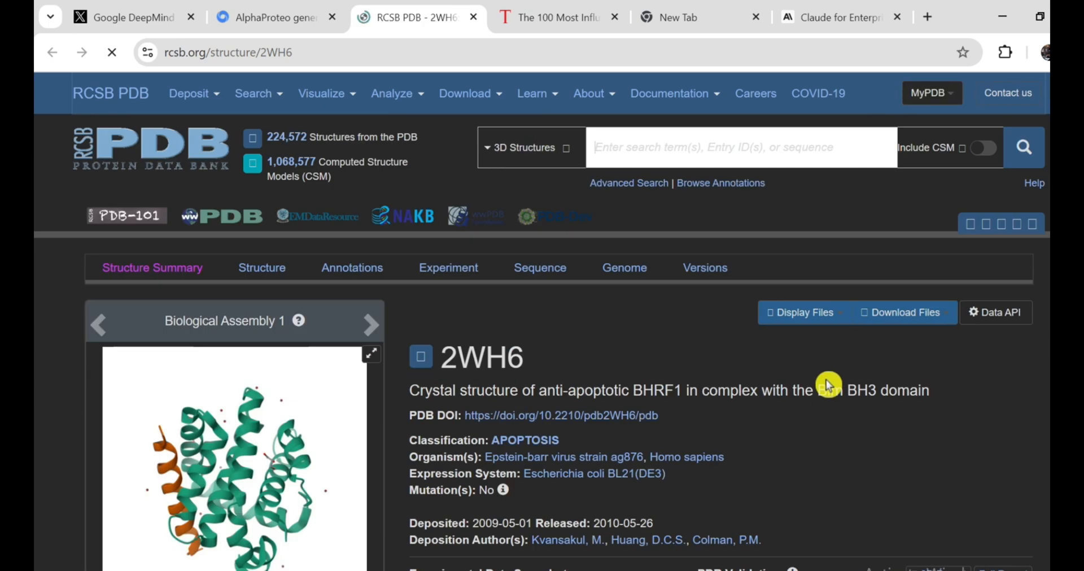
pyautogui.scroll(-3)
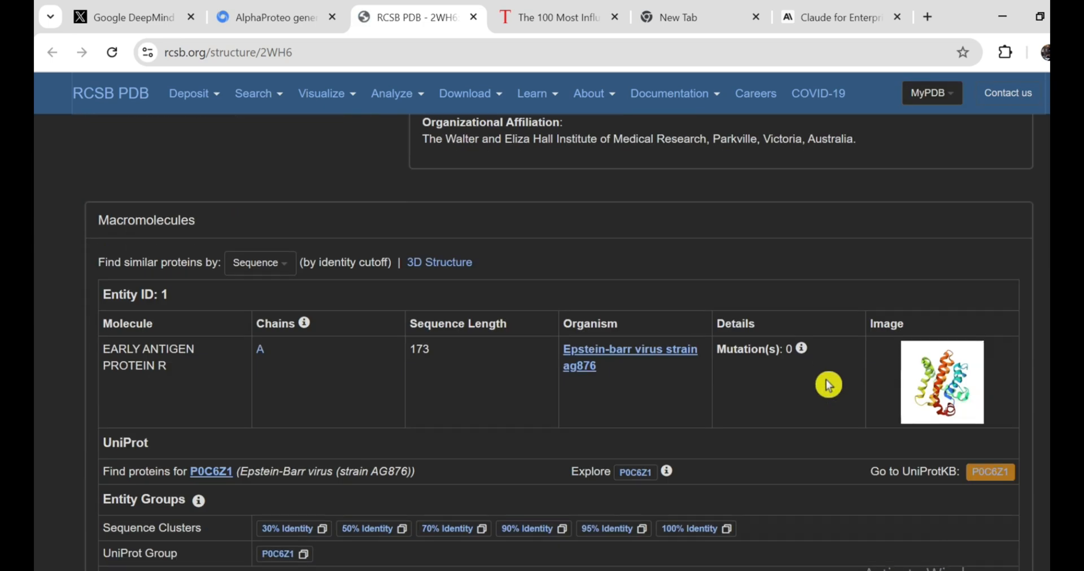
pyautogui.scroll(-3)
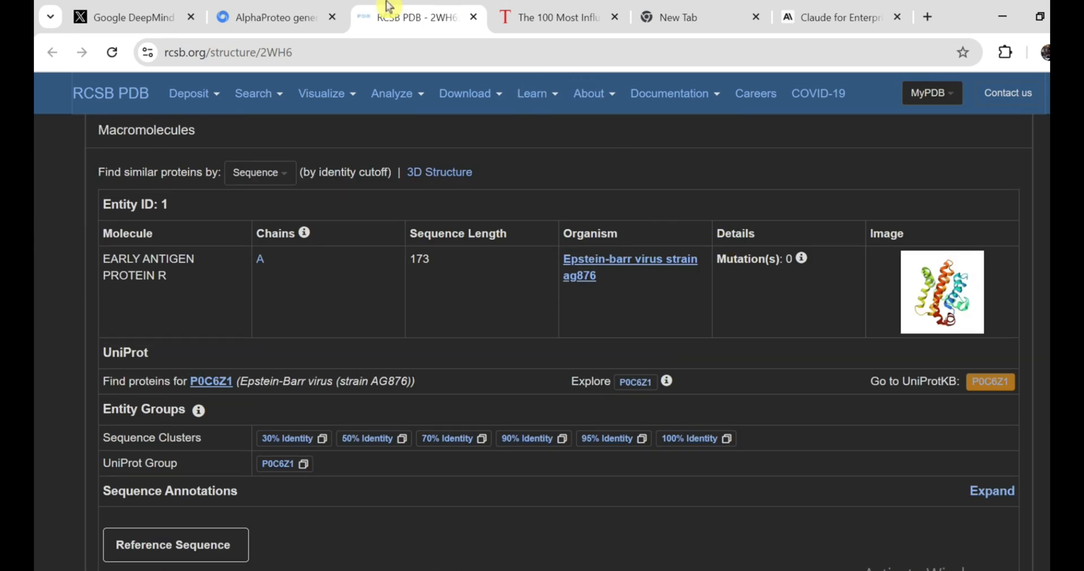
pyautogui.click(275, 17)
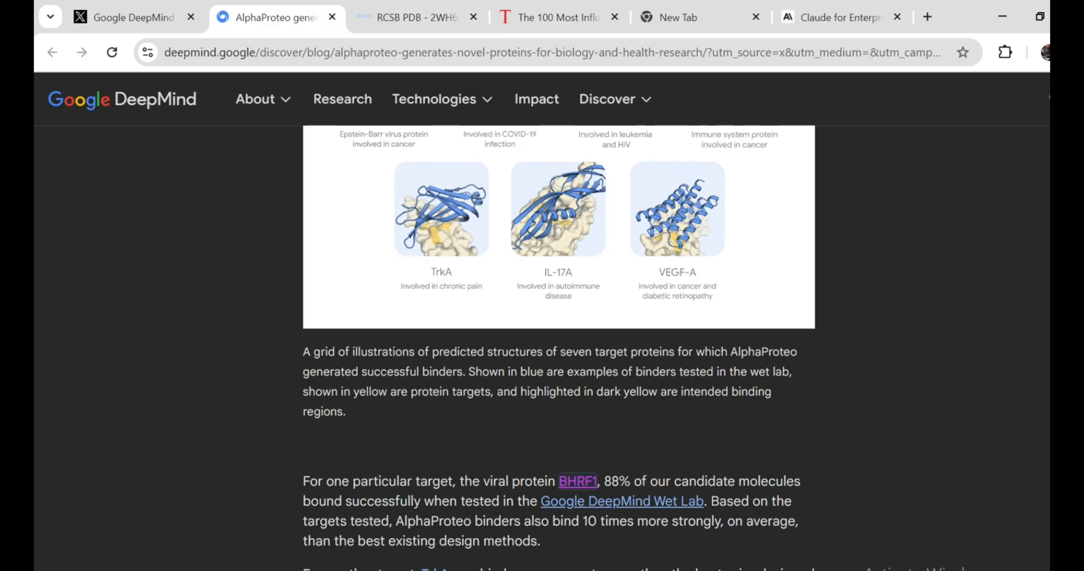
# - Scroll the AlphaProteo article past the TrkA result to the in vitro success bar graph
pyautogui.scroll(-3)
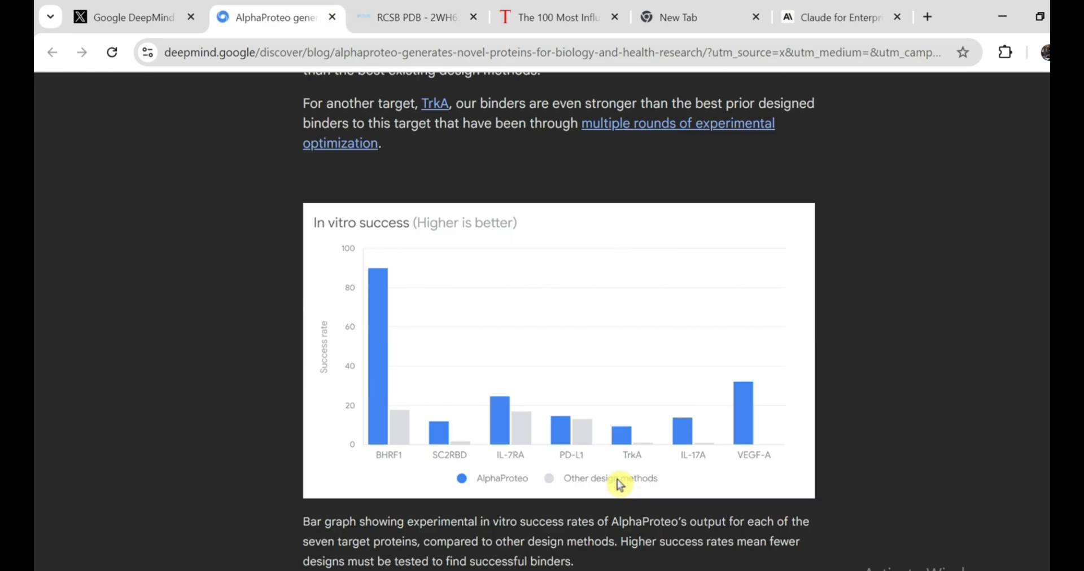
pyautogui.scroll(-3)
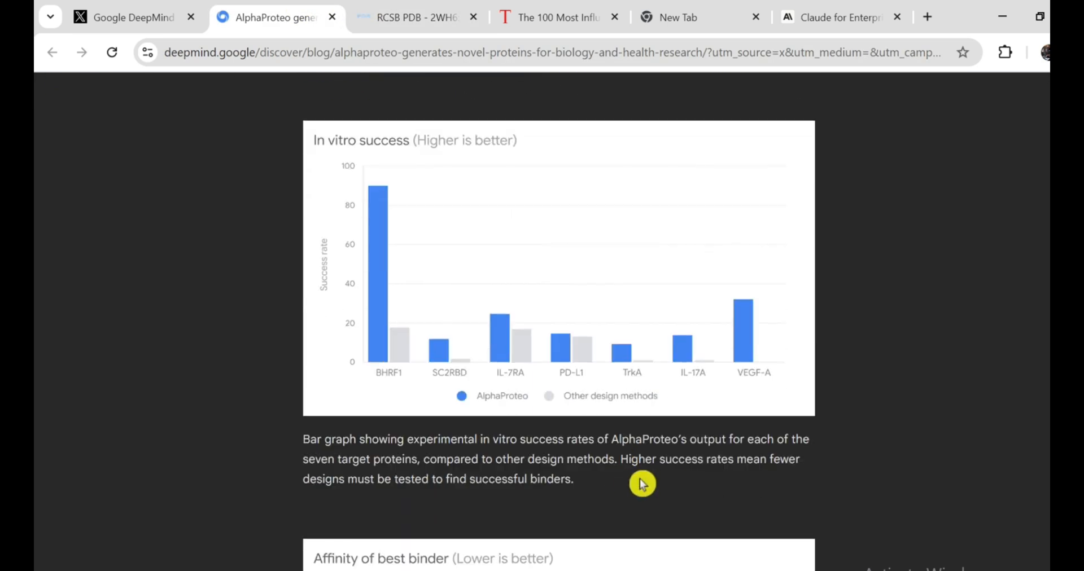
pyautogui.moveTo(792, 407)
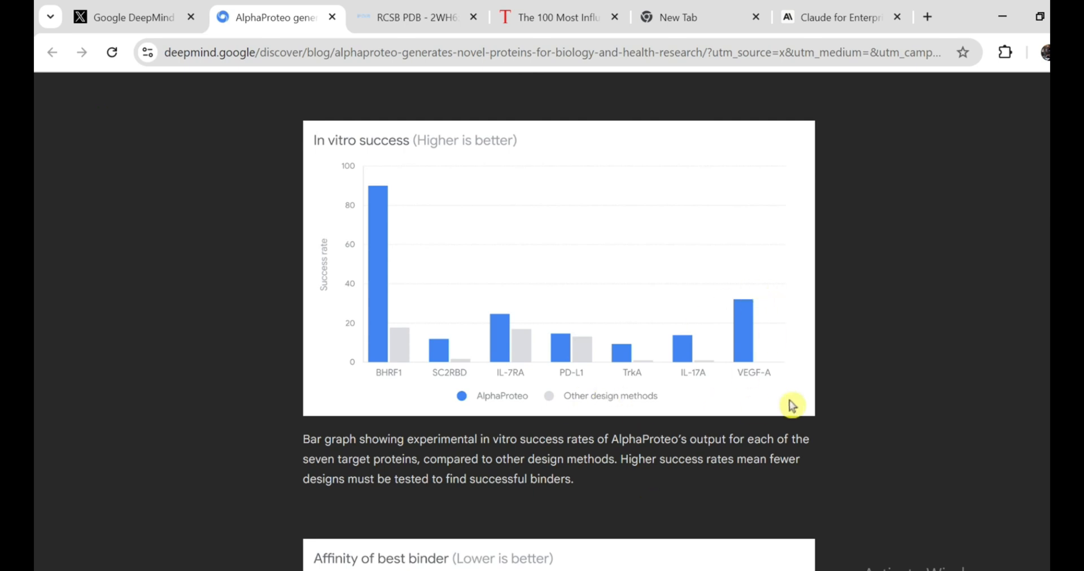
pyautogui.moveTo(795, 410)
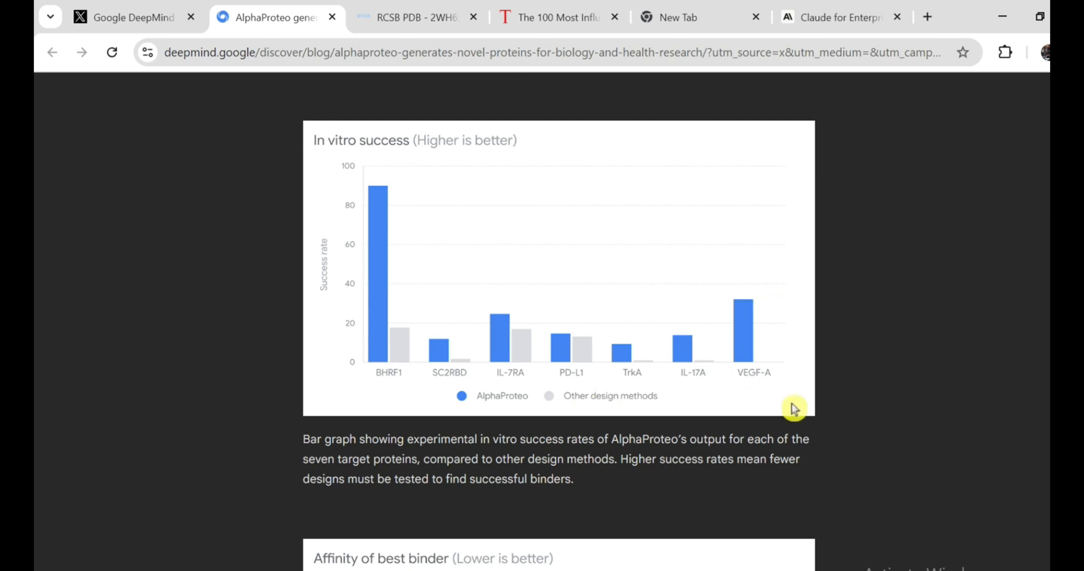
pyautogui.moveTo(797, 419)
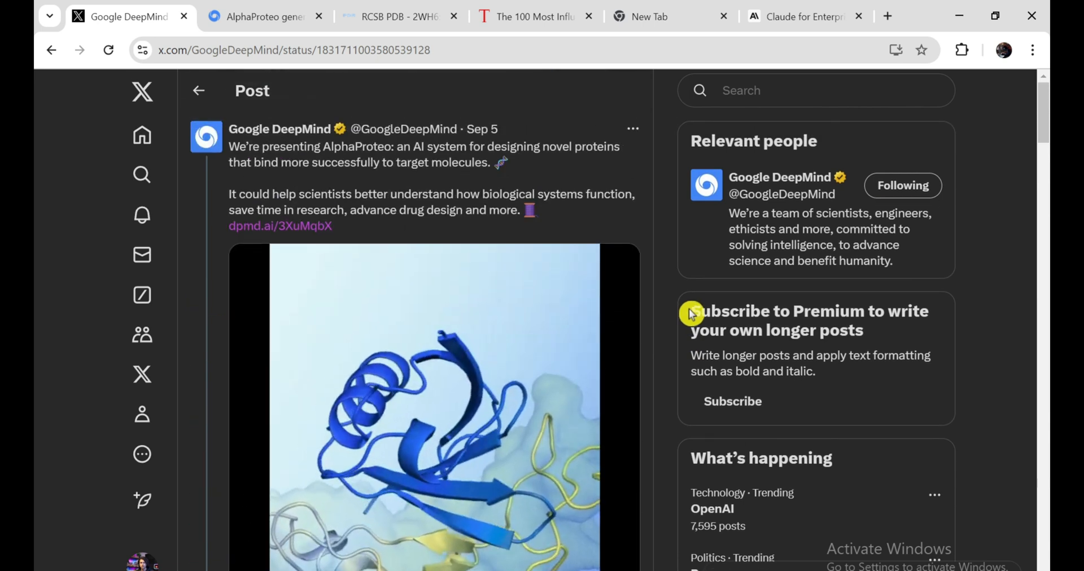
# - Scroll the Google DeepMind AlphaProteo post, then switch back to the AlphaProteo blog tab
pyautogui.scroll(-3)
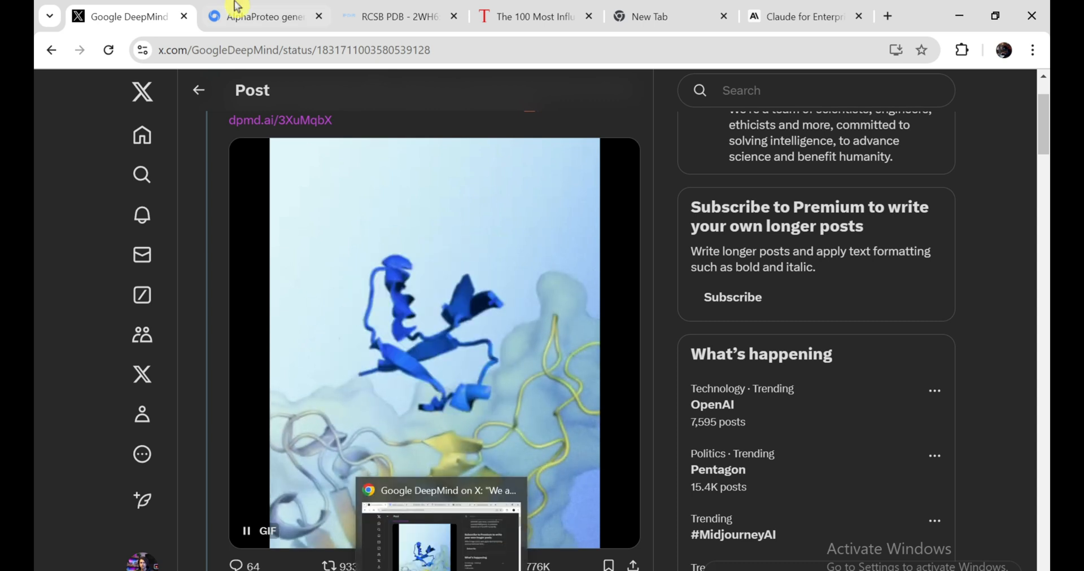
pyautogui.click(266, 17)
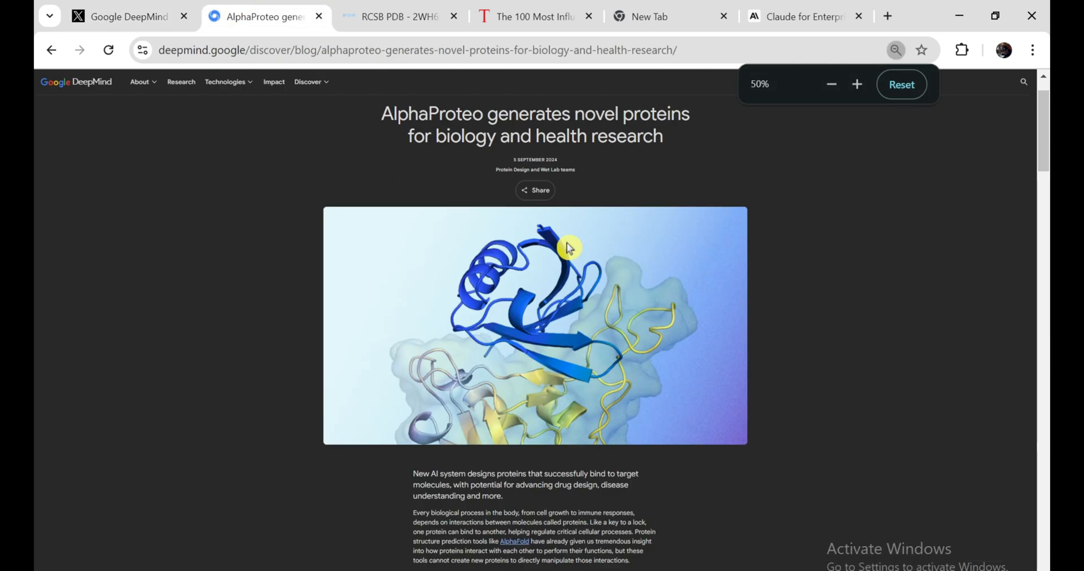
# - Zoom the AlphaProteo article back to 100% and scroll to the Protein Data Bank binder illustration
pyautogui.click(857, 84)
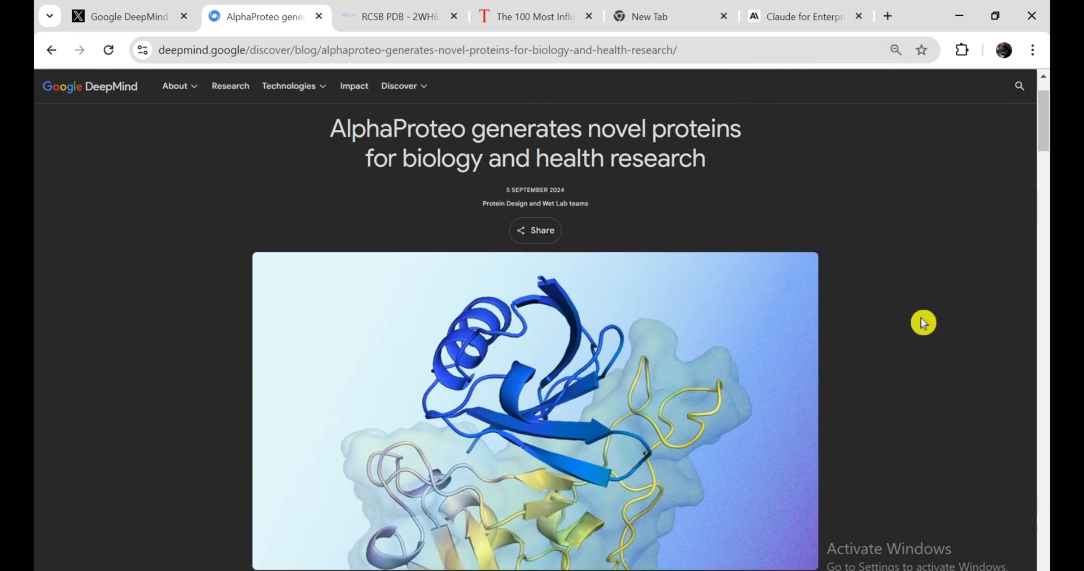
pyautogui.scroll(-3)
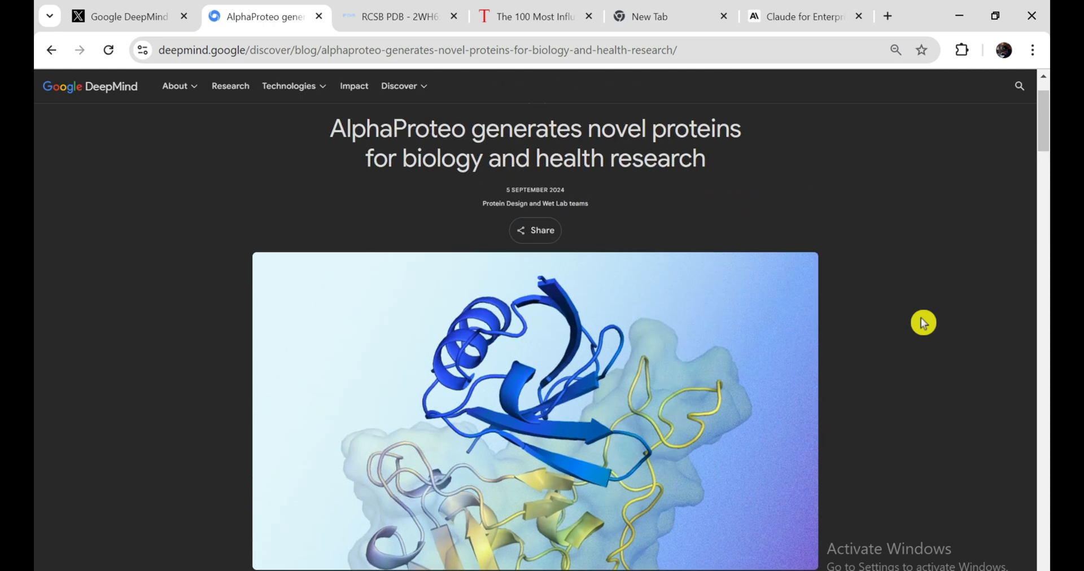
pyautogui.scroll(-3)
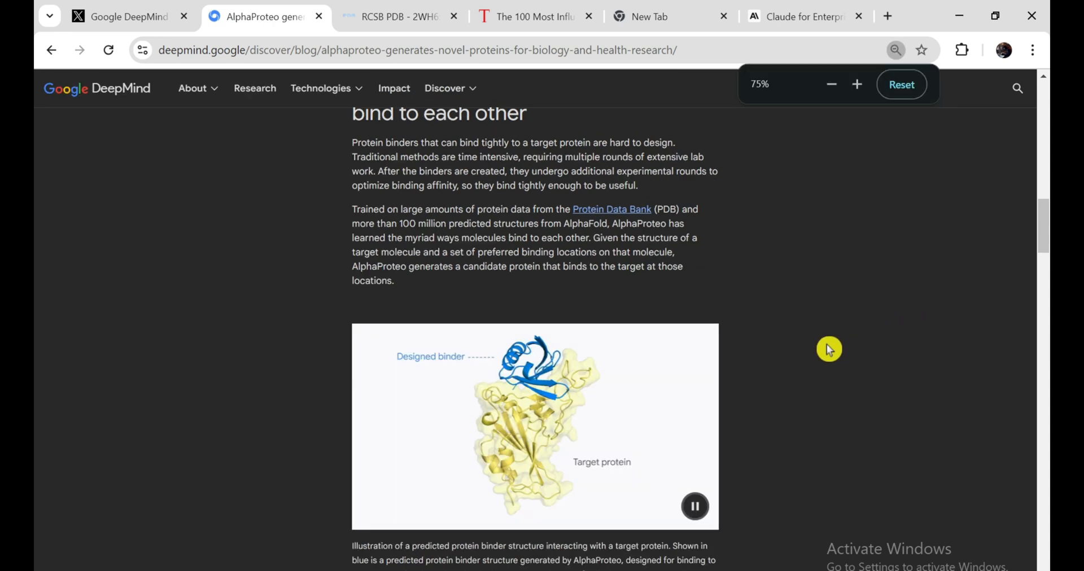
pyautogui.click(857, 84)
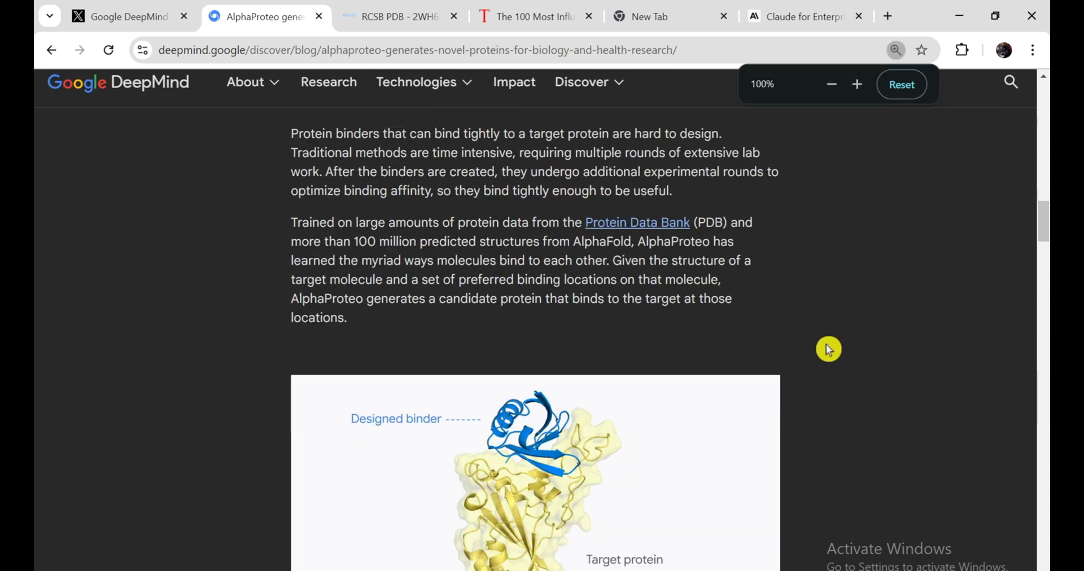